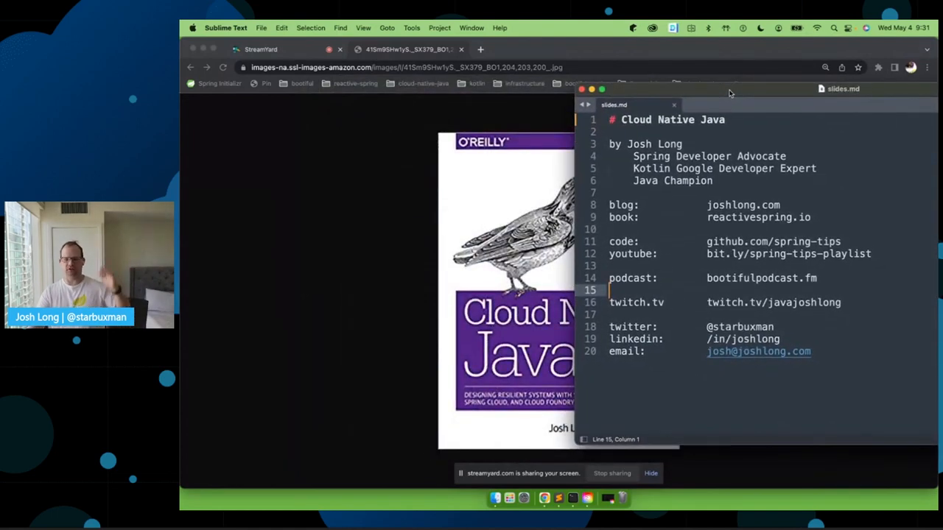
{"action": "mouse_move", "coordinate": [374, 292]}
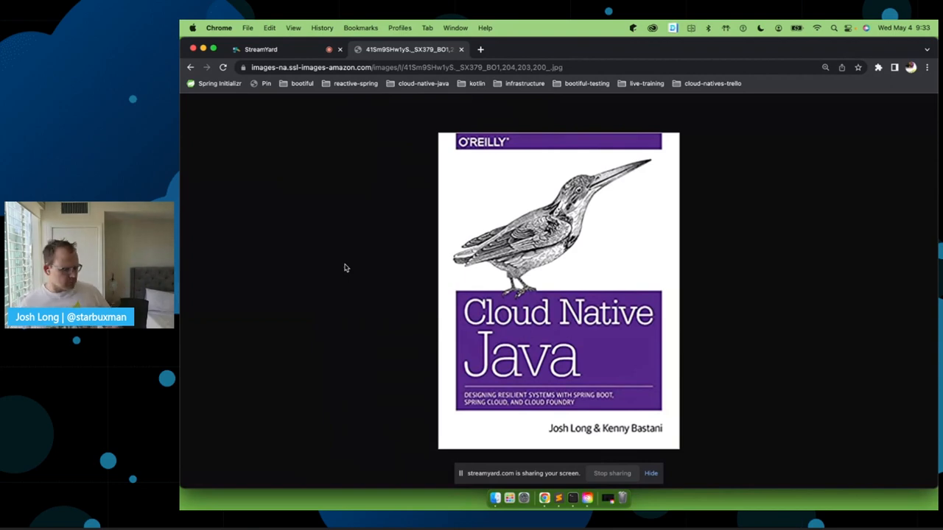
Step: In a new Spring Initializr tab, set Artifact to 'customers' and choose Java 17
{"action": "left_click", "coordinate": [480, 49]}
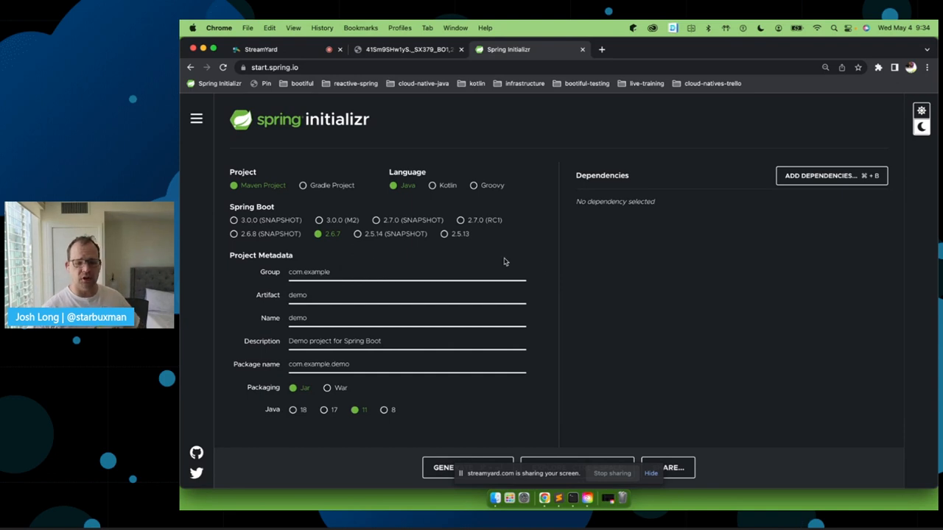
{"action": "type", "text": "customers"}
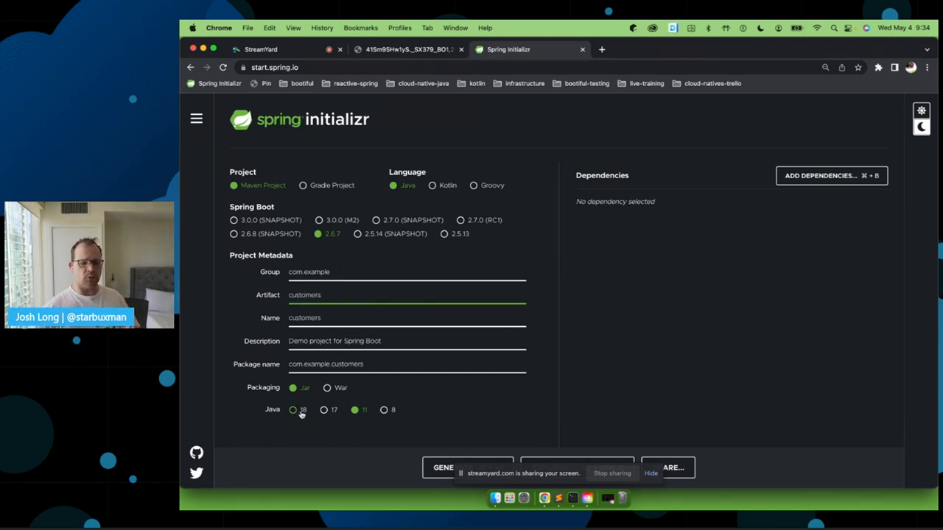
{"action": "left_click", "coordinate": [323, 410]}
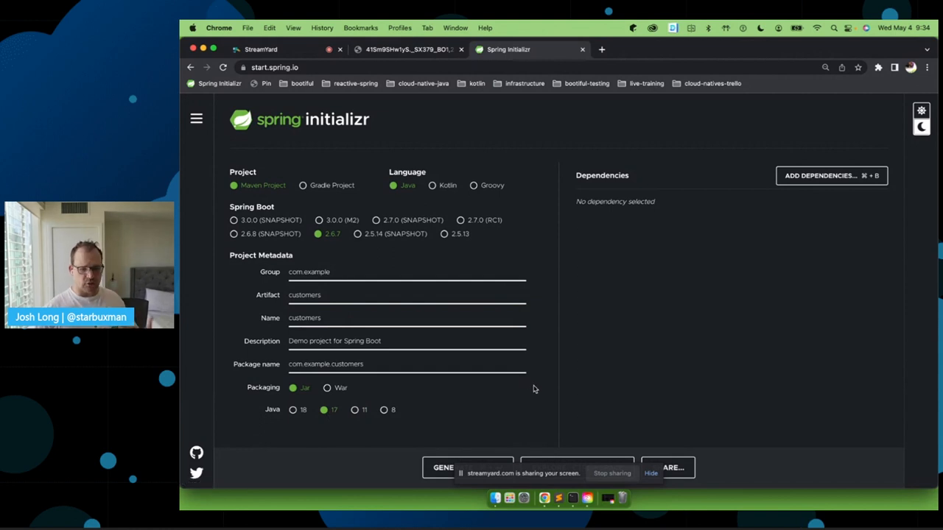
{"action": "mouse_move", "coordinate": [574, 378]}
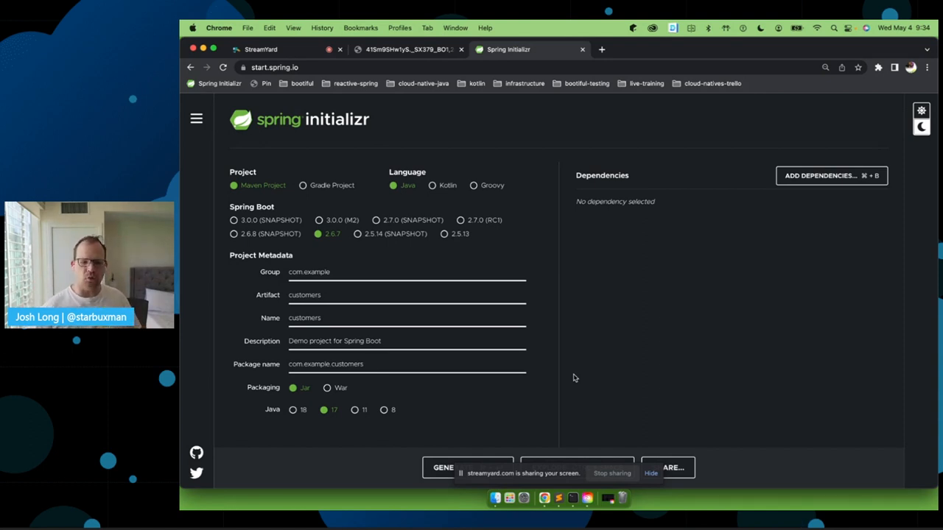
{"action": "mouse_move", "coordinate": [681, 343]}
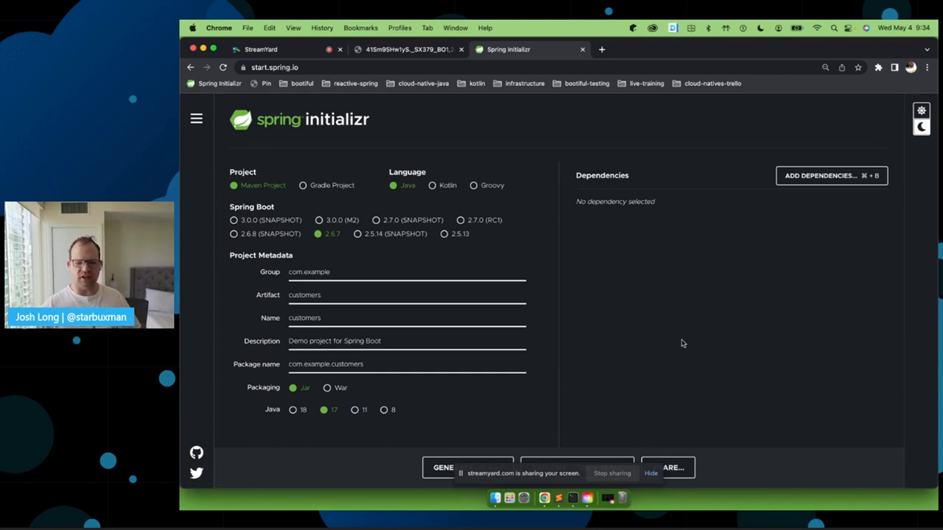
{"action": "mouse_move", "coordinate": [677, 344]}
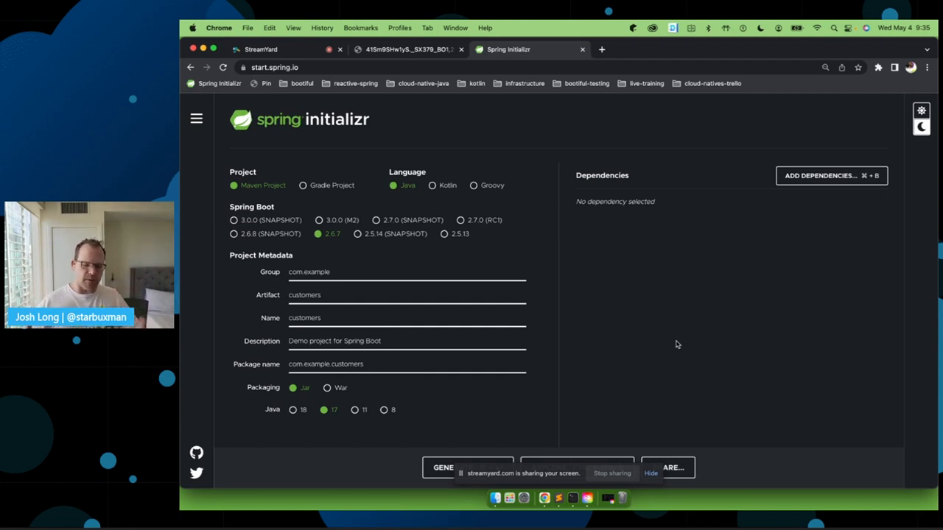
{"action": "mouse_move", "coordinate": [667, 341]}
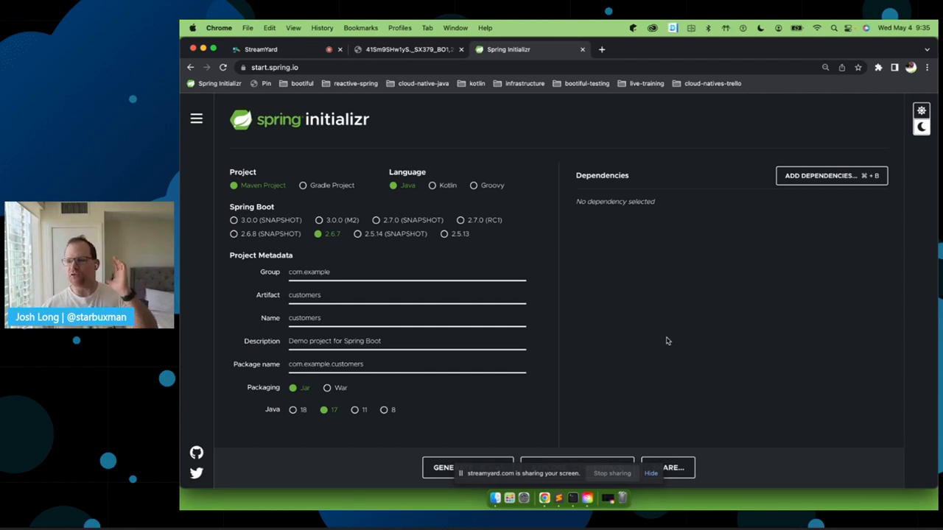
{"action": "mouse_move", "coordinate": [670, 355]}
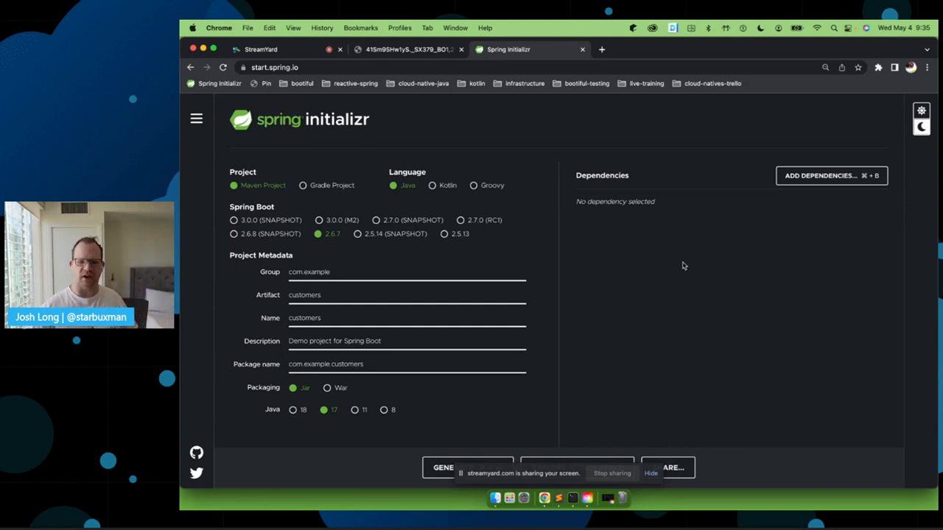
{"action": "mouse_move", "coordinate": [652, 319]}
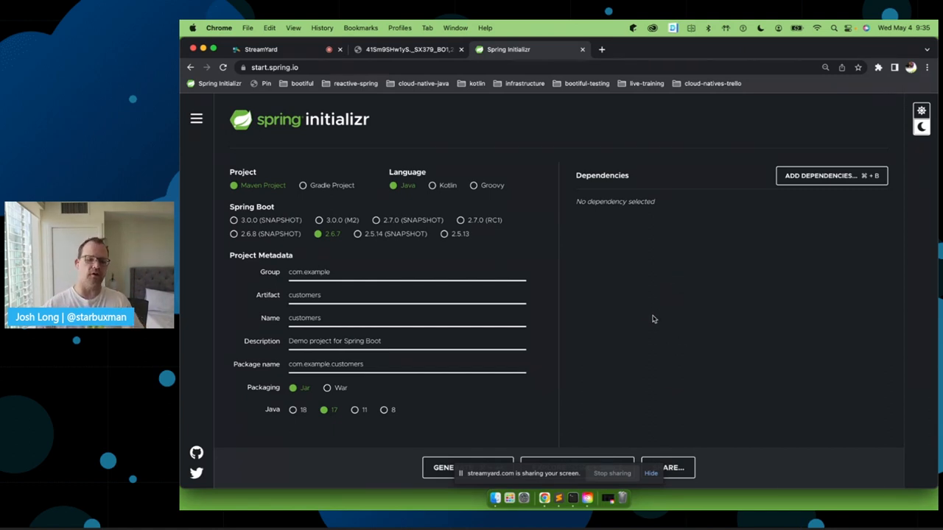
Step: Add Reactive Web, H2, Spring Data R2DBC, Actuator and Spring Native, highlighting Native's description
{"action": "type", "text": "rea"}
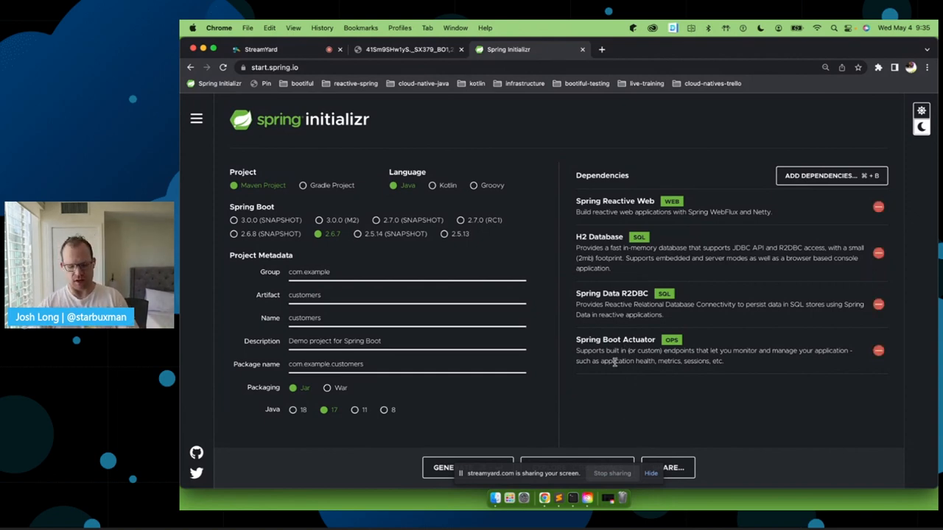
{"action": "left_click", "coordinate": [831, 176]}
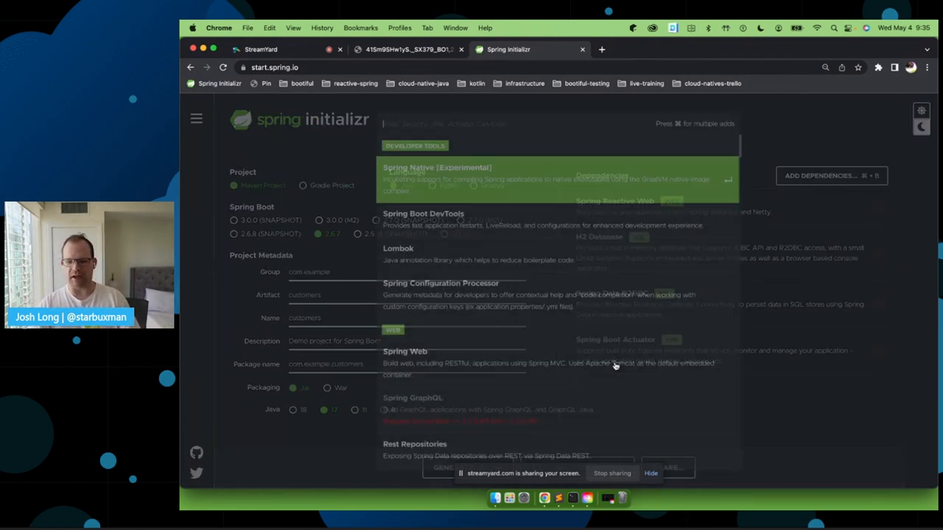
{"action": "type", "text": "nati"}
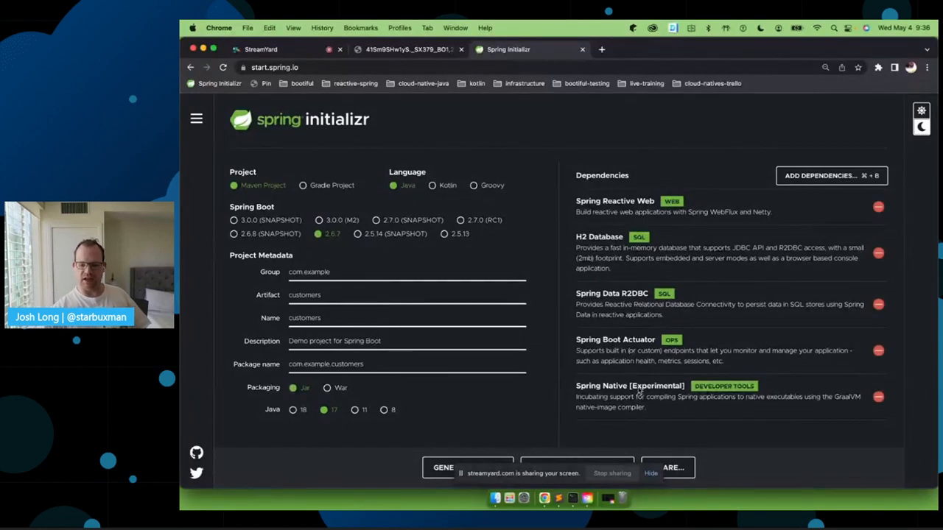
{"action": "left_click_drag", "start_coordinate": [575, 396], "coordinate": [674, 396]}
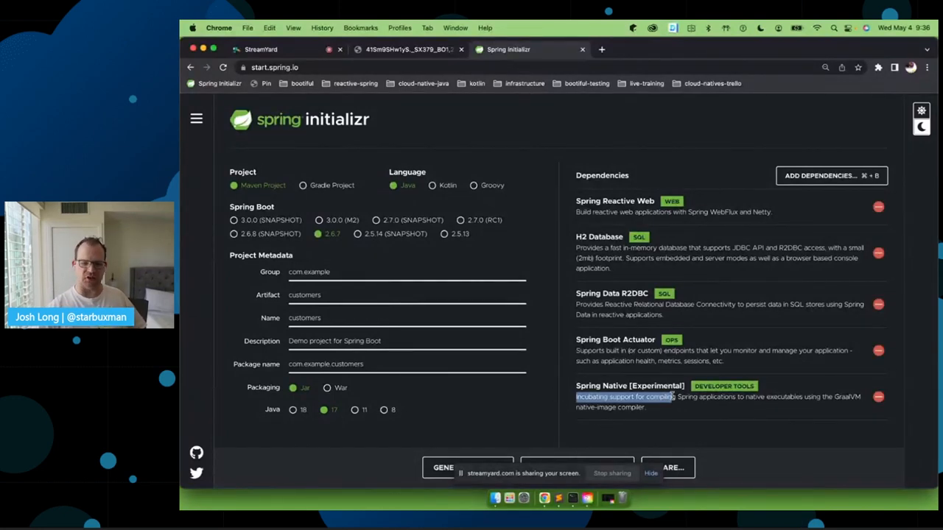
{"action": "mouse_move", "coordinate": [397, 420]}
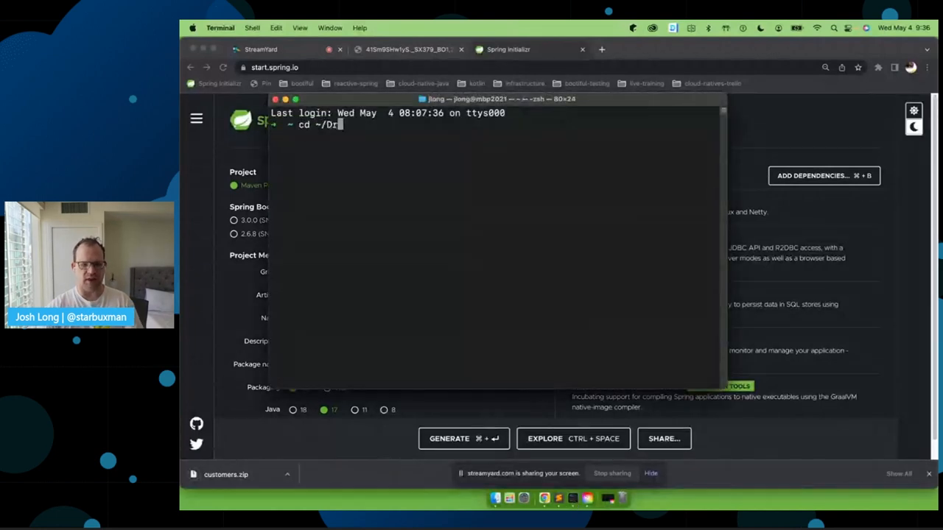
Step: Change into the Drive folder, unzip customers.zip and open it in IntelliJ IDEA
{"action": "key", "text": "Return"}
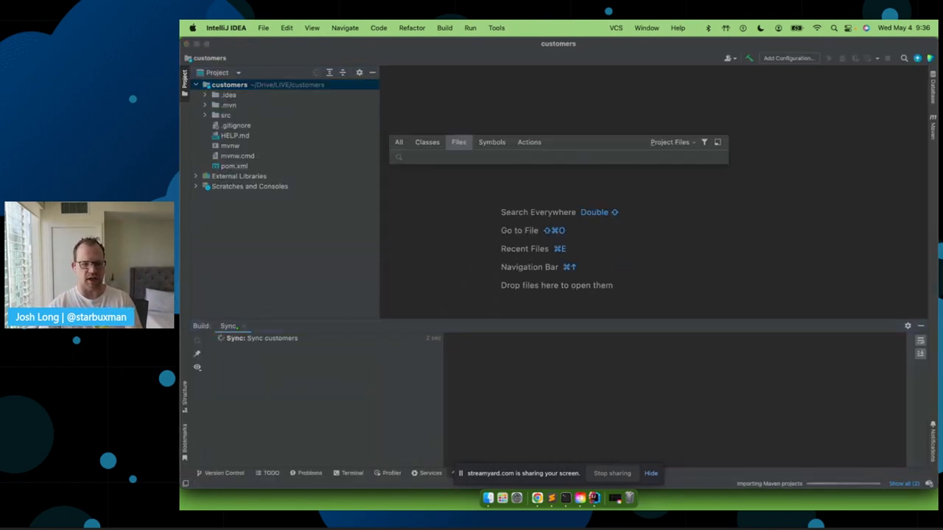
{"action": "type", "text": "Cu"}
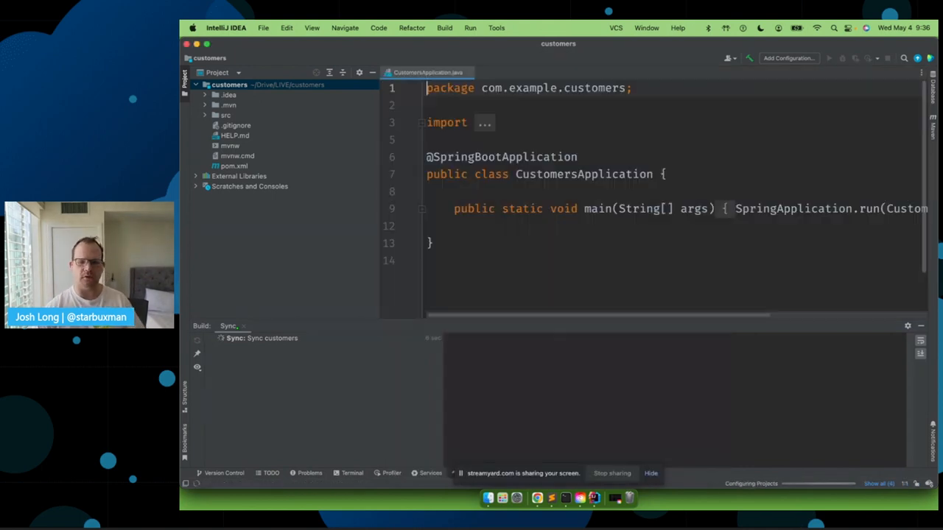
{"action": "type", "text": "record"}
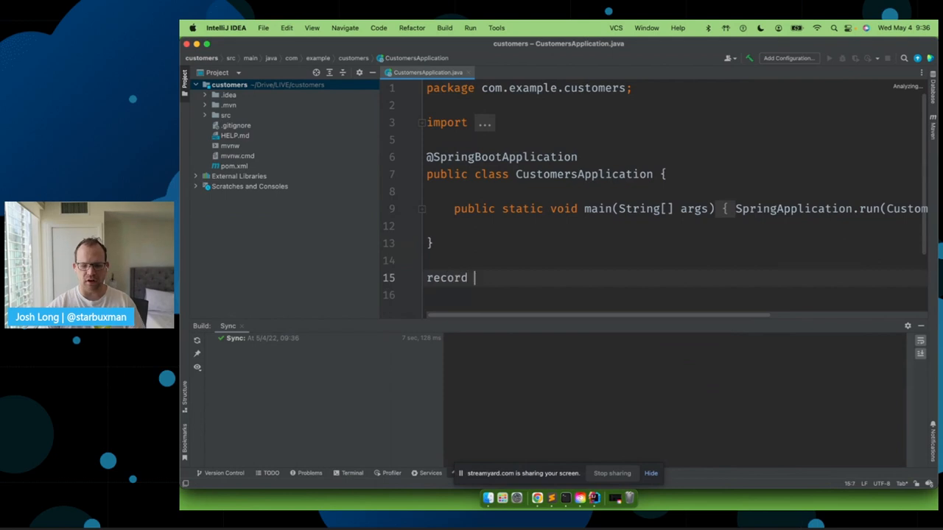
{"action": "type", "text": "Customer (Integer id, St"}
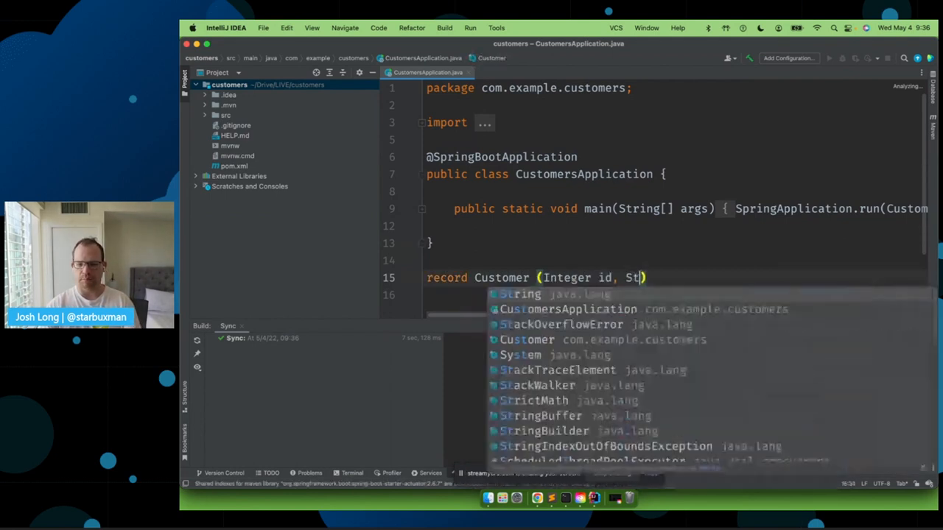
{"action": "type", "text": "String name){}"}
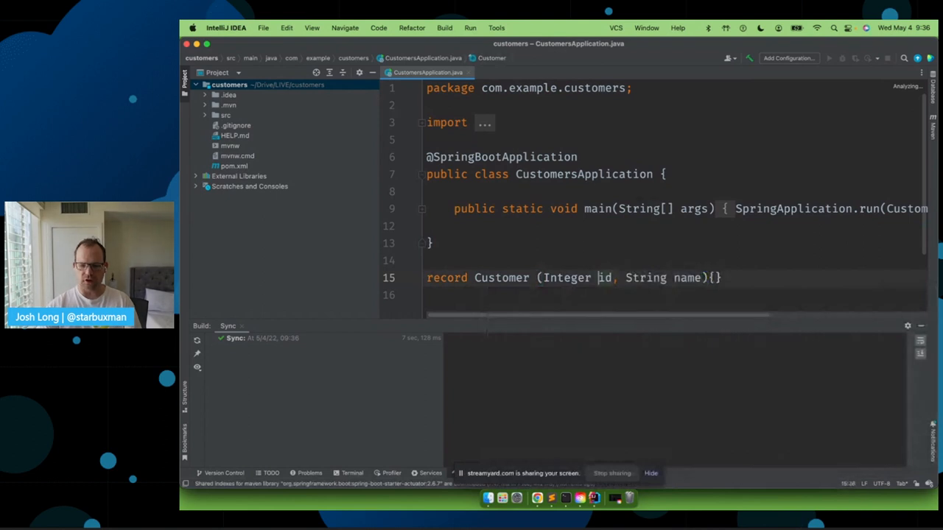
{"action": "type", "text": "@id"}
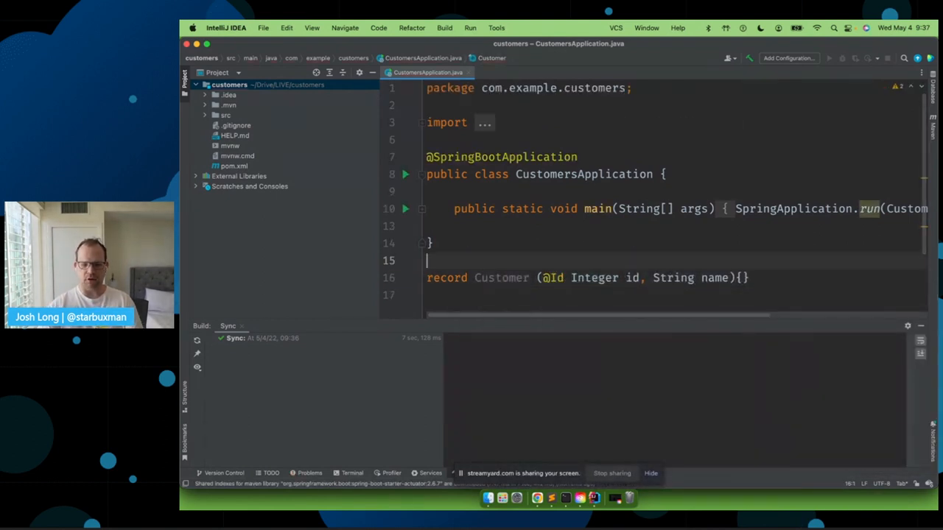
{"action": "type", "text": "interface CustomerRepository extends Reacti"}
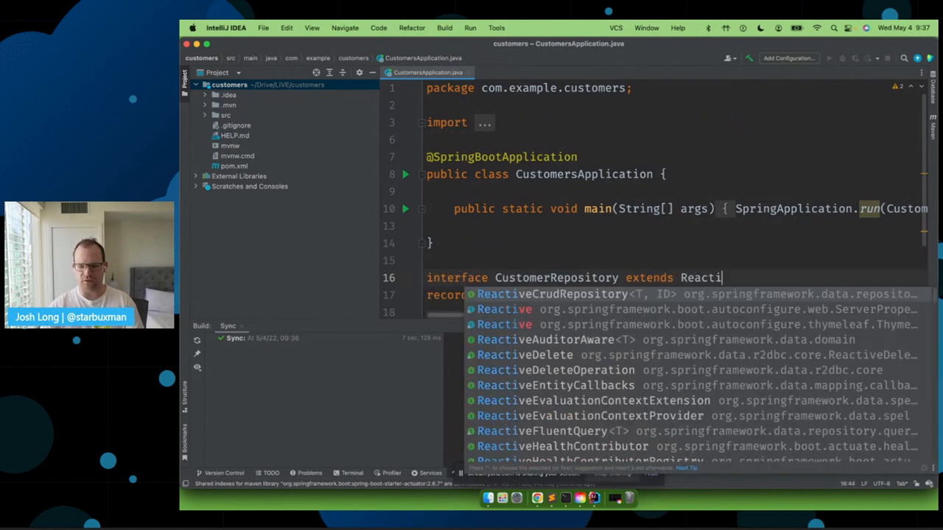
{"action": "type", "text": "Cr"}
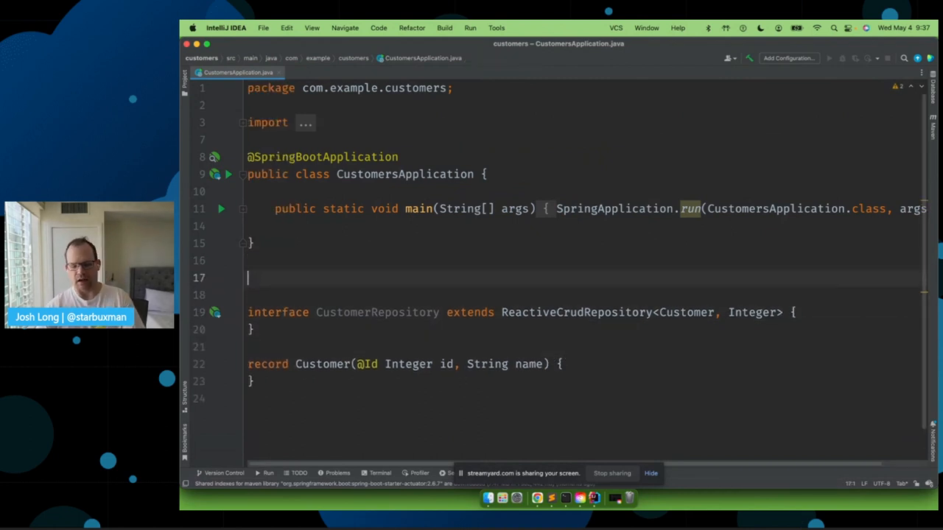
{"action": "type", "text": "@Controller"}
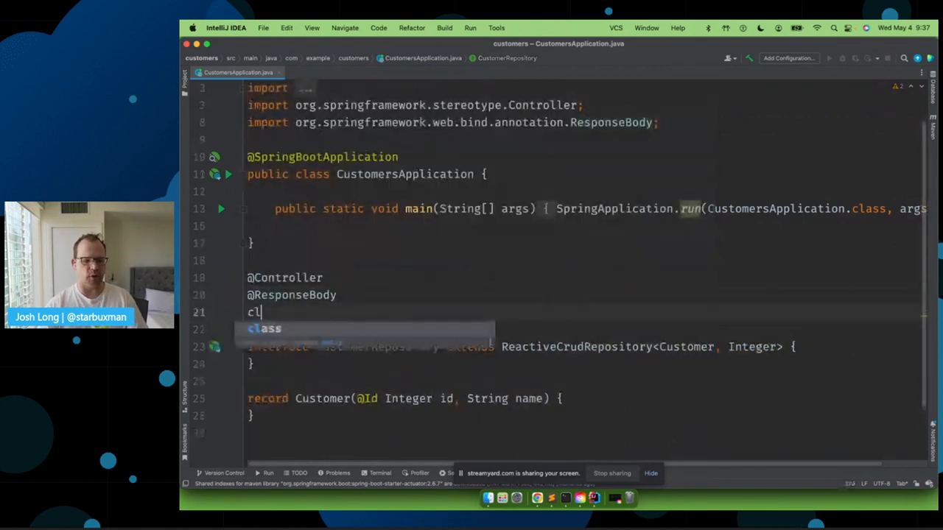
{"action": "type", "text": "ass CustomerRstController {"}
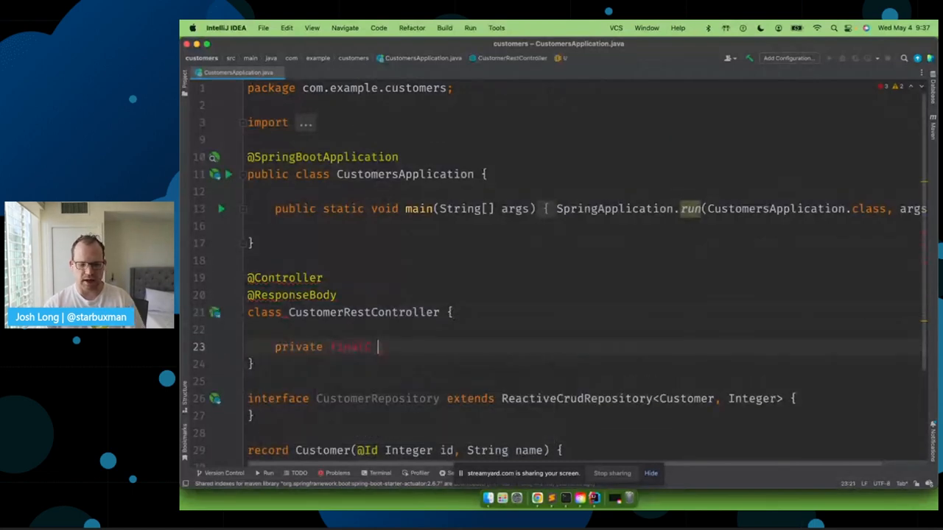
{"action": "type", "text": "final"}
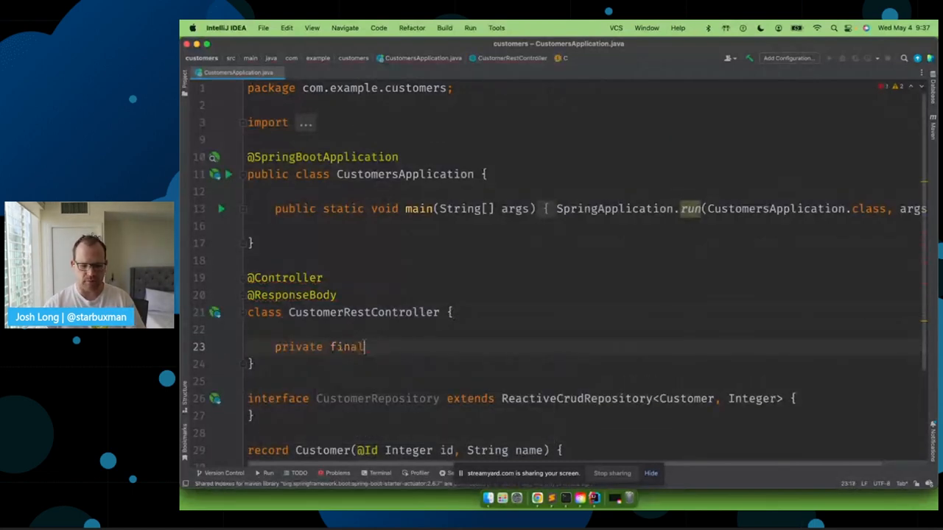
{"action": "type", "text": "CustomerRepository repository ;"}
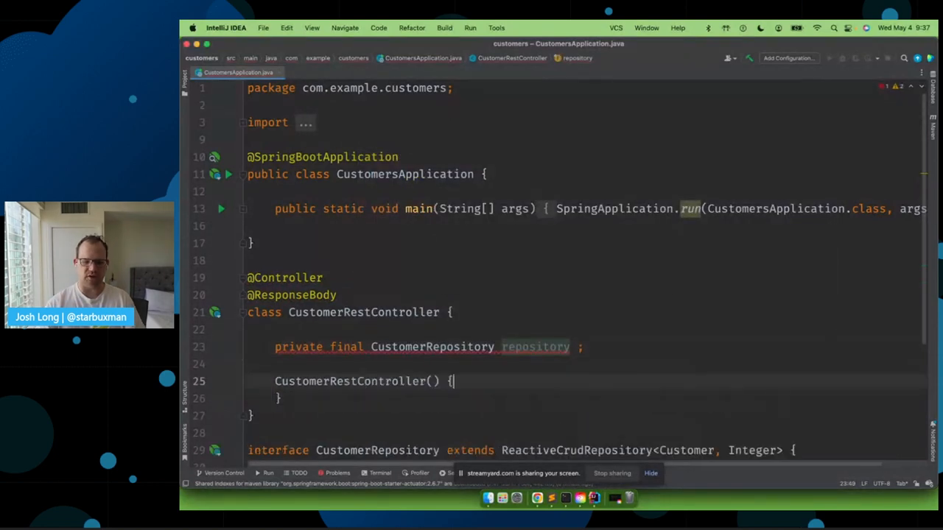
{"action": "type", "text": "@GetMapping (\"/customers"}
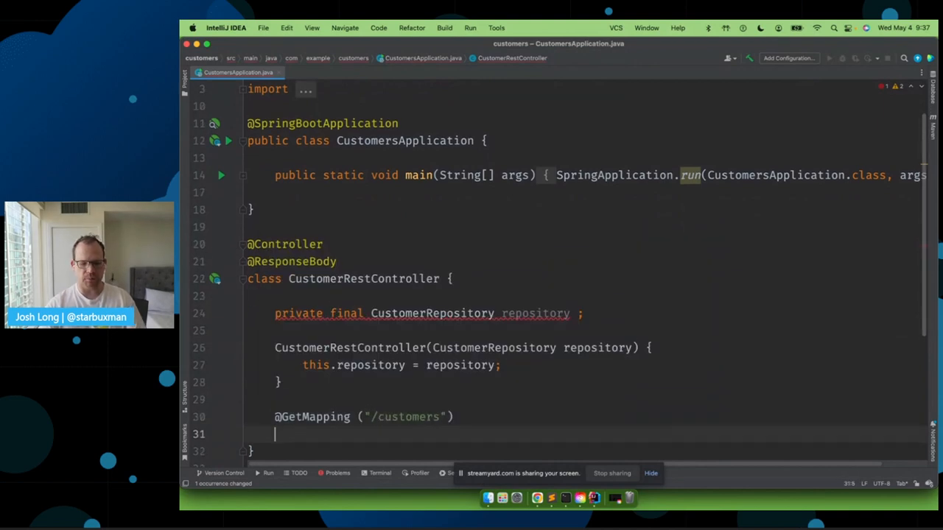
{"action": "type", "text": "Flux <Customer> get () {"}
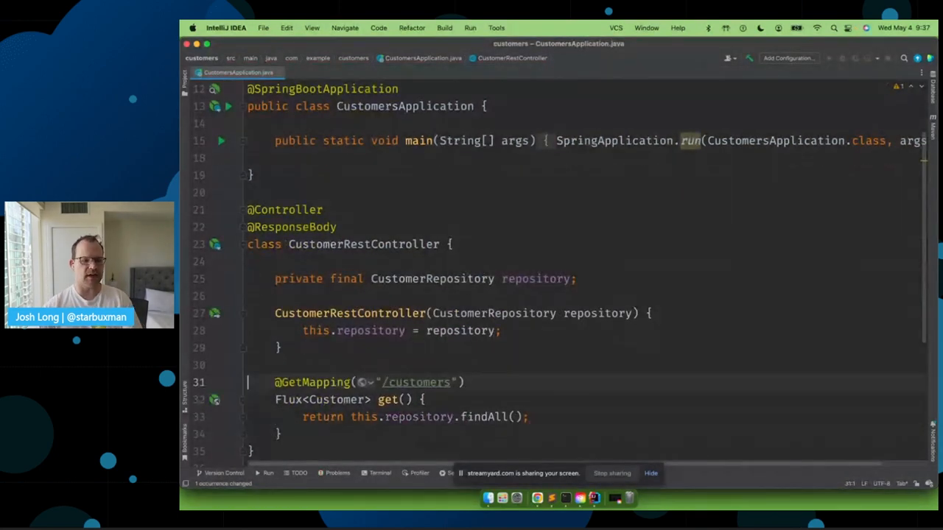
{"action": "left_click", "coordinate": [186, 81]}
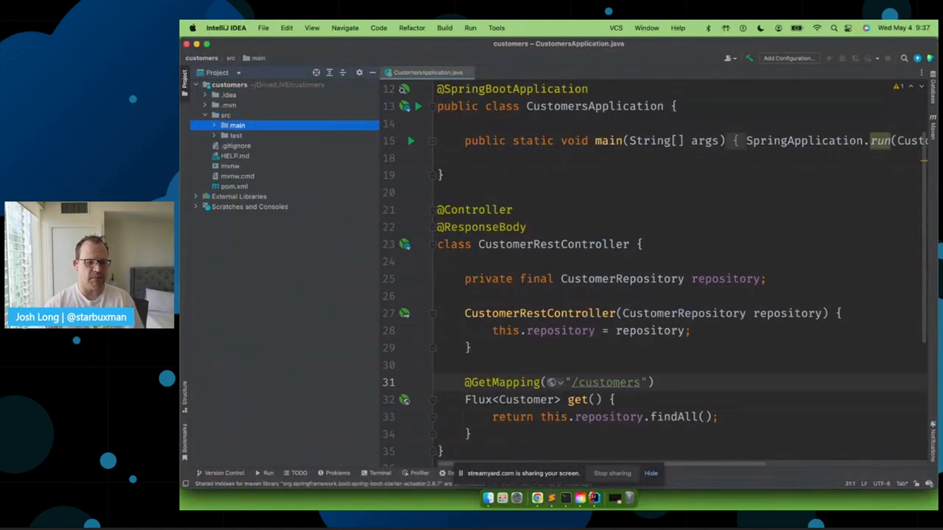
Step: Create resources/schema.sql with create table customer (id serial primary key, name varchar(255) not null)
{"action": "left_click", "coordinate": [236, 125]}
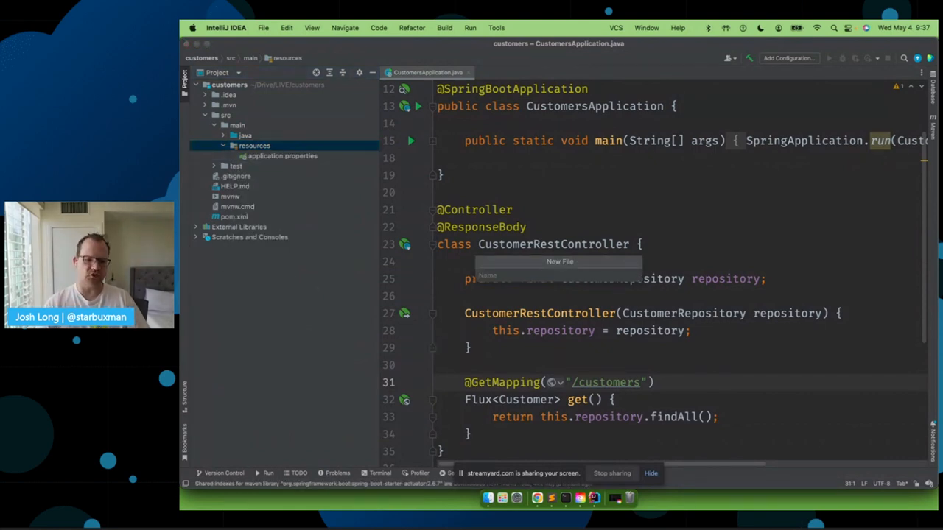
{"action": "type", "text": "schema."}
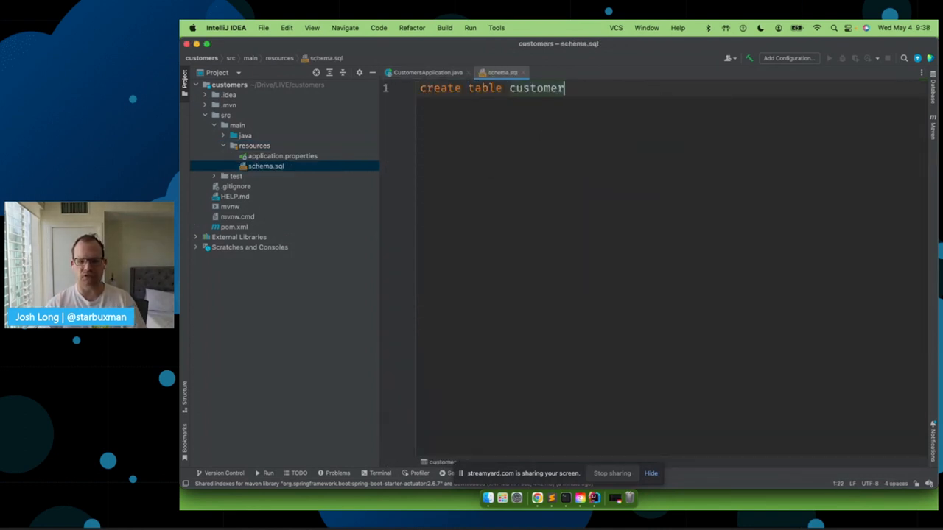
{"action": "type", "text": "(id serial primary"}
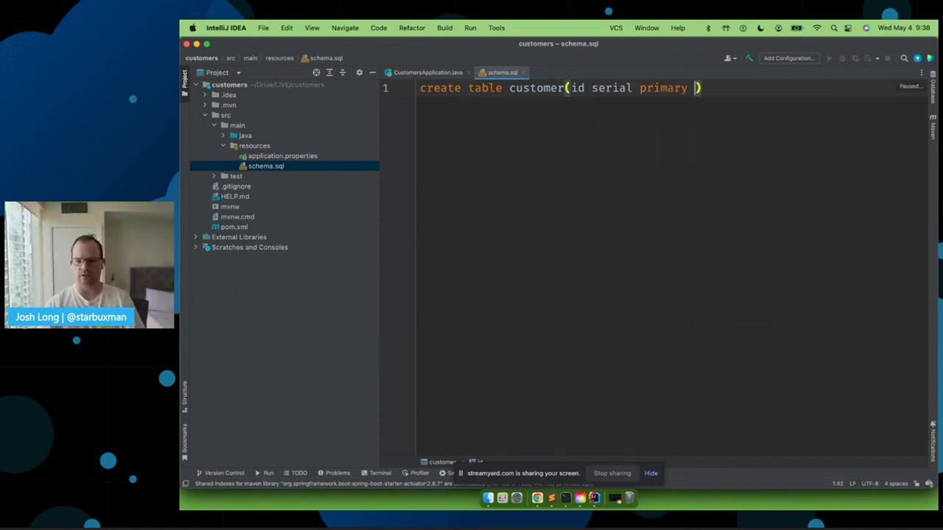
{"action": "type", "text": "key, name varc"}
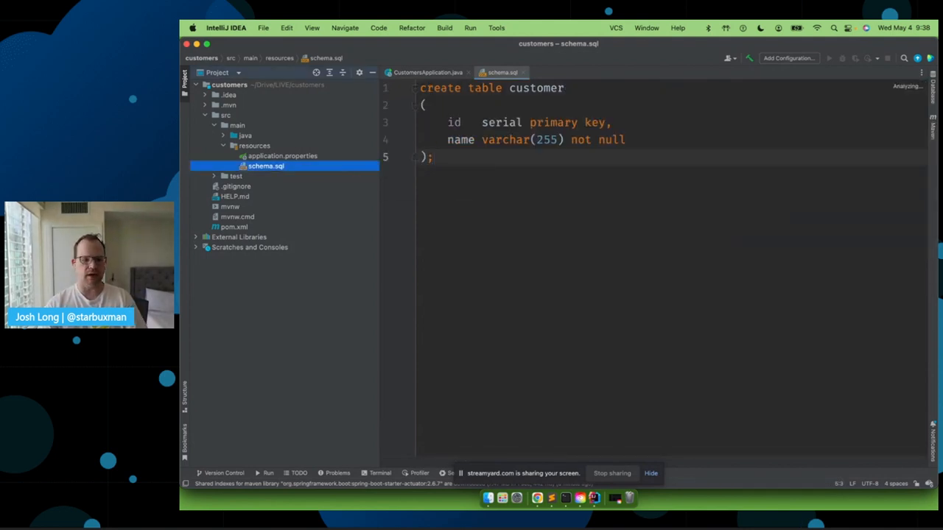
{"action": "type", "text": "data."}
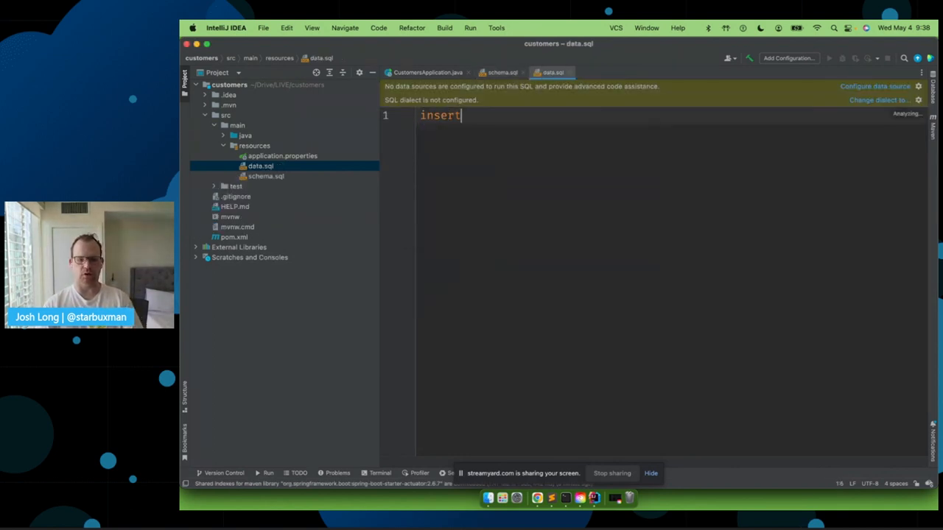
Step: Write insert lines for Melissa, Josh, Brian, Theresa, Bruno, Asir, Ryan and Jürgen, then run the app
{"action": "type", "text": "into customer(name) values('Melis"}
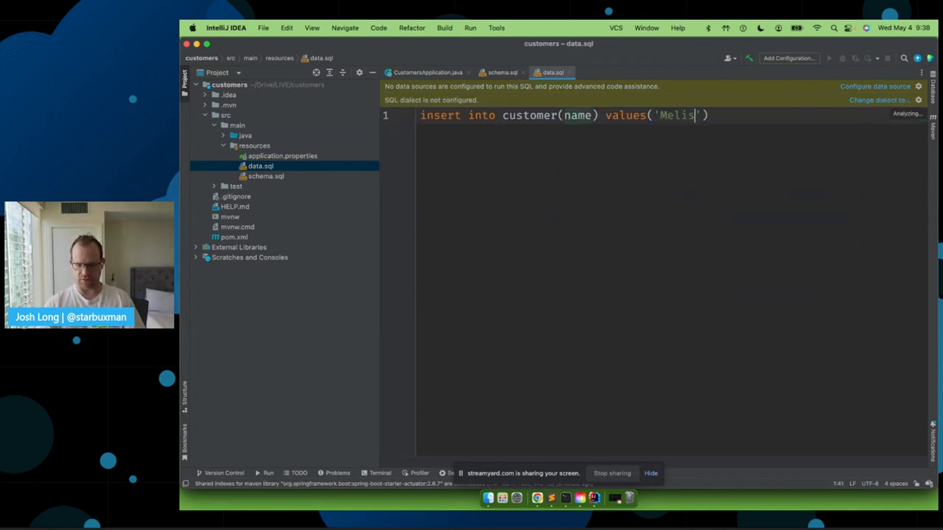
{"action": "type", "text": "sa');"}
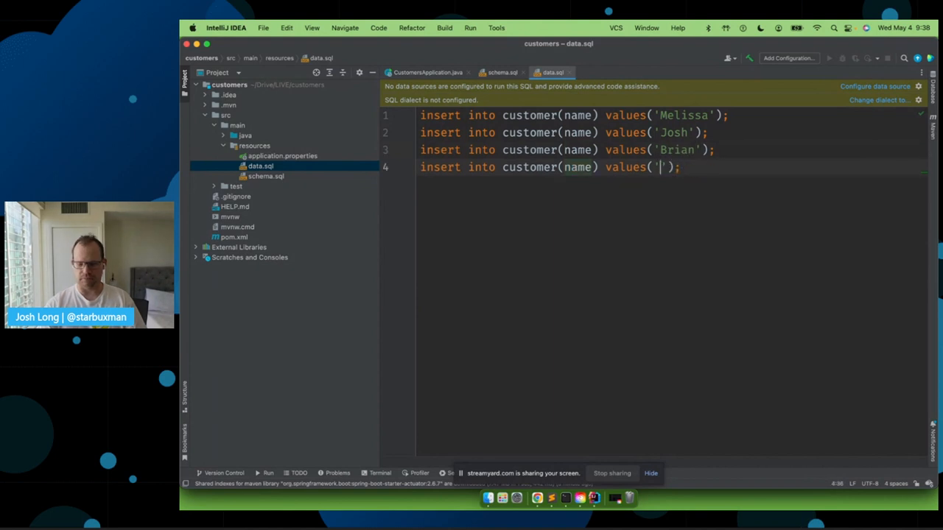
{"action": "type", "text": "Theresa"}
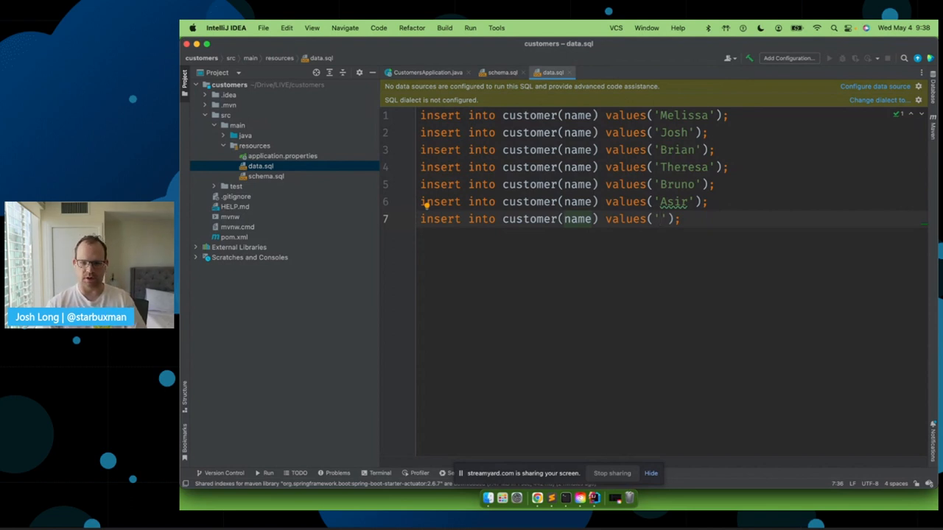
{"action": "type", "text": "Ry"}
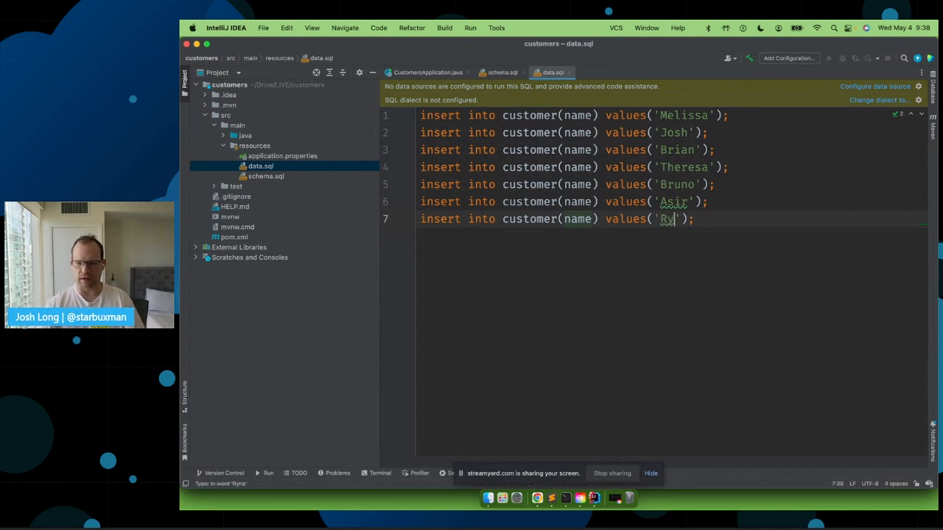
{"action": "key", "text": "Enter"}
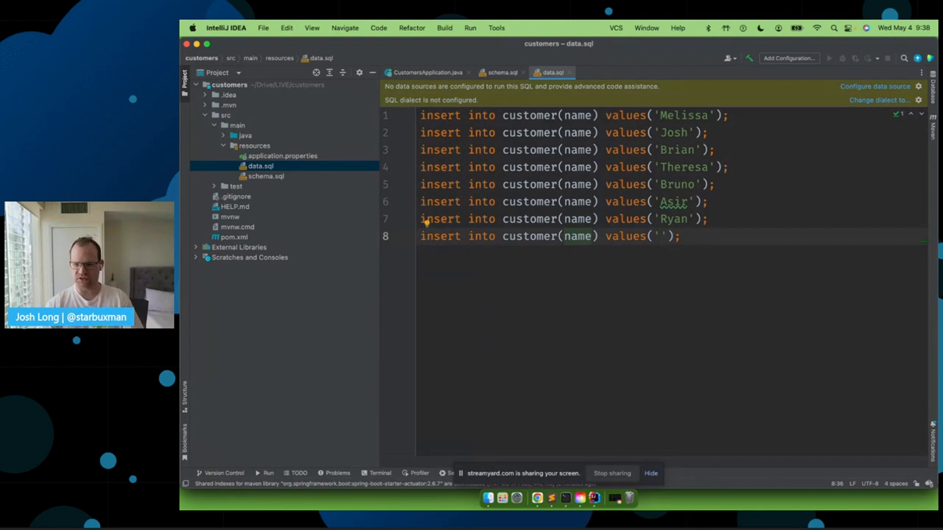
{"action": "type", "text": "J"}
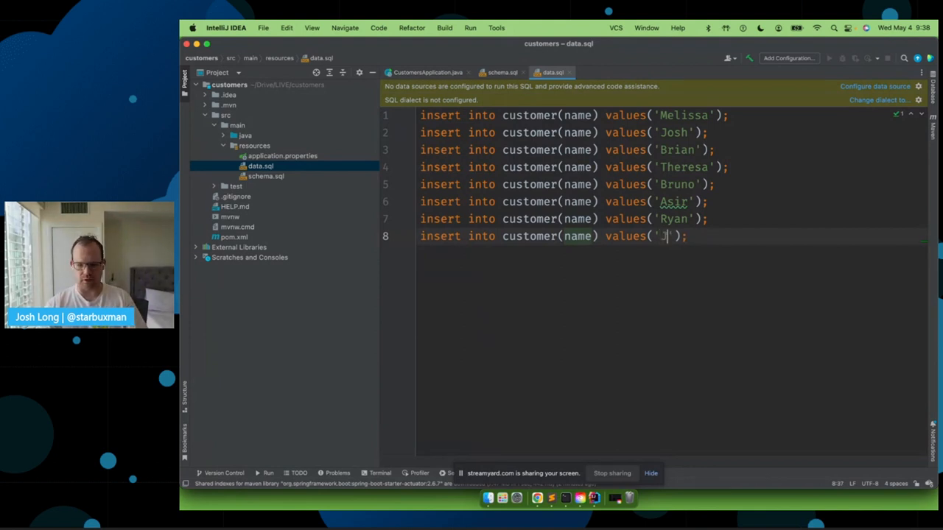
{"action": "type", "text": "ues ('Jürgen');"}
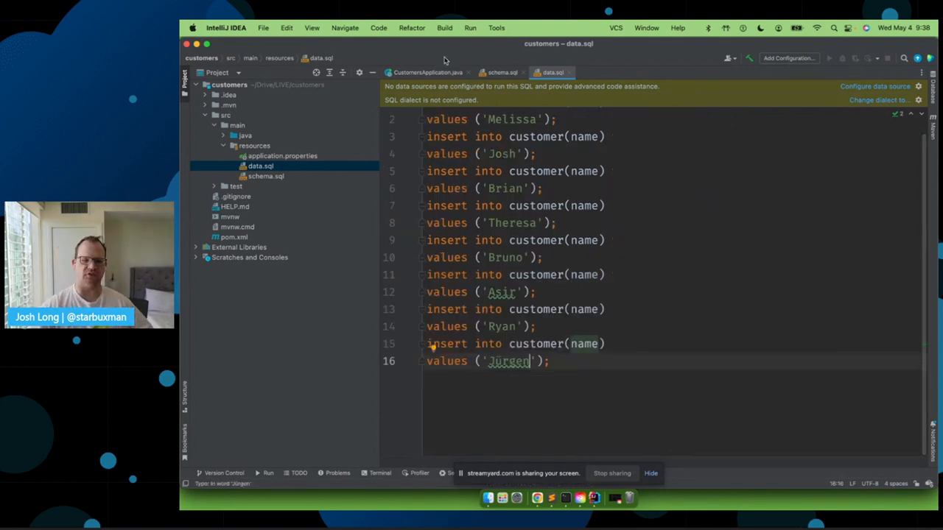
{"action": "left_click", "coordinate": [428, 72]}
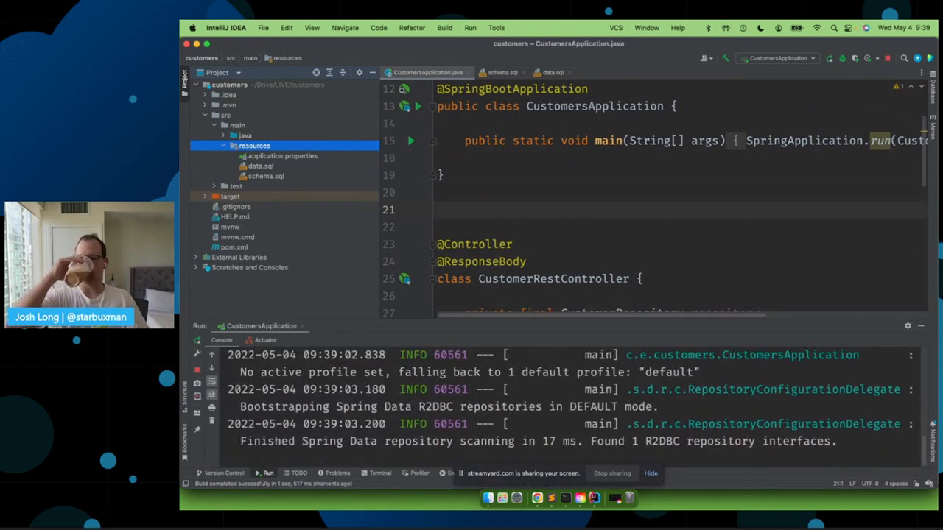
Step: Open localhost:8080/customers in Chrome, then start opening application.properties
{"action": "key", "text": "cmd+tab"}
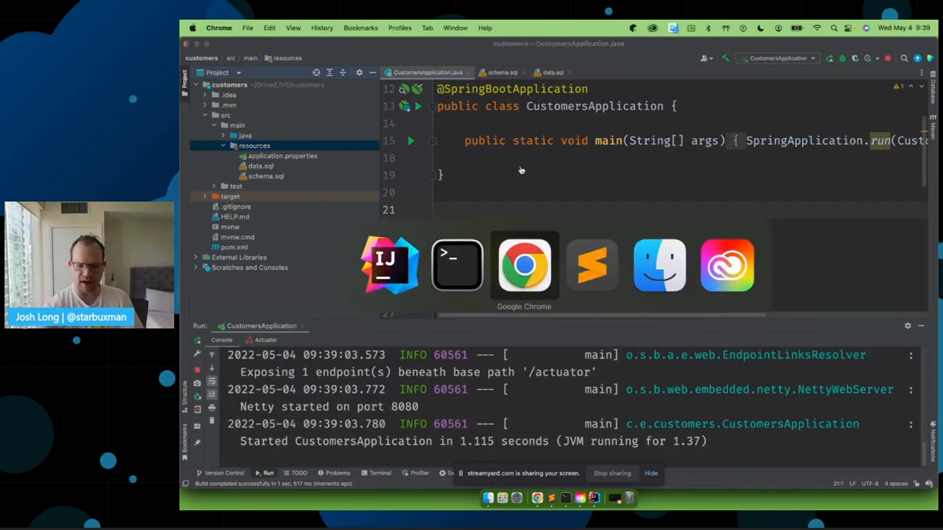
{"action": "left_click", "coordinate": [524, 265]}
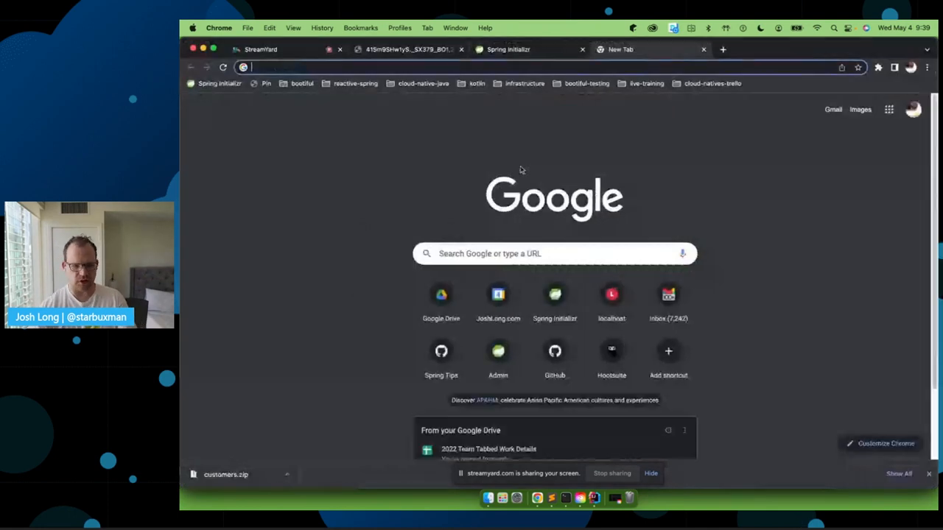
{"action": "type", "text": "localhost:8080/cus"}
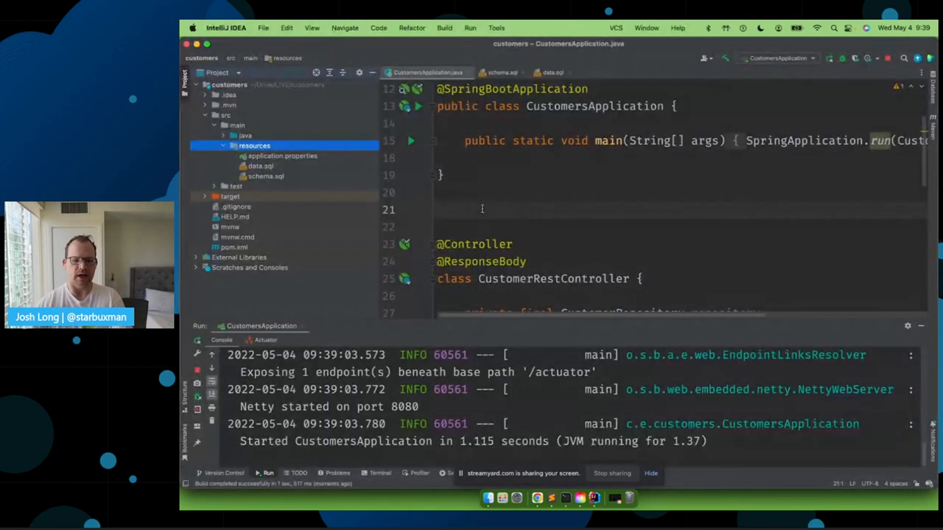
{"action": "type", "text": "app"}
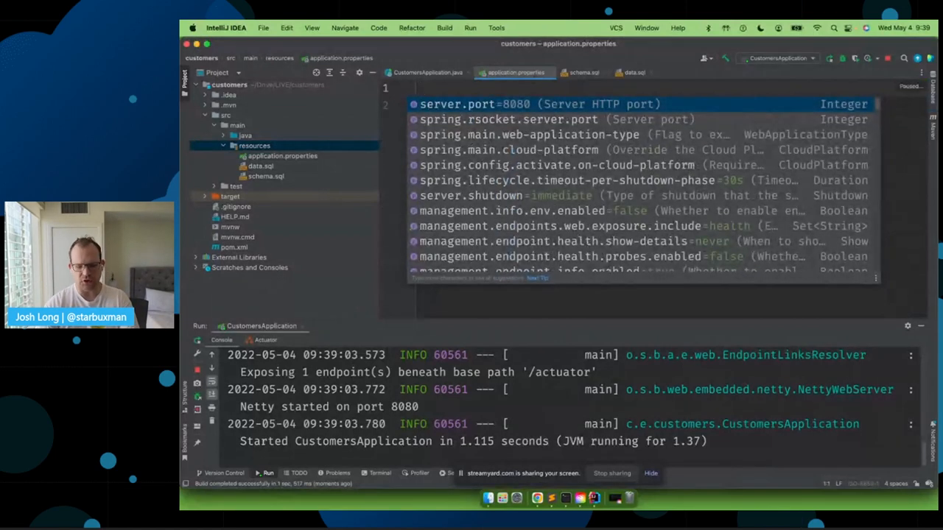
Step: Add management.endpoints.web.exposure.include with the health endpoint to application.properties
{"action": "type", "text": "exps"}
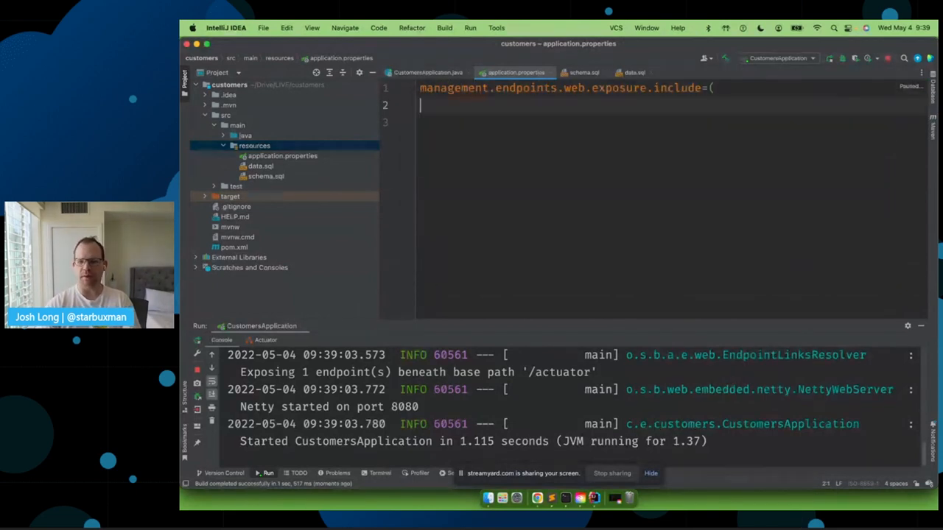
{"action": "type", "text": "health"}
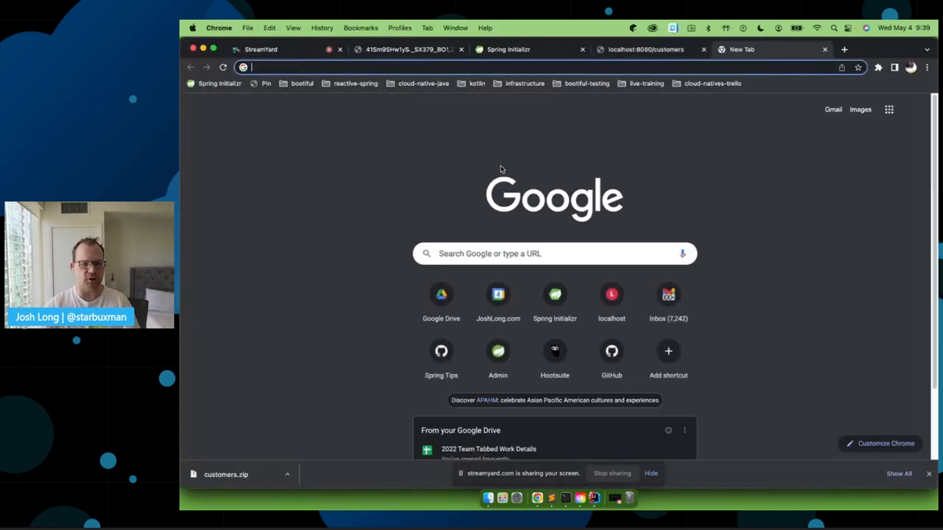
Step: Load localhost:8080/actuator and scroll through the listed endpoint links
{"action": "type", "text": "localhost:8080/actuator"}
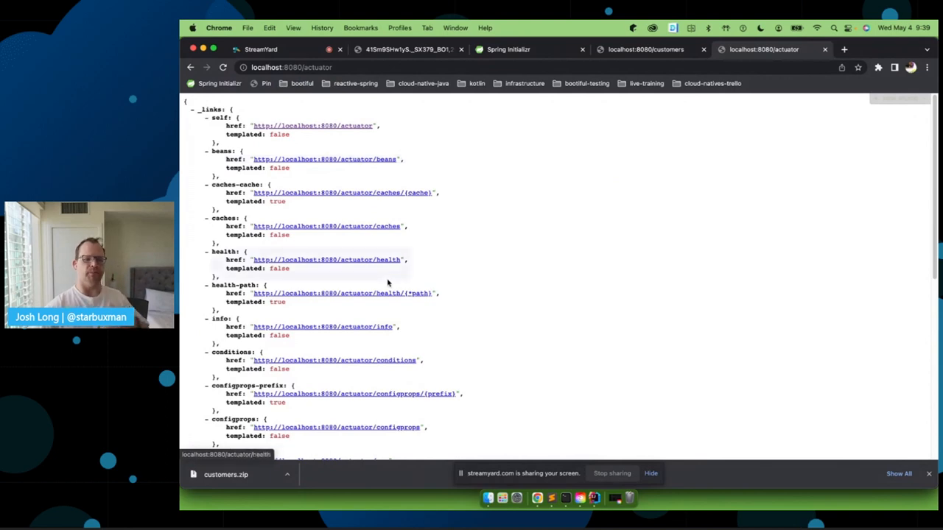
{"action": "mouse_move", "coordinate": [370, 376]}
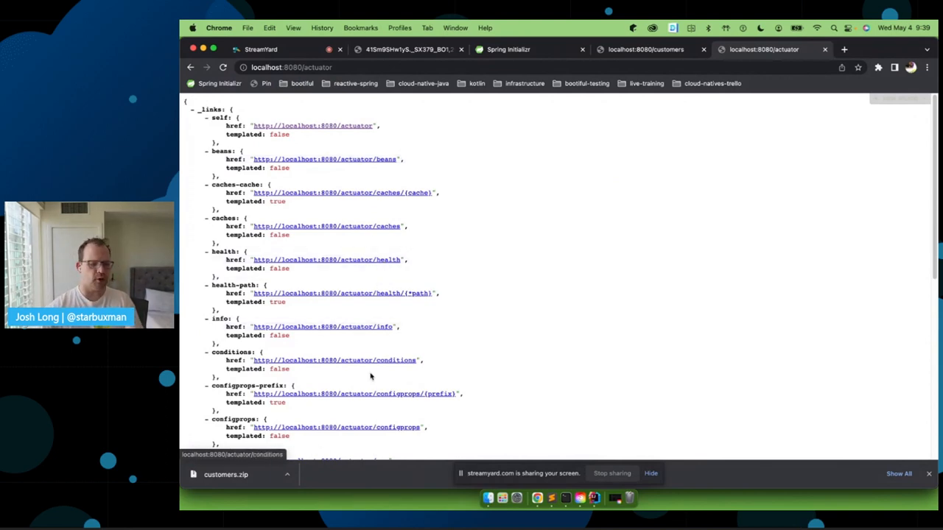
{"action": "scroll", "scroll_direction": "down", "scroll_amount": 3}
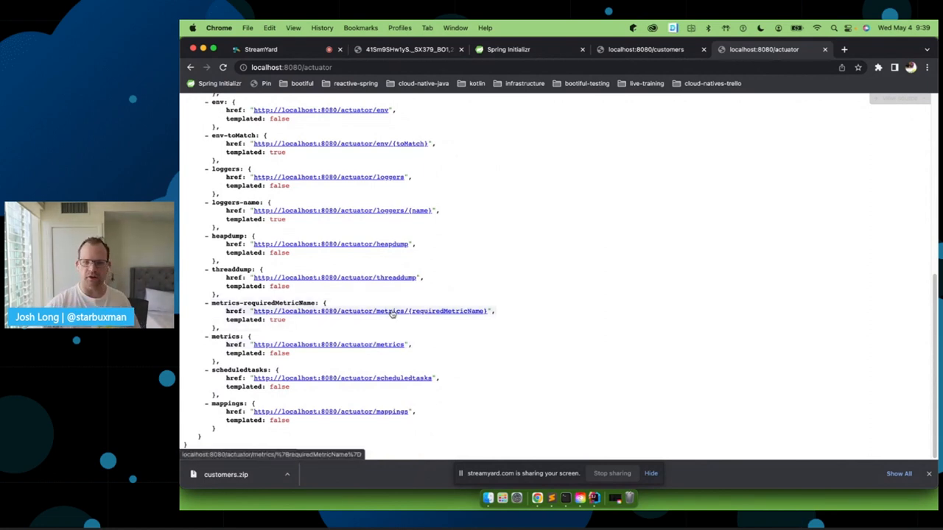
{"action": "scroll", "scroll_direction": "up", "scroll_amount": 3}
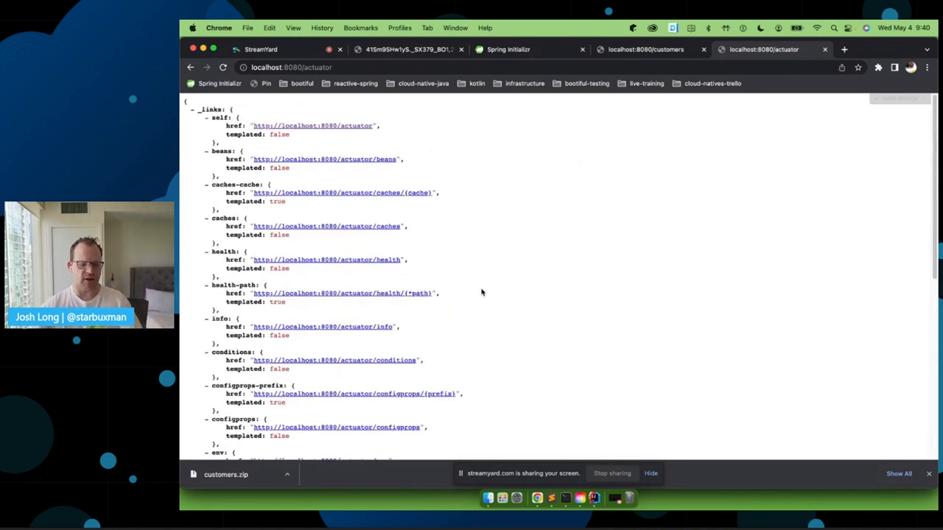
{"action": "mouse_move", "coordinate": [360, 326]}
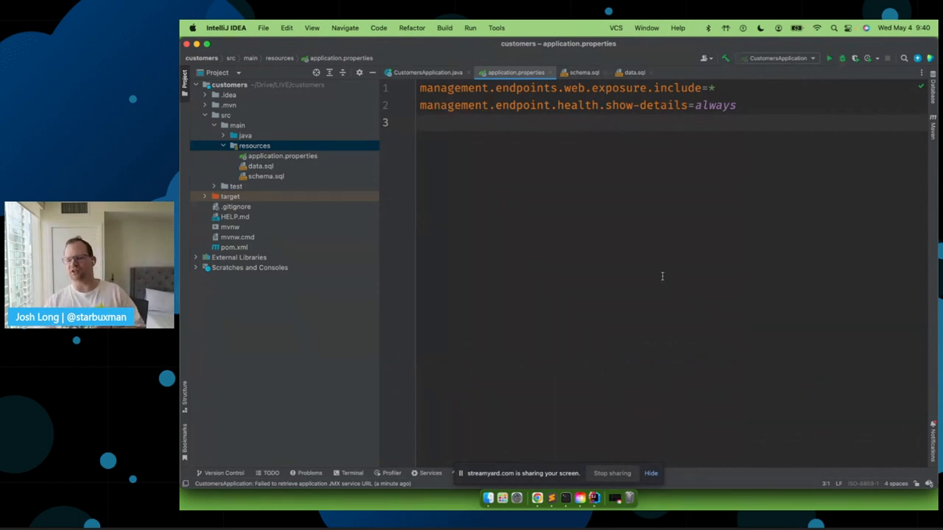
Step: Review application.properties exposing all actuator endpoints (*) with health show-details=always
{"action": "left_click", "coordinate": [442, 122]}
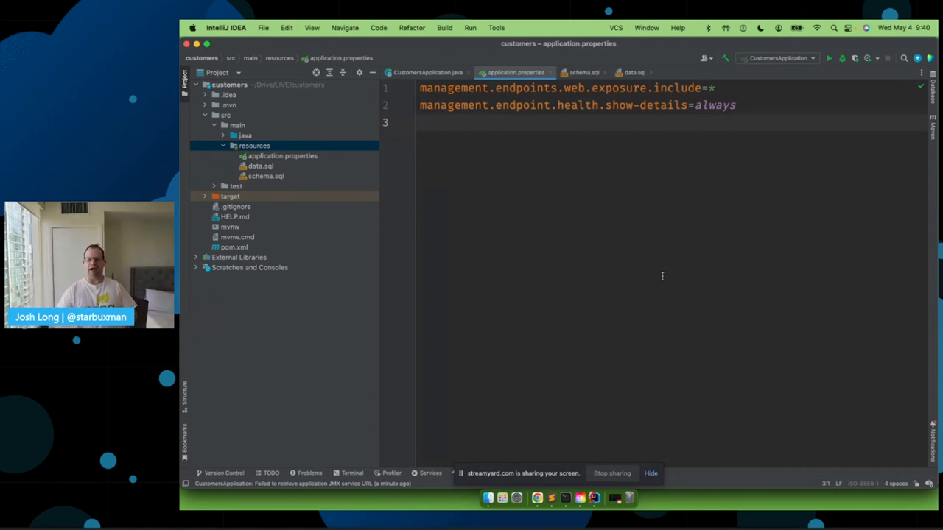
{"action": "mouse_move", "coordinate": [666, 274]}
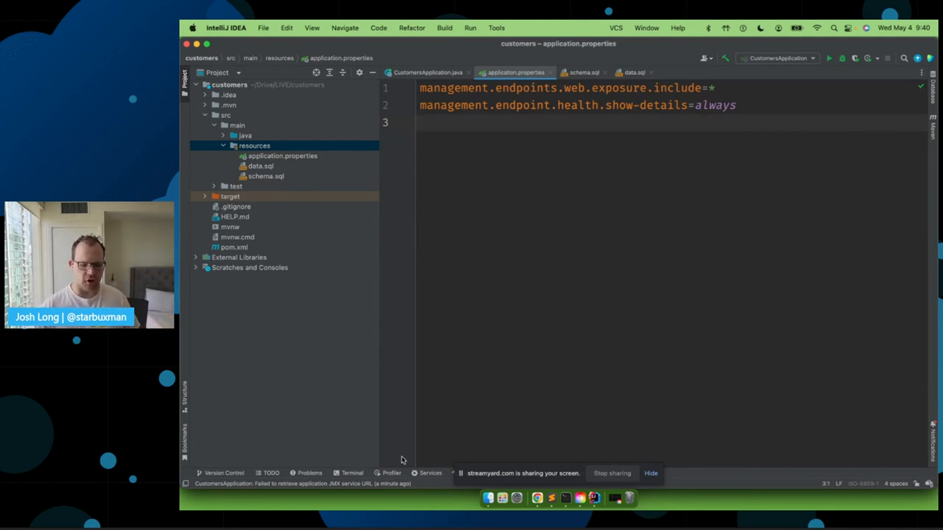
Step: Run mvn -Pnative -DskipTests clean package in the customers project's terminal
{"action": "left_click", "coordinate": [352, 473]}
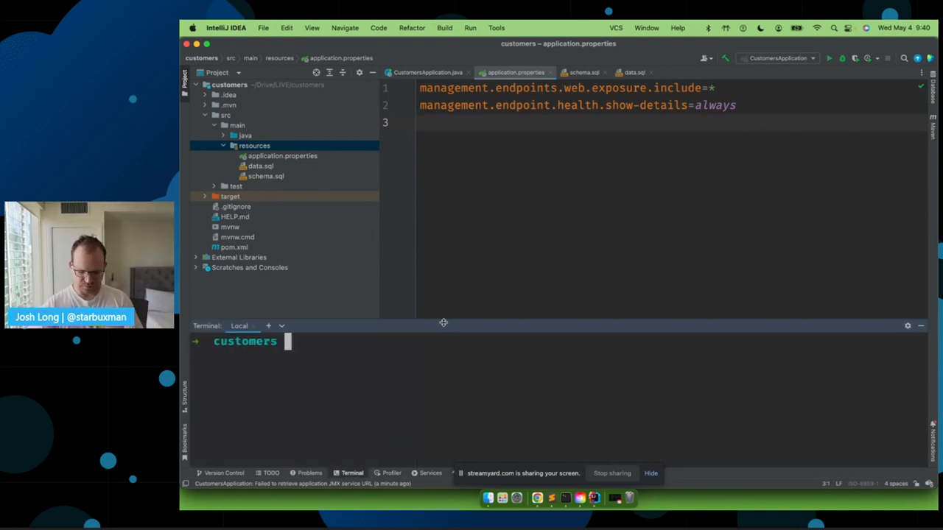
{"action": "type", "text": "mvn -Pnative -D"}
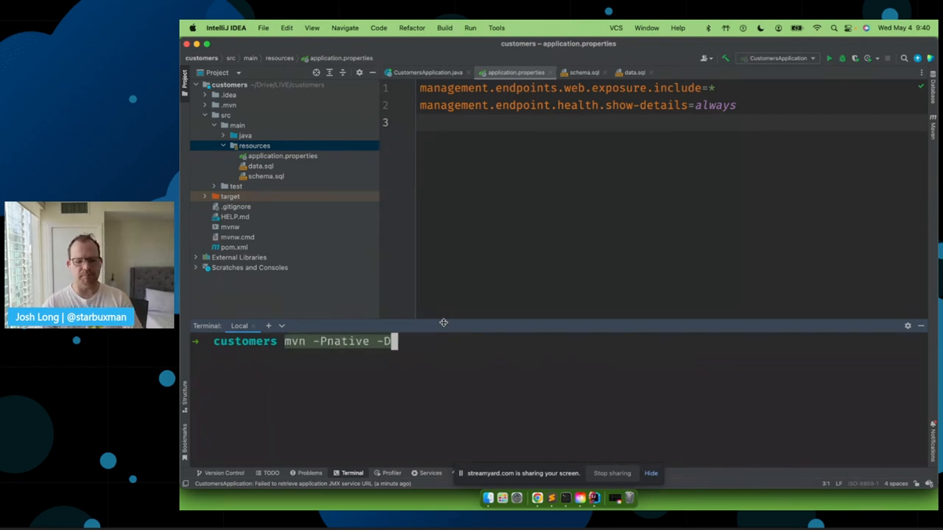
{"action": "type", "text": "skipTests clean p"}
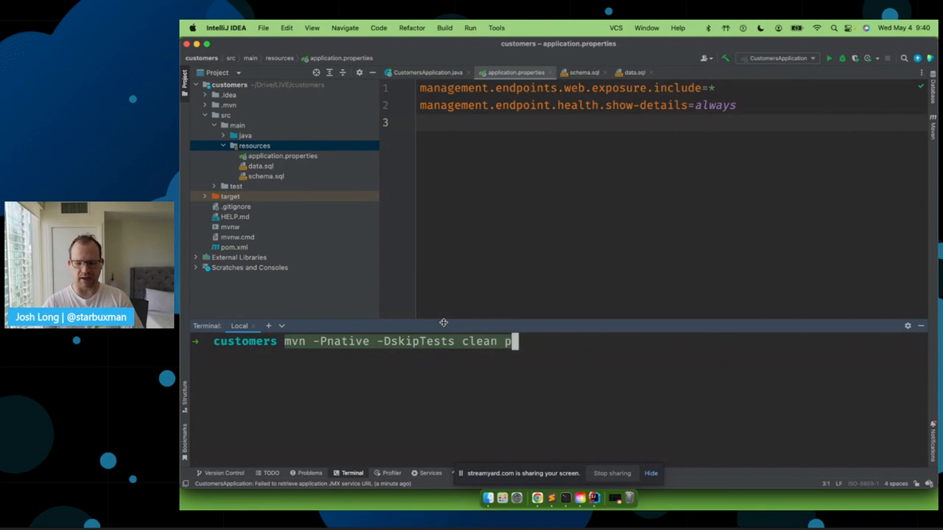
{"action": "type", "text": "ackage"}
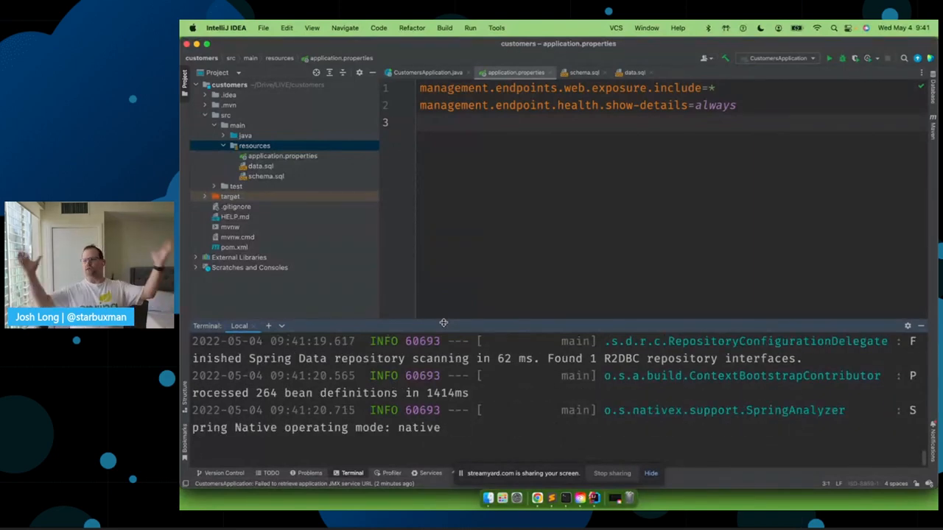
Step: Scroll through pom.xml's build plugins while the native build finishes with BUILD SUCCESS
{"action": "scroll", "scroll_direction": "down", "scroll_amount": 3}
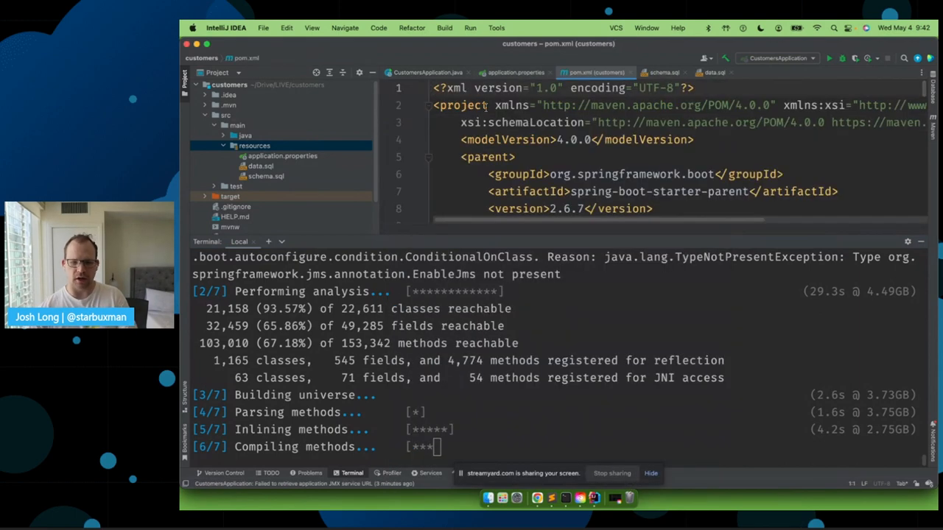
{"action": "scroll", "scroll_direction": "down", "scroll_amount": 3}
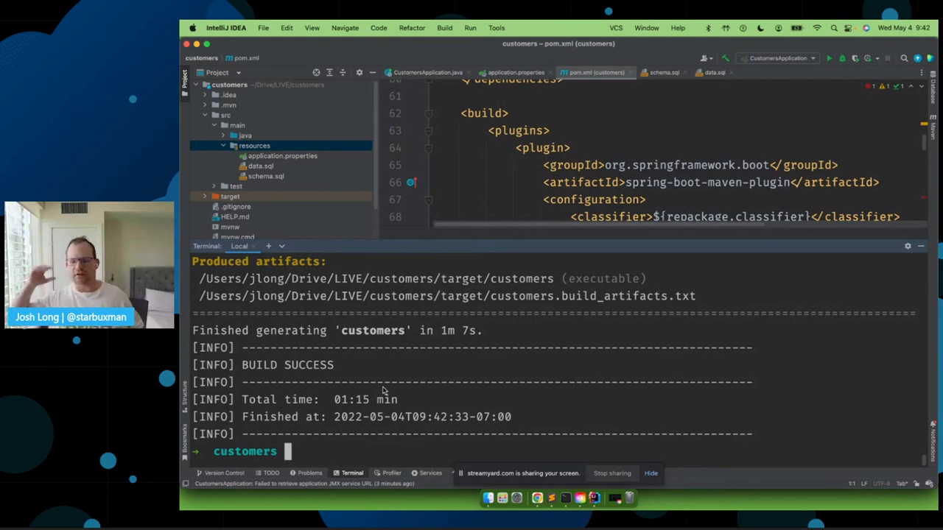
{"action": "mouse_move", "coordinate": [318, 341]}
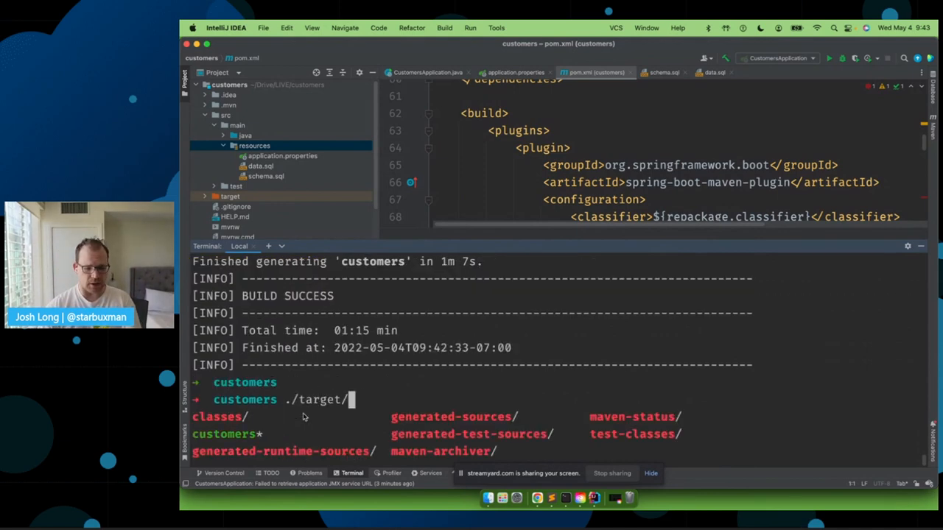
Step: Run ./target/customers past the firewall prompt, starting on port 8080, then stop it with Ctrl+C
{"action": "type", "text": "customers"}
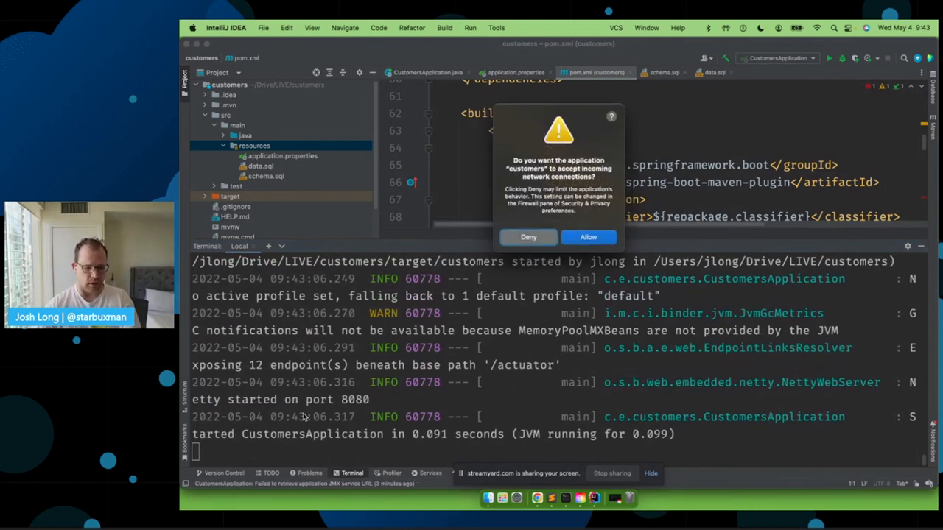
{"action": "left_click", "coordinate": [528, 236]}
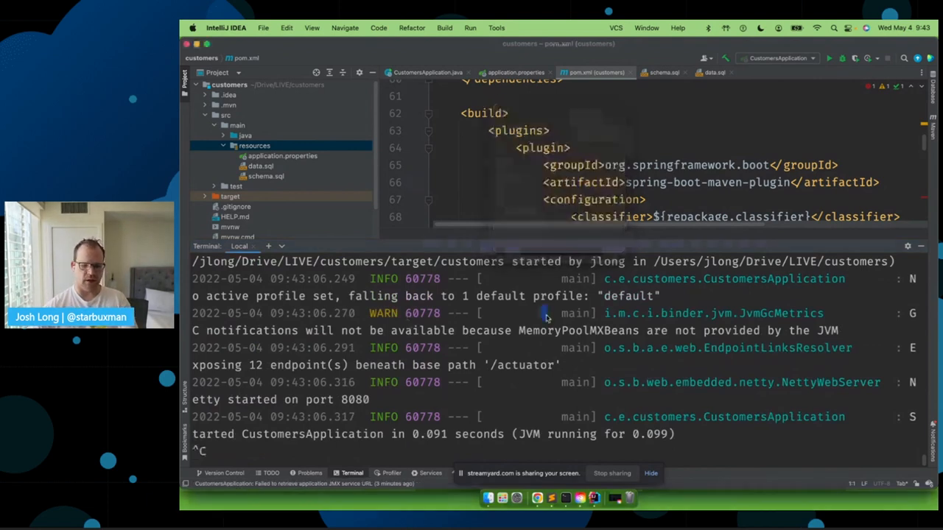
{"action": "type", "text": "customers"}
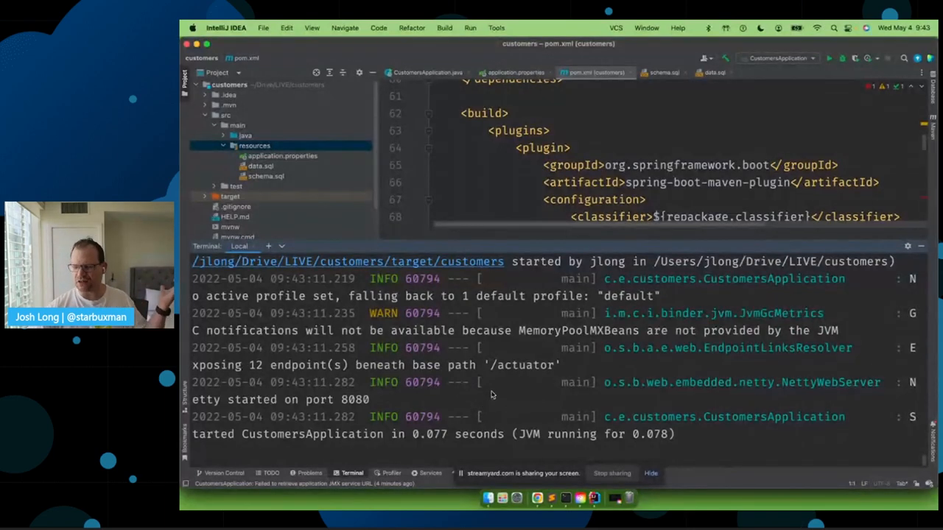
{"action": "mouse_move", "coordinate": [453, 403]}
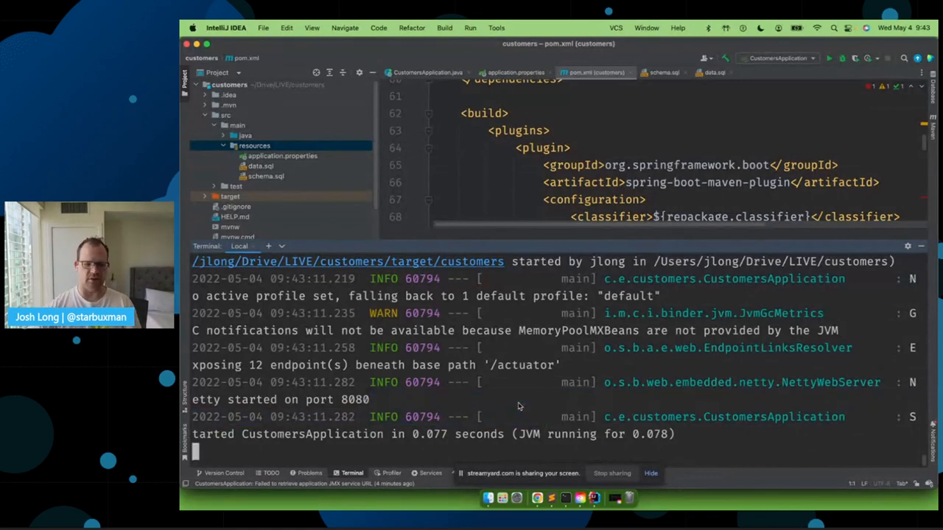
{"action": "key", "text": "ctrl+c"}
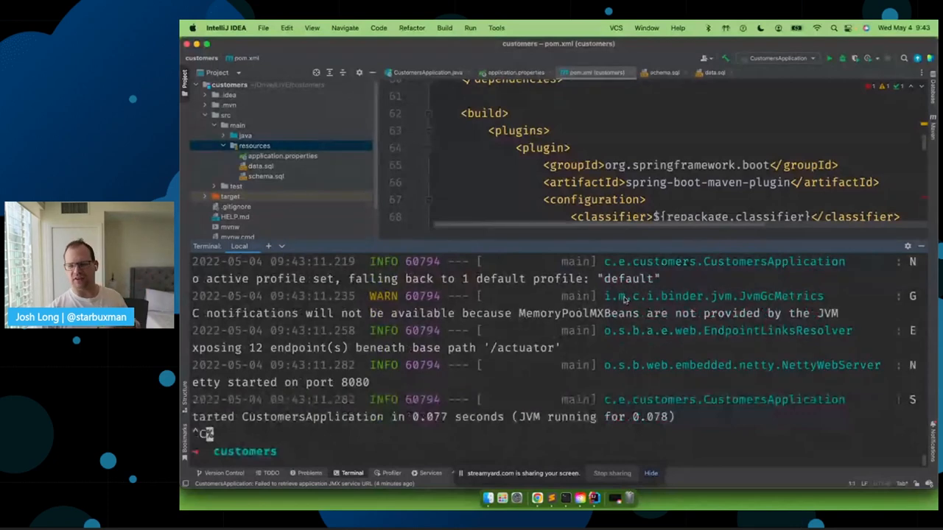
Step: Add the Spring GraphQL dependency to the edge project in start.spring.io
{"action": "left_click", "coordinate": [779, 58]}
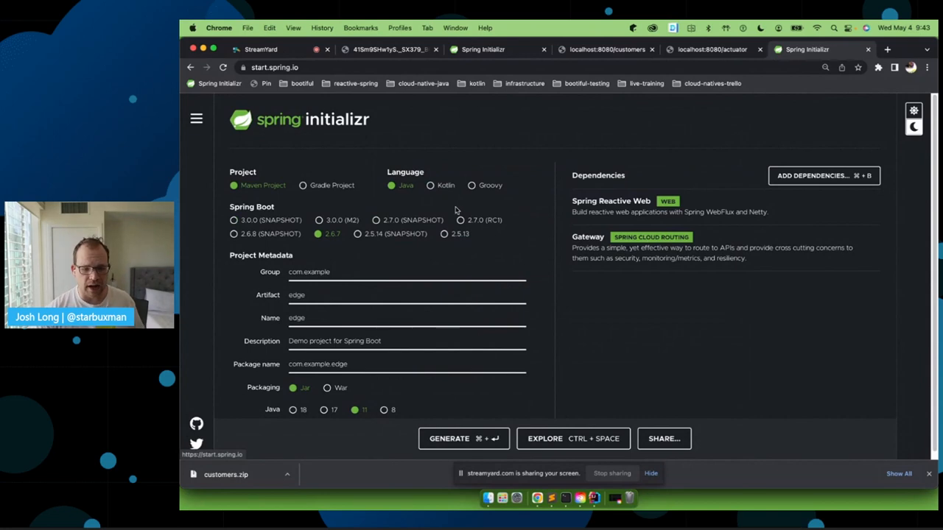
{"action": "left_click", "coordinate": [823, 175]}
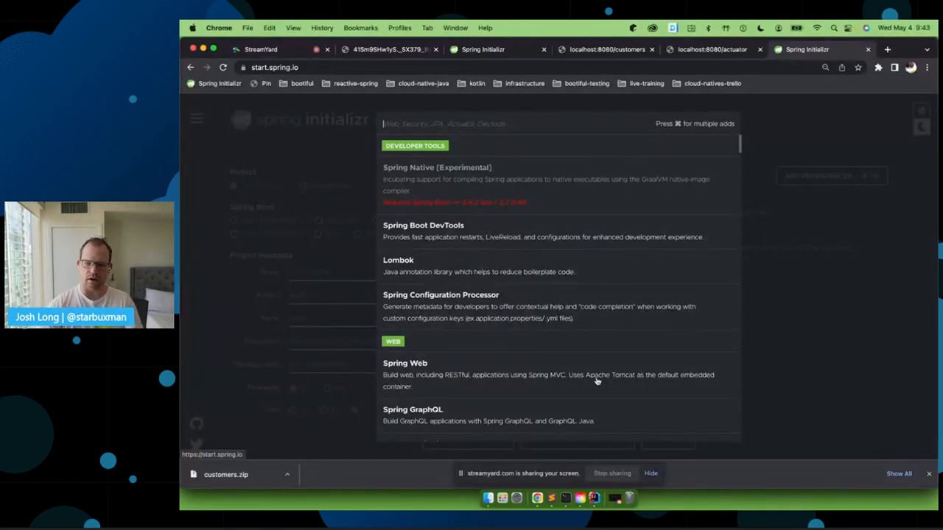
{"action": "type", "text": "gr"}
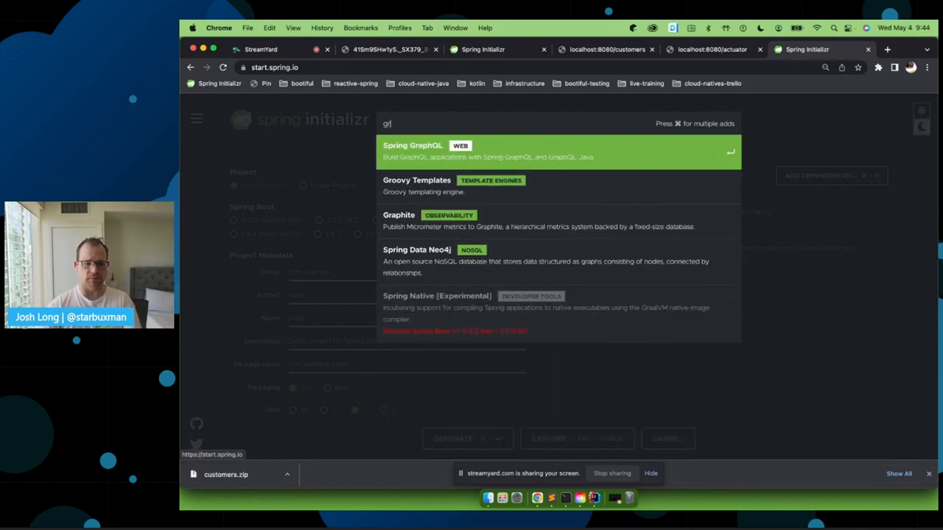
{"action": "left_click", "coordinate": [412, 150]}
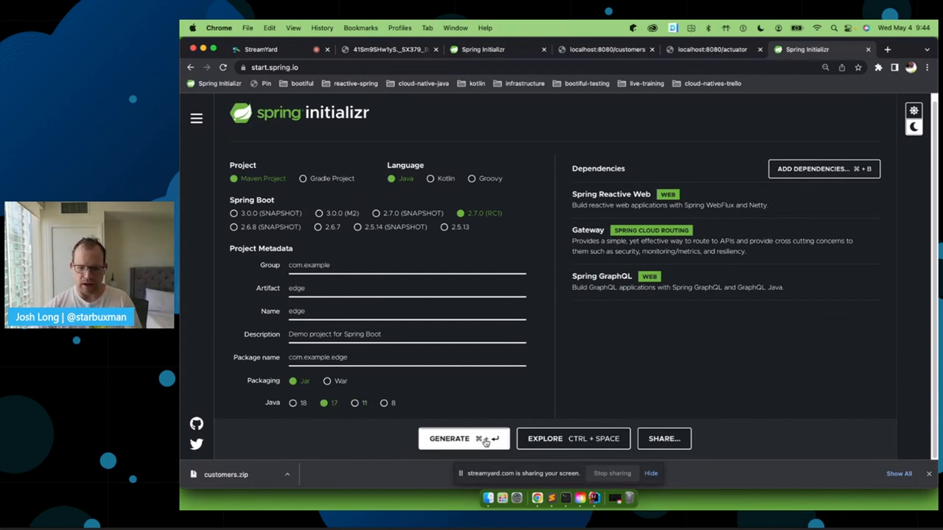
Step: Generate the edge project and run mvn clean package in its terminal
{"action": "left_click", "coordinate": [450, 439]}
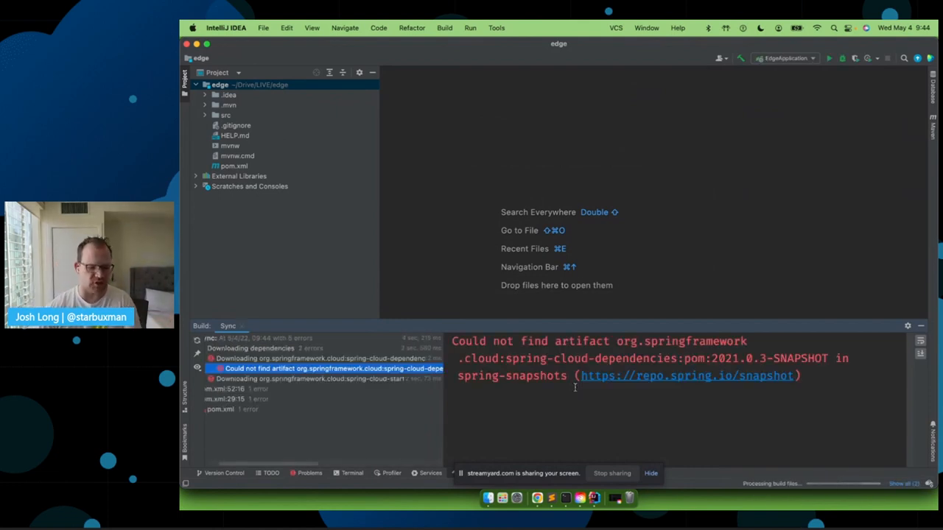
{"action": "left_click", "coordinate": [352, 473]}
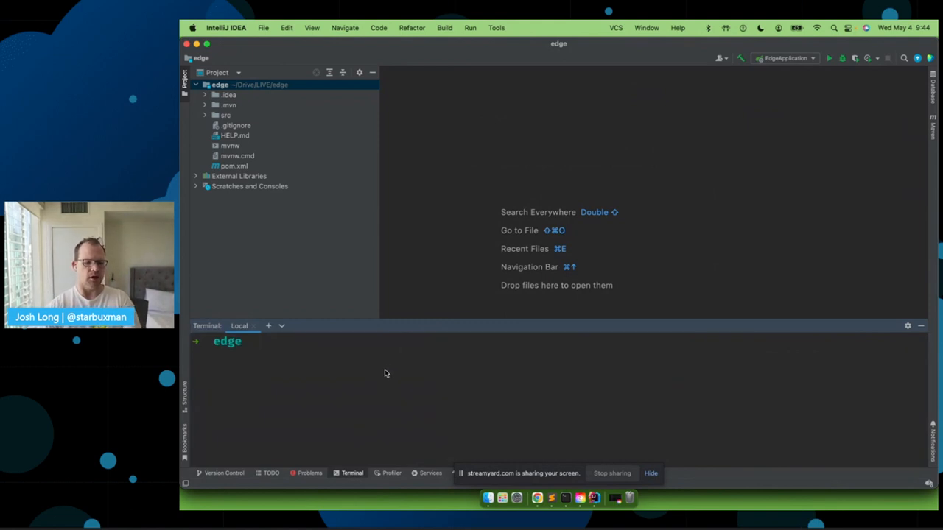
{"action": "type", "text": "mvn clean package"}
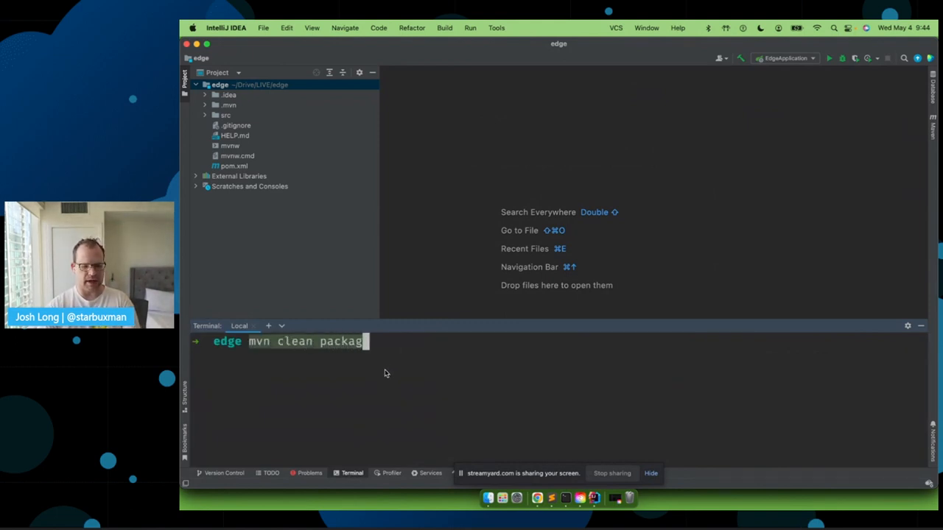
{"action": "key", "text": "enter"}
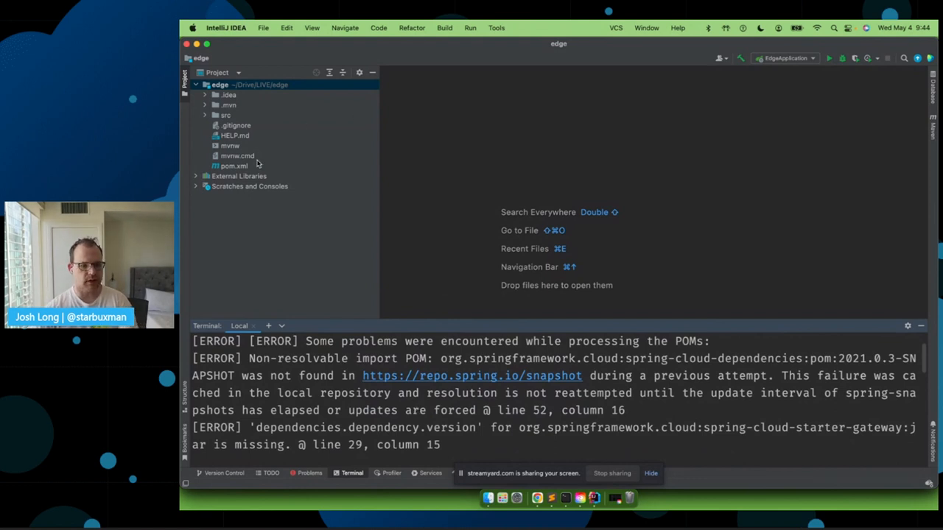
Step: Inspect the edge project's pom.xml and type brew install shiftit in the terminal
{"action": "double_click", "coordinate": [233, 165]}
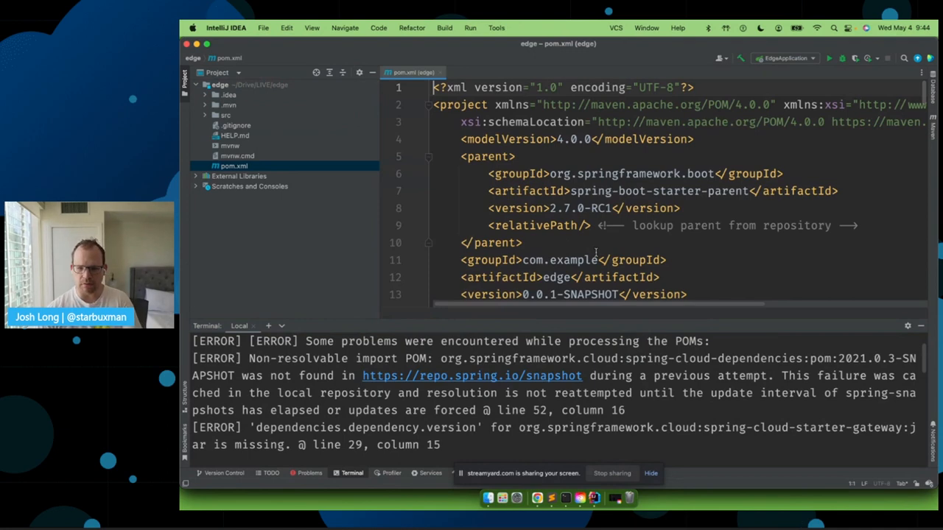
{"action": "scroll", "scroll_direction": "down", "scroll_amount": 3}
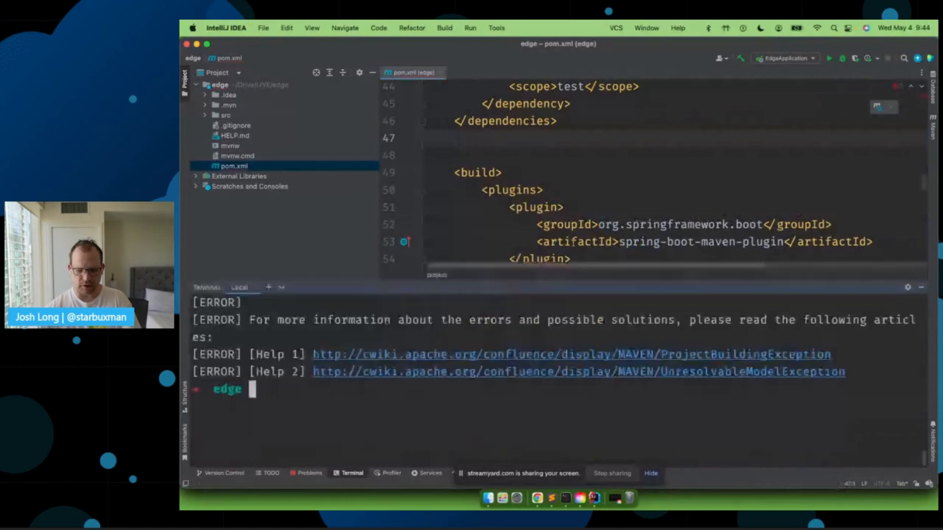
{"action": "type", "text": "brew install shiftit"}
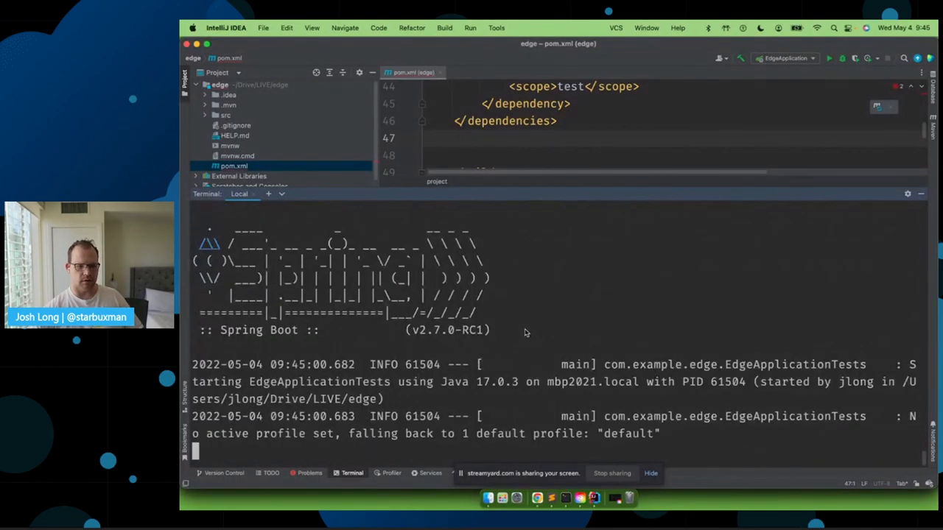
Step: Open EdgeApplication.java from src/main/java/com/example/edge in the editor
{"action": "right_click", "coordinate": [233, 166]}
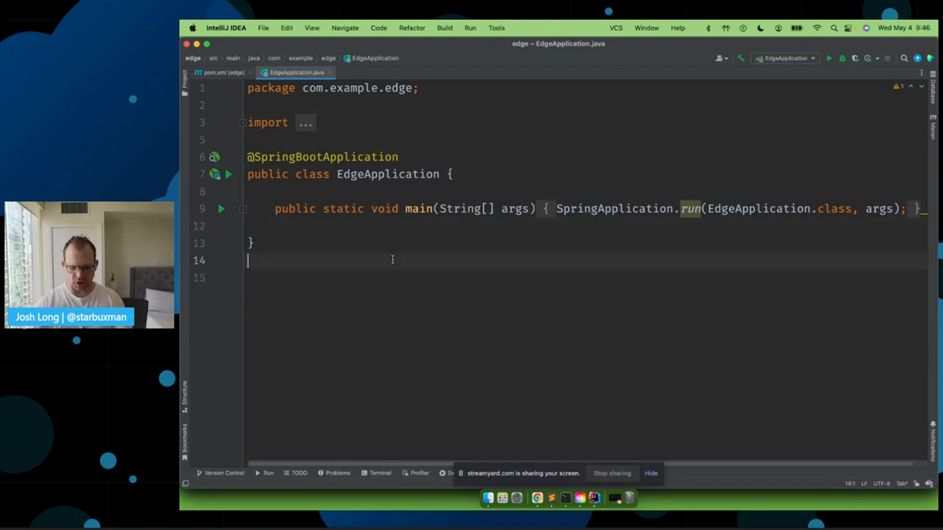
{"action": "type", "text": "class CrmClient"}
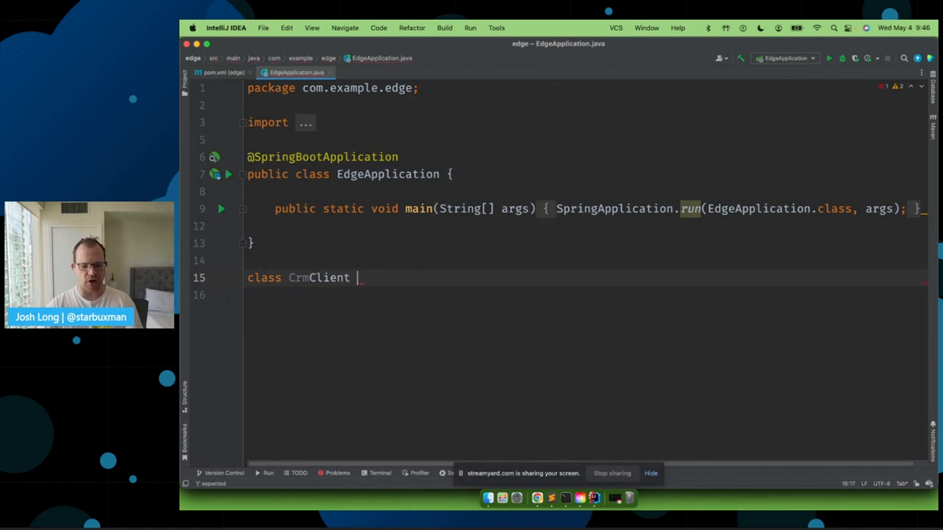
{"action": "type", "text": "{"}
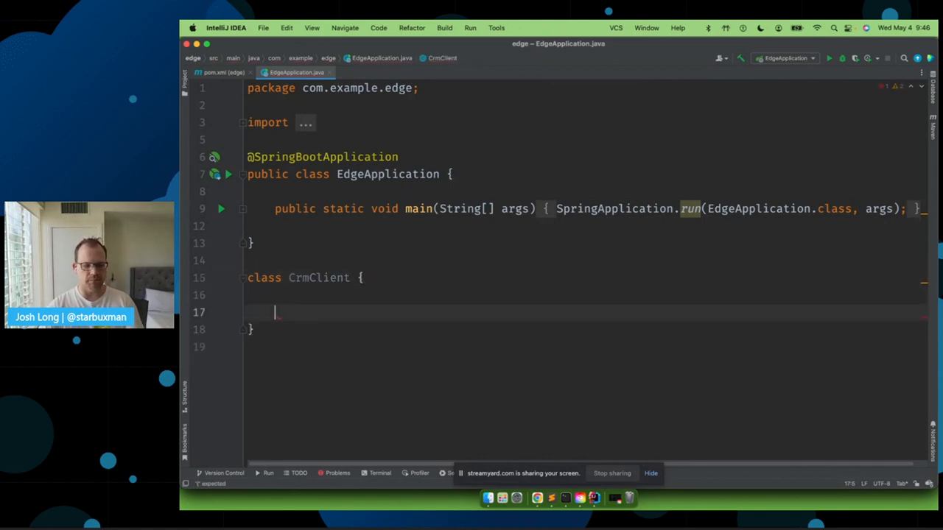
{"action": "type", "text": "private final WebClient http;"}
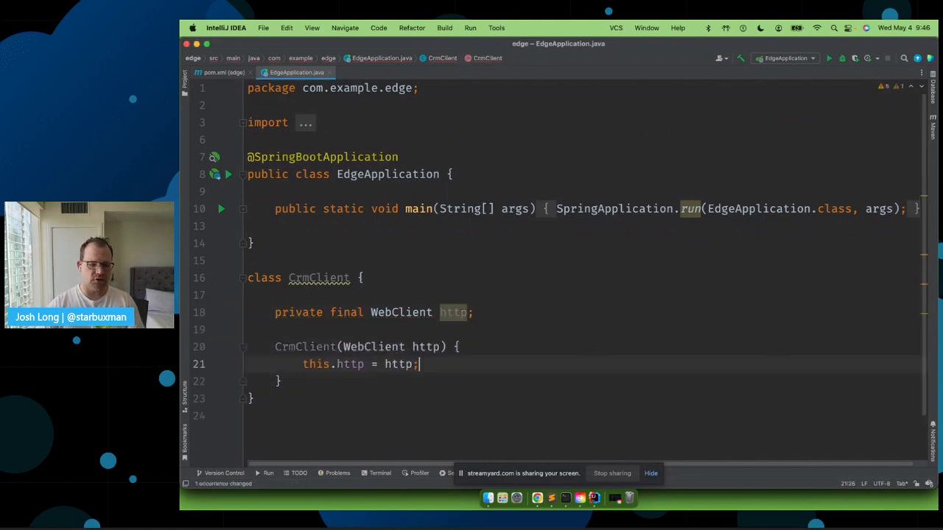
{"action": "type", "text": "@CO"}
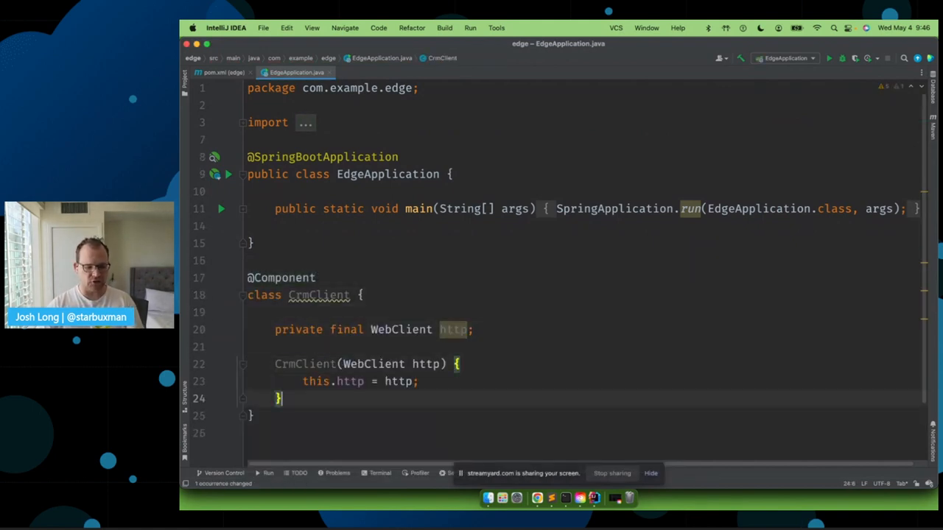
{"action": "type", "text": "te"}
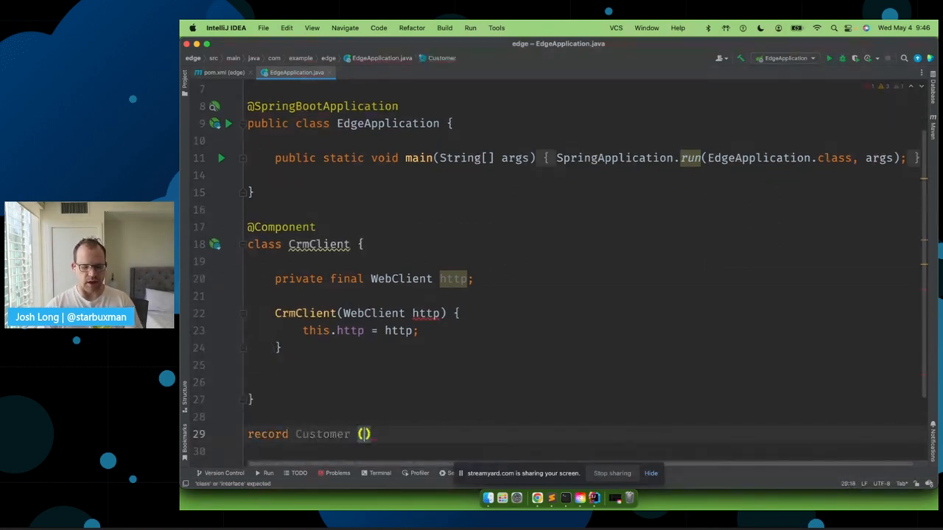
Step: Add a Customer(Integer id, String name) record and getCustomers() fetching localhost:8080/customers via bodyToFlux
{"action": "type", "text": "Integer id,"}
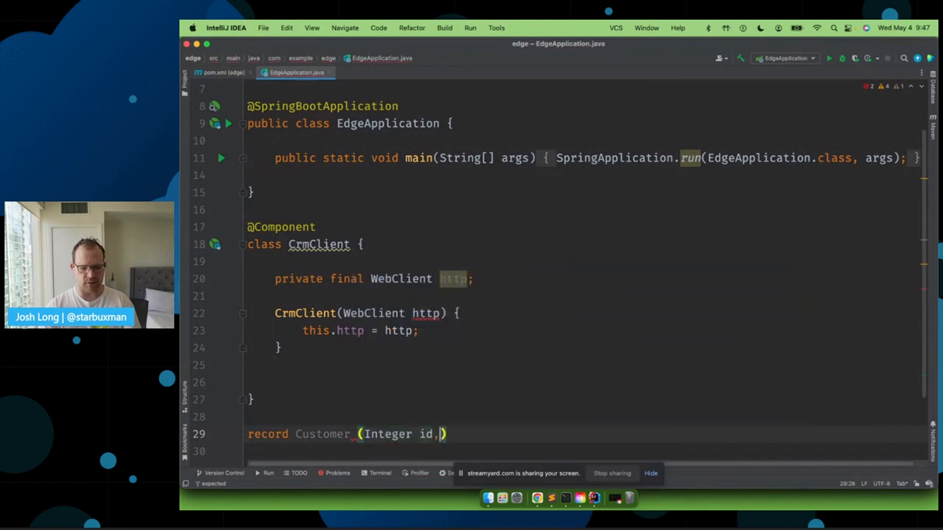
{"action": "type", "text": "String name){"}
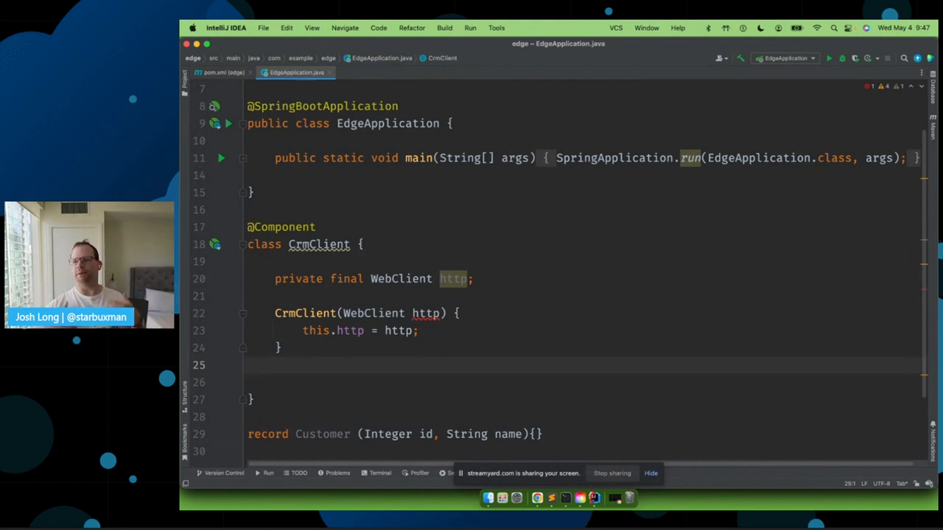
{"action": "type", "text": "Flux <Customer> g"}
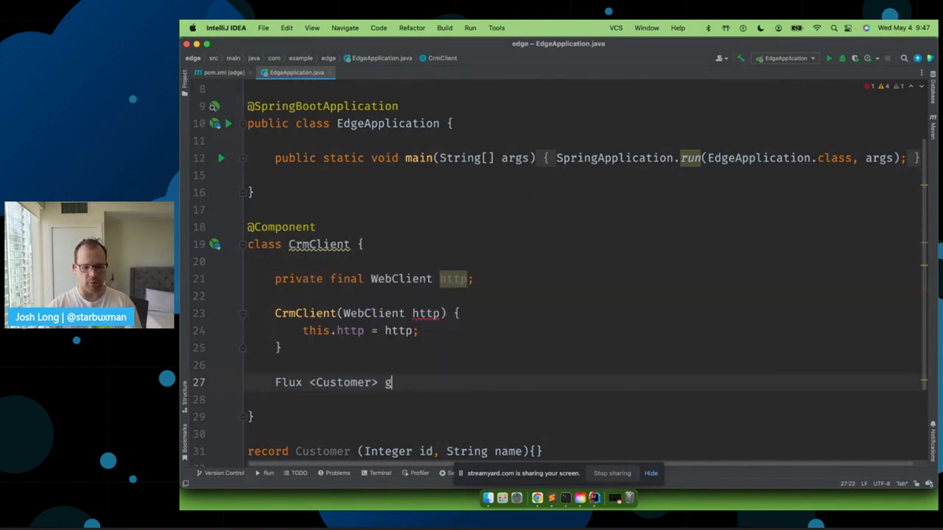
{"action": "type", "text": "etCustomers(){"}
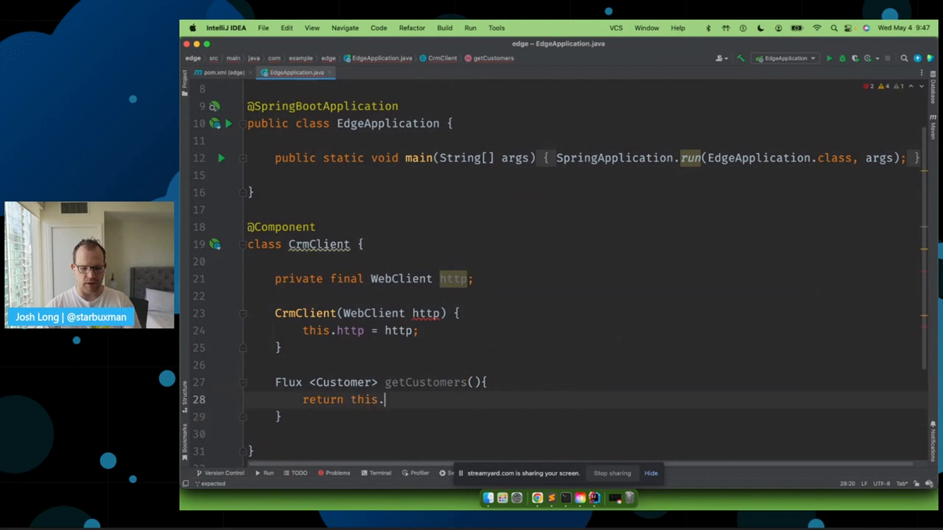
{"action": "type", "text": "http.get().uri()"}
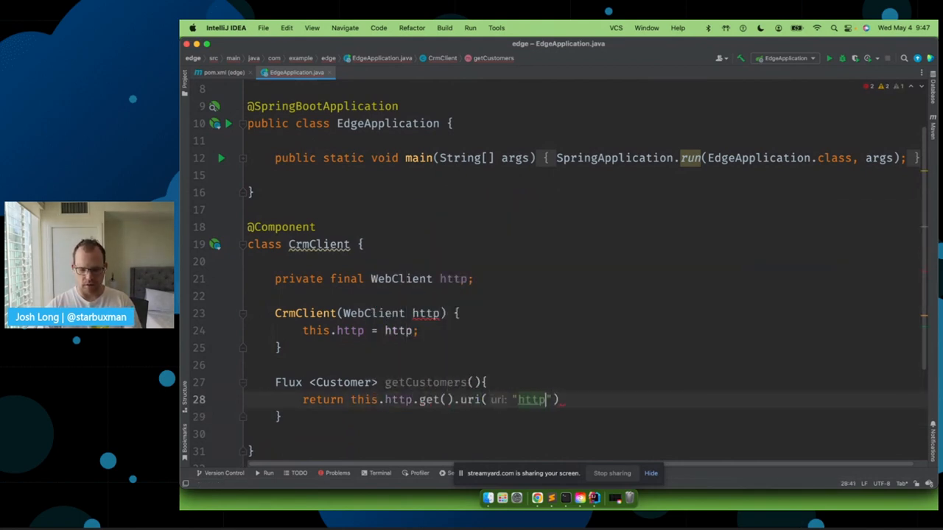
{"action": "type", "text": "://localhost:80"}
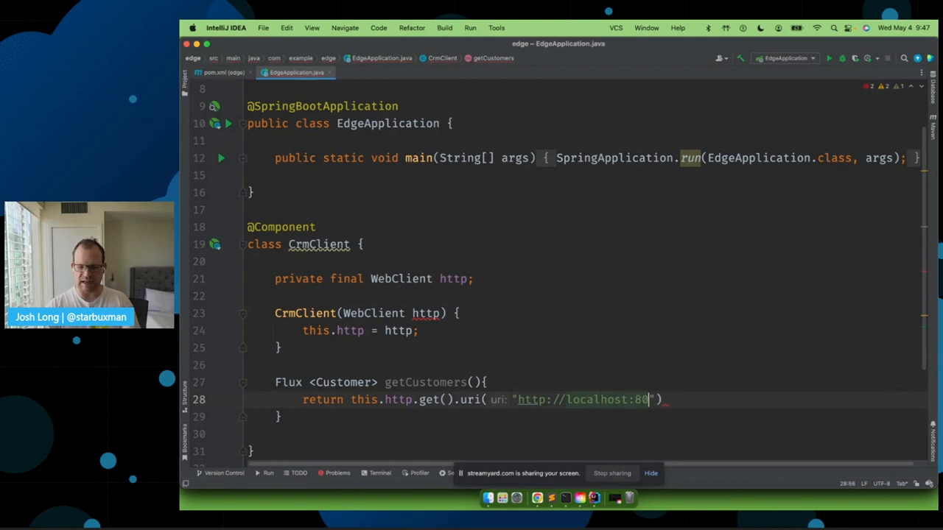
{"action": "type", "text": "."}
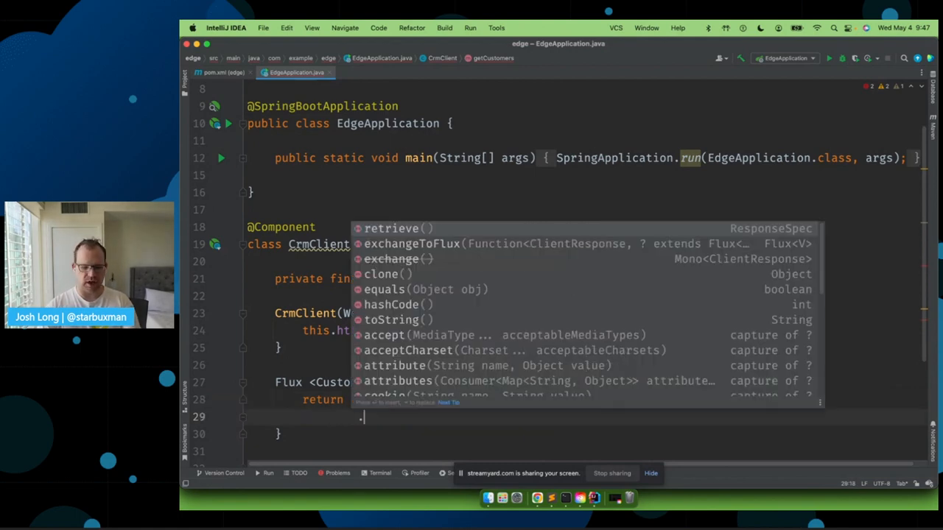
{"action": "type", "text": ".bodyToFlux(Customer.class)"}
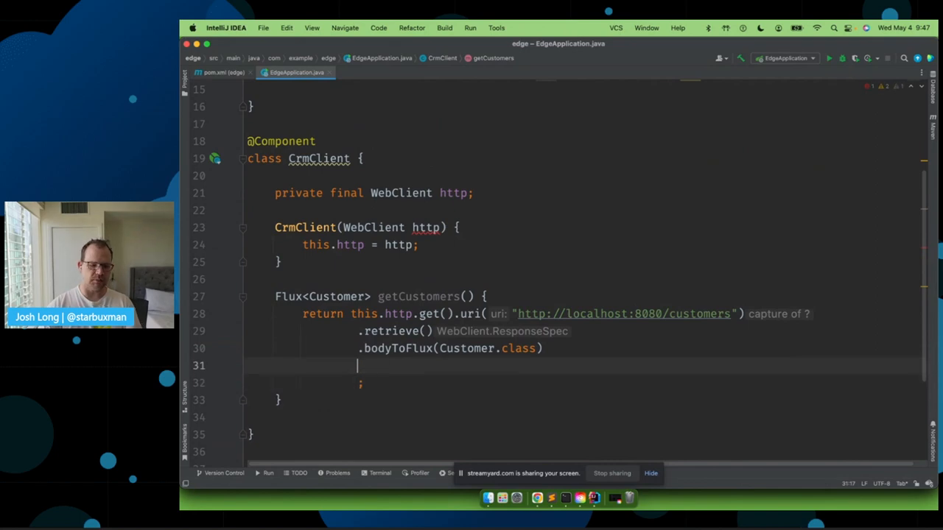
Step: Chain Retry.backoff(1, 1s), onErrorResume to Flux.empty() and a 1-second timeout onto bodyToFlux
{"action": "type", "text": ".retryWhen(Retry.backoff(1, Duration.ofSeconds(1"}
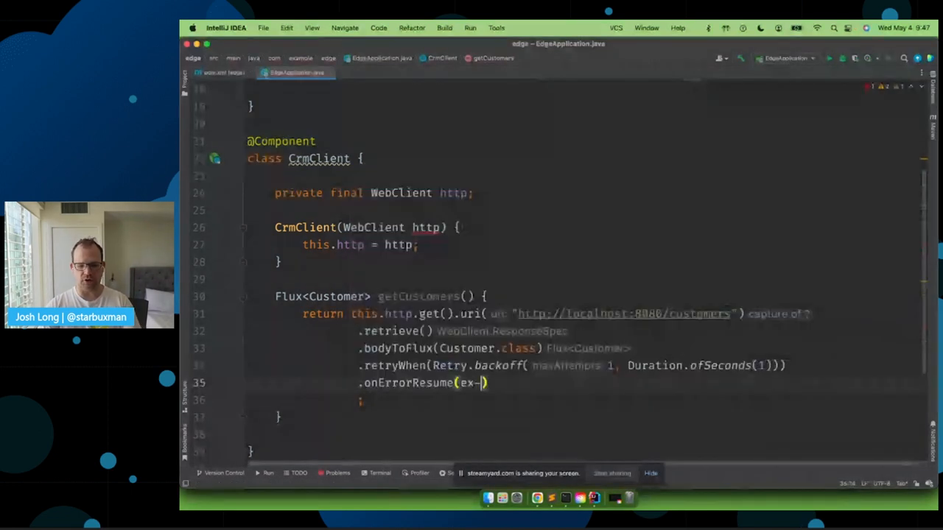
{"action": "type", "text": "Flux.empty("}
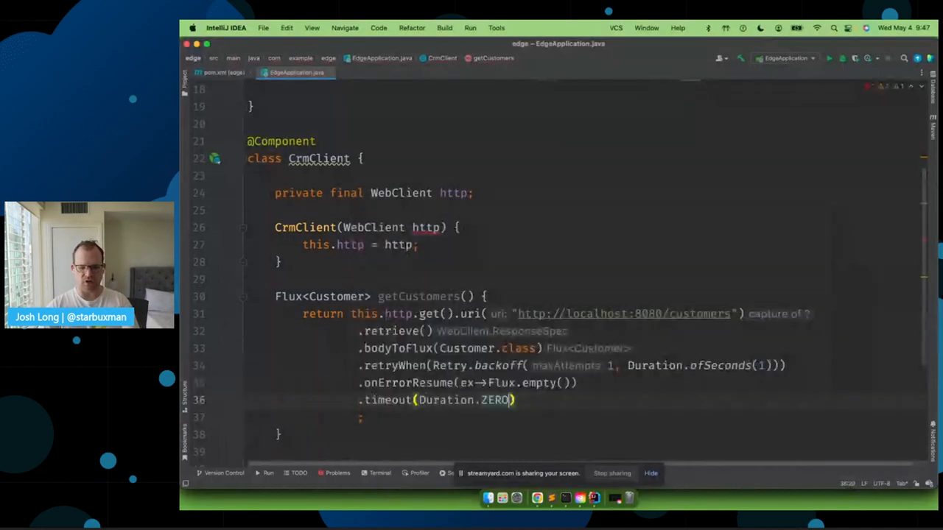
{"action": "type", "text": "of("}
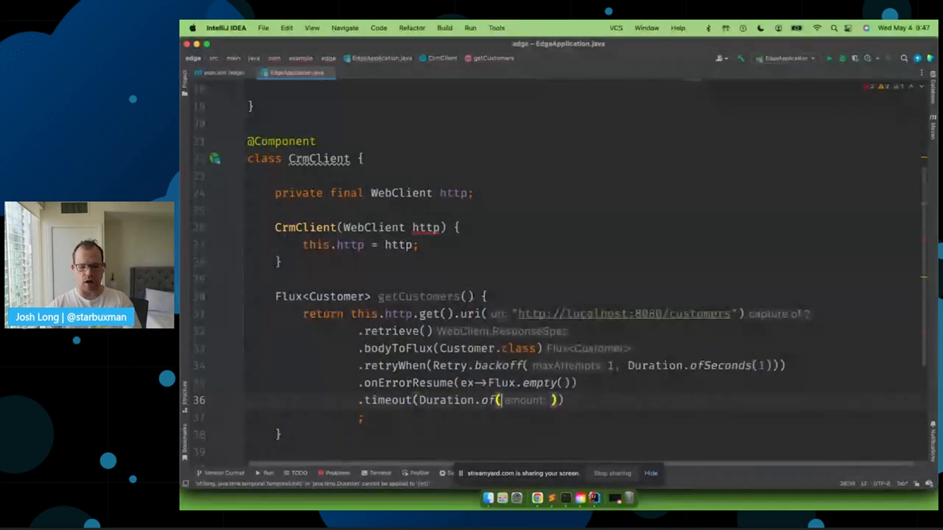
{"action": "type", "text": "ofSeconds(1"}
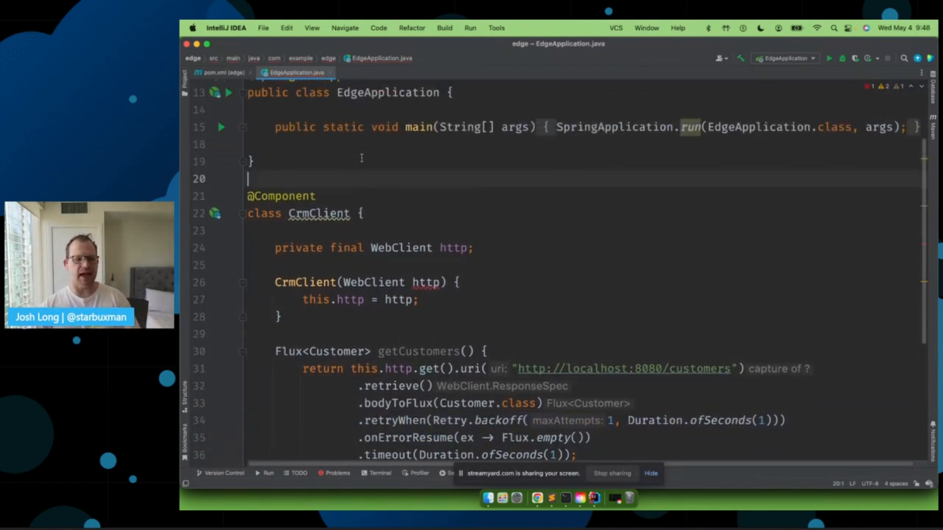
{"action": "type", "text": "@Controller"}
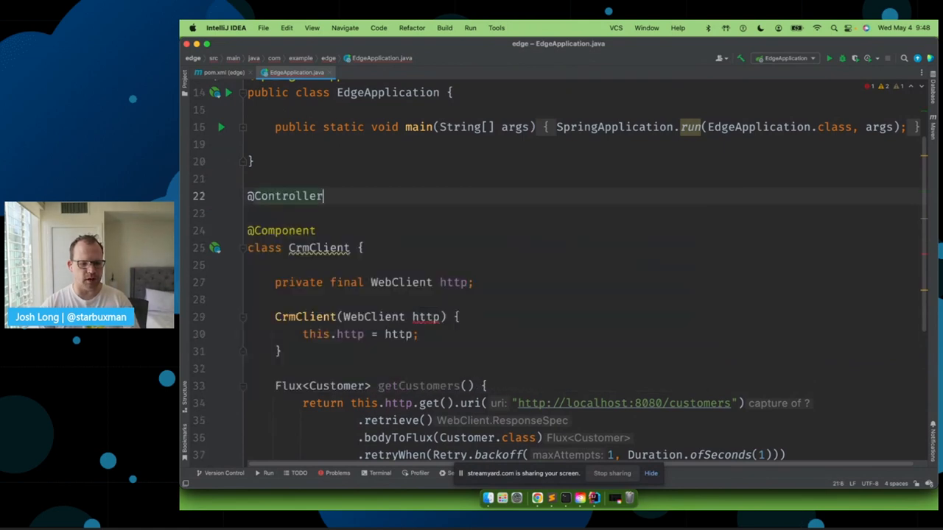
{"action": "type", "text": "class CrmRestController {"}
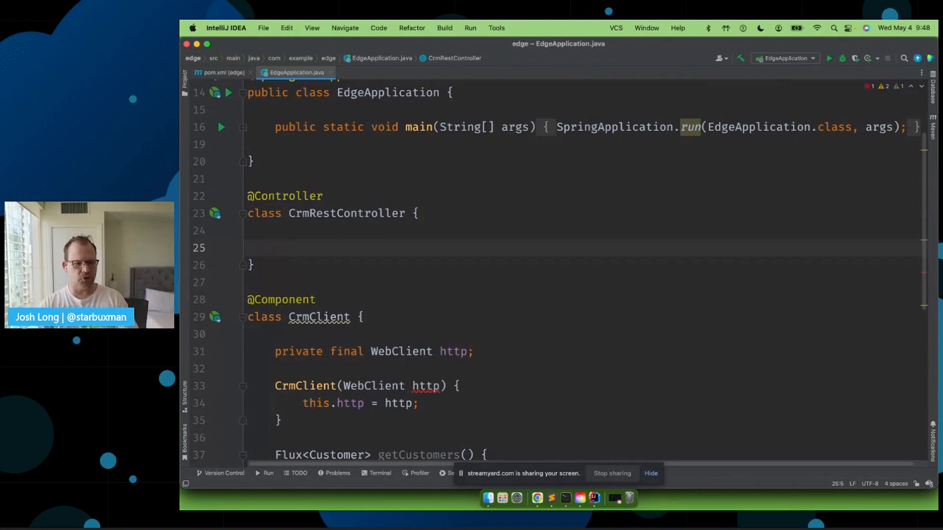
{"action": "scroll", "scroll_direction": "down", "scroll_amount": 3}
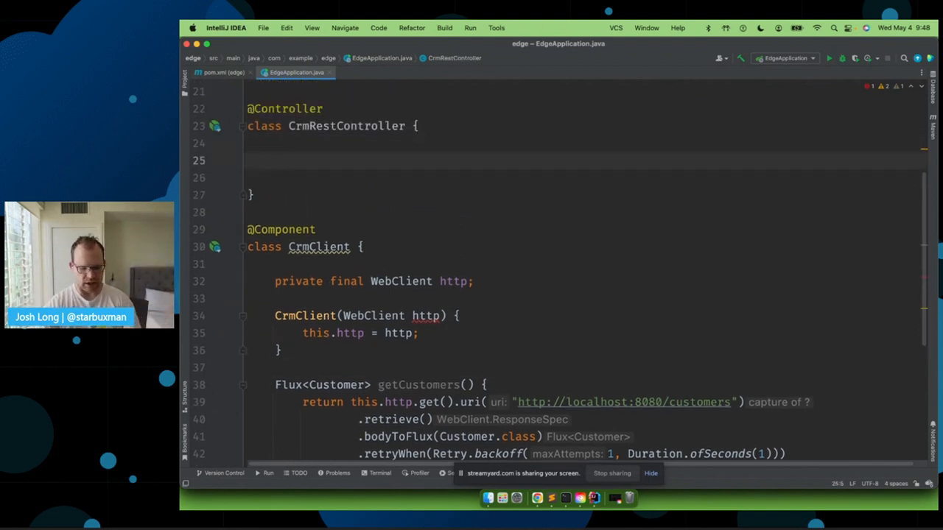
{"action": "type", "text": "@GetMapping(\"\")"}
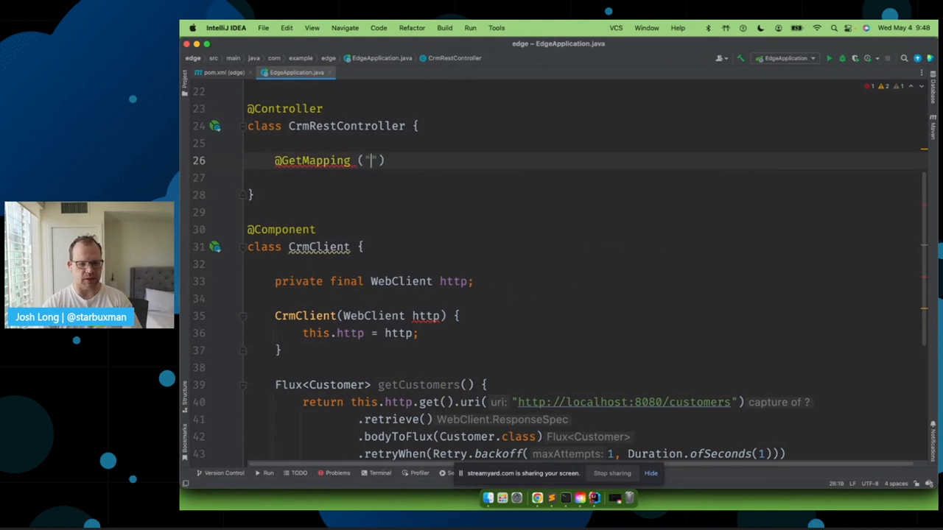
{"action": "type", "text": "customers"}
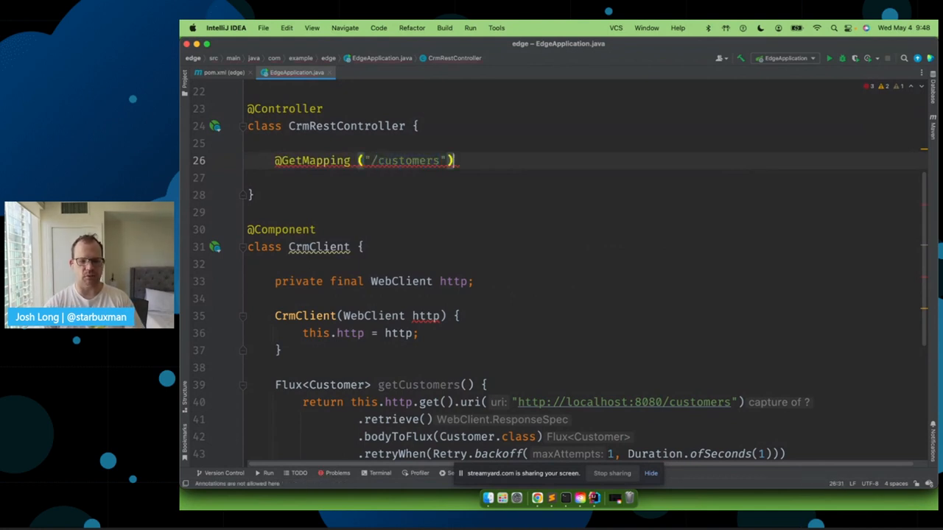
{"action": "type", "text": "Flux <Customer> get (){"}
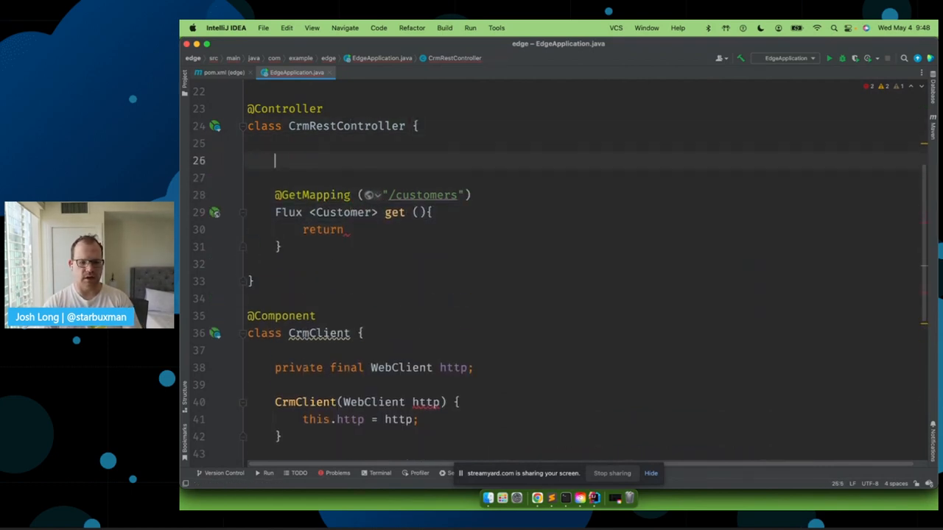
Step: Inject a final CrmClient crm and return this.crm.getCustomers() from the handler
{"action": "type", "text": "private final Cu"}
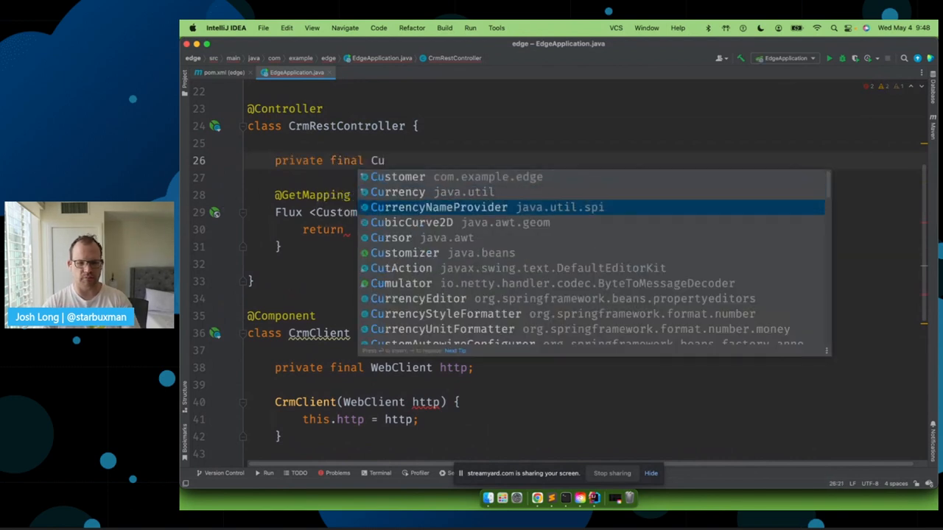
{"action": "type", "text": "X"}
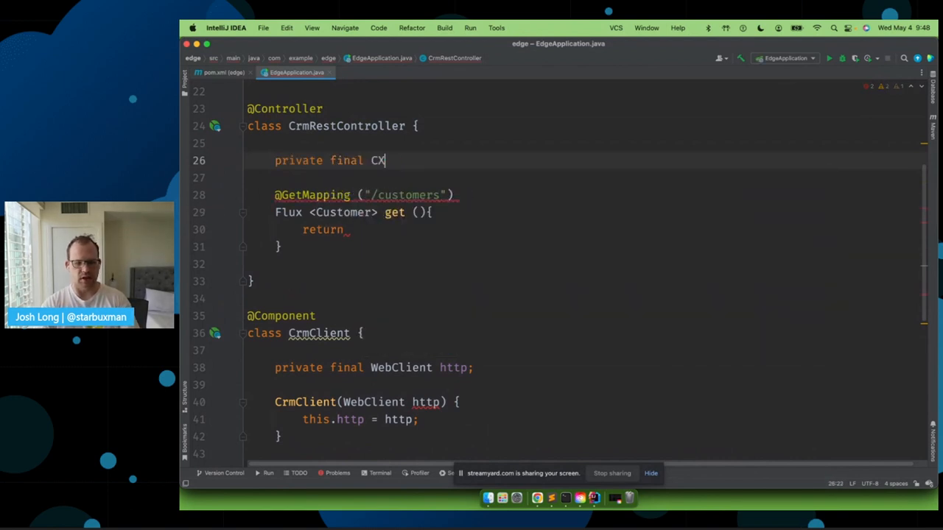
{"action": "type", "text": "rmClient crm ;"}
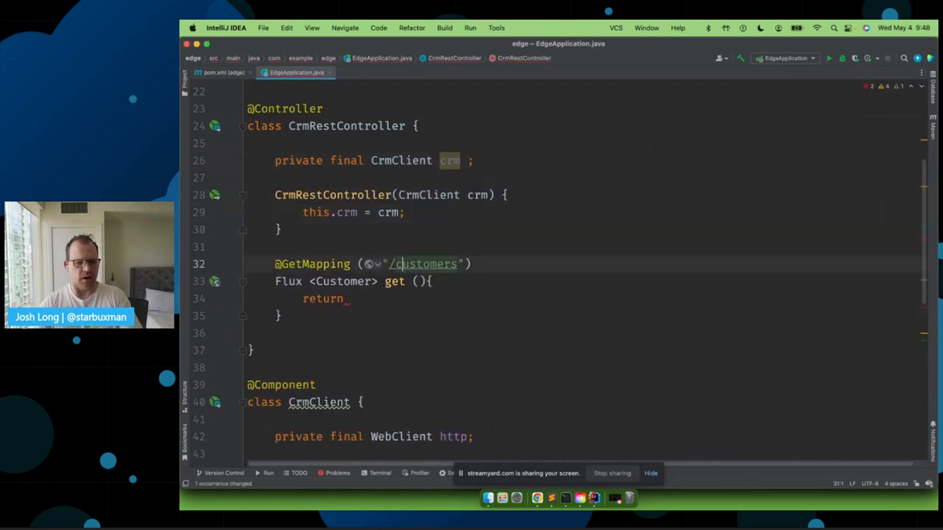
{"action": "type", "text": "this.crm"}
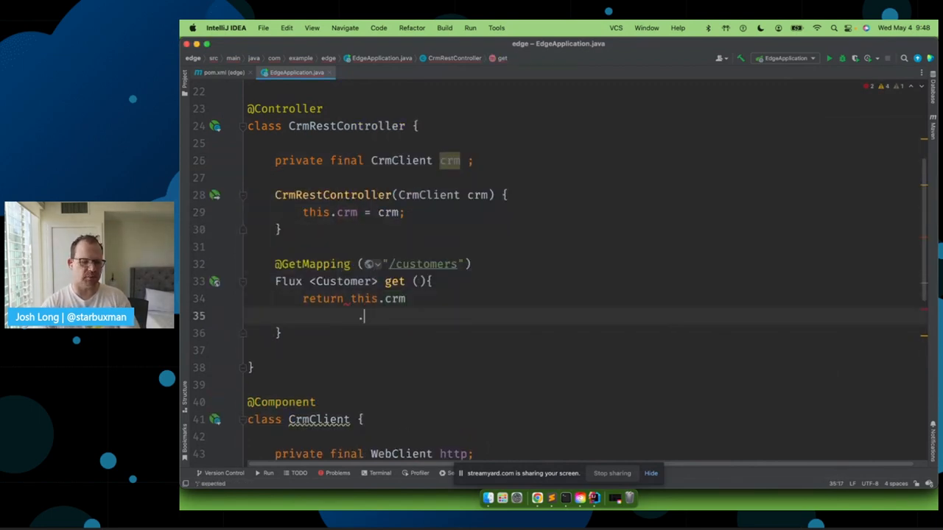
{"action": "type", "text": ".getCustomers();"}
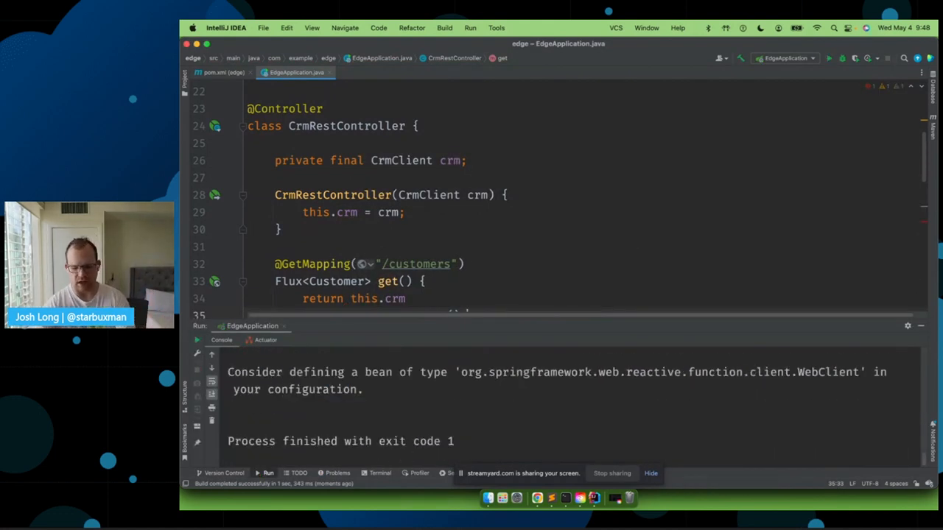
Step: Set server.port=9999 in application.properties and return to EdgeApplication.java
{"action": "left_click", "coordinate": [377, 72]}
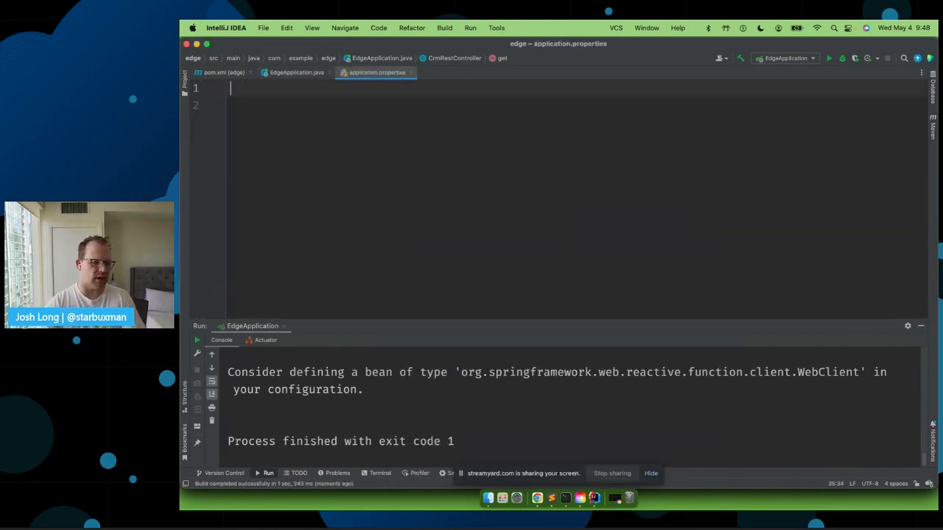
{"action": "type", "text": "server.port=8"}
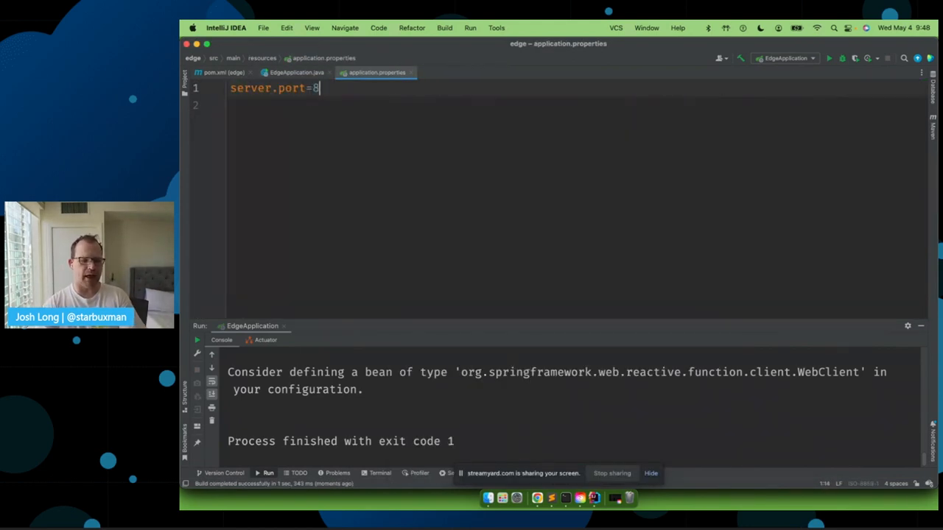
{"action": "type", "text": "9999"}
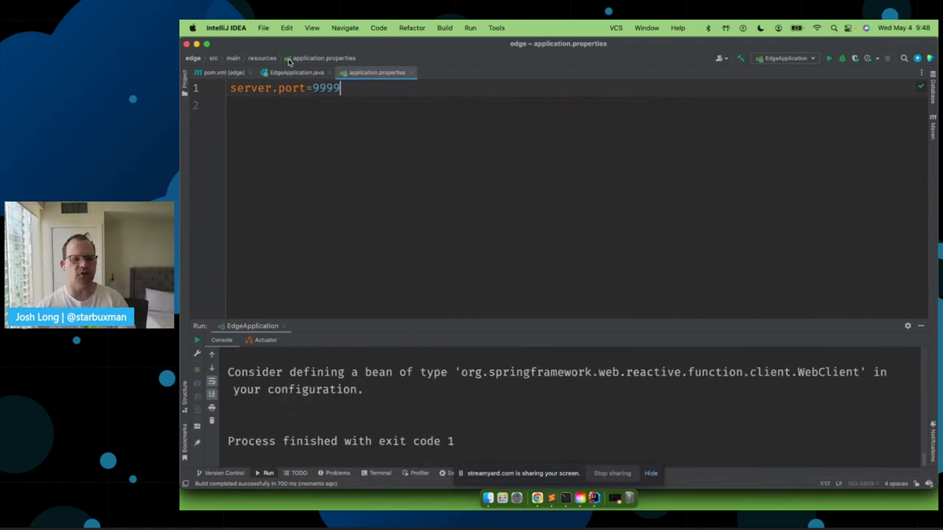
{"action": "left_click", "coordinate": [296, 72]}
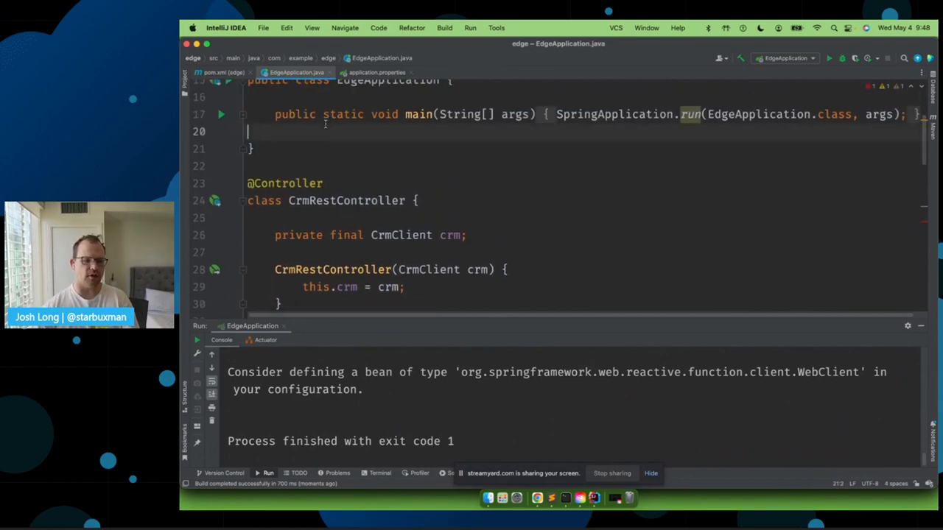
{"action": "type", "text": "@Bean"}
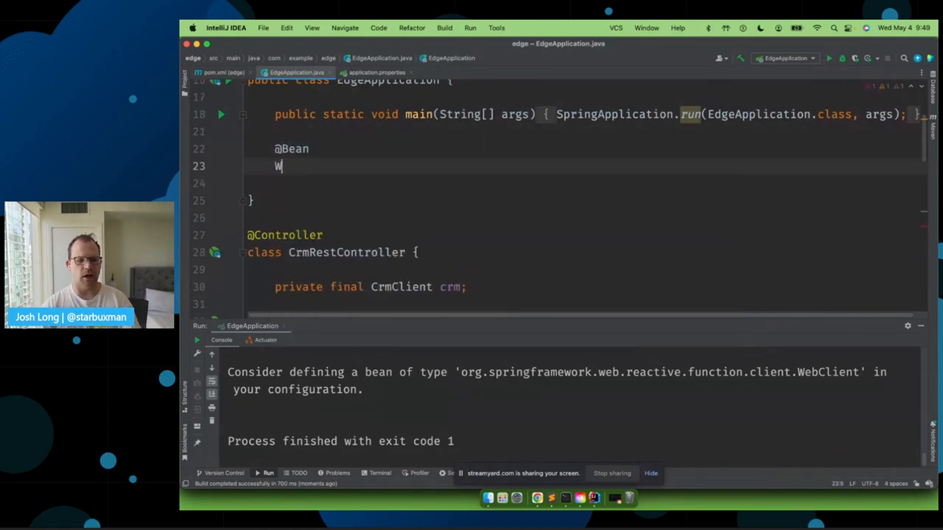
{"action": "type", "text": "ebClient webClient (WebClient.Builder builder"}
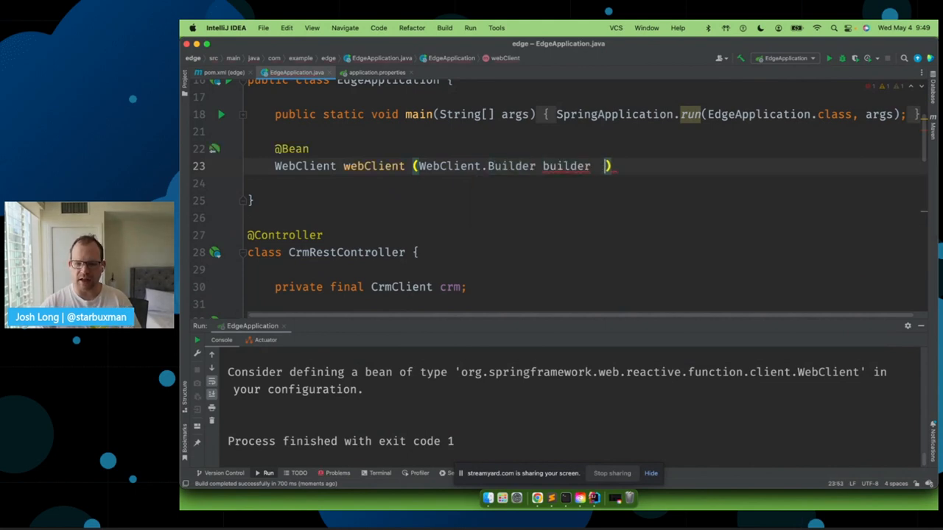
{"action": "type", "text": "{"}
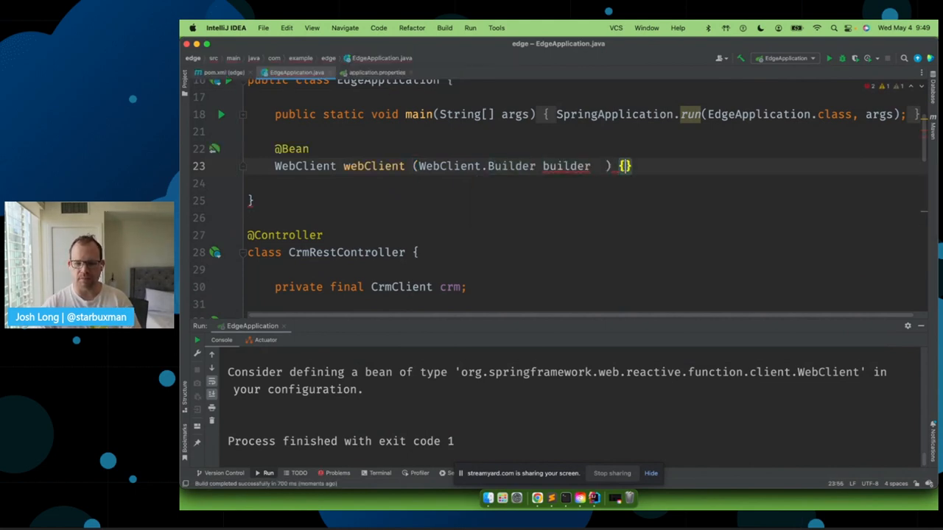
{"action": "type", "text": "return builder."}
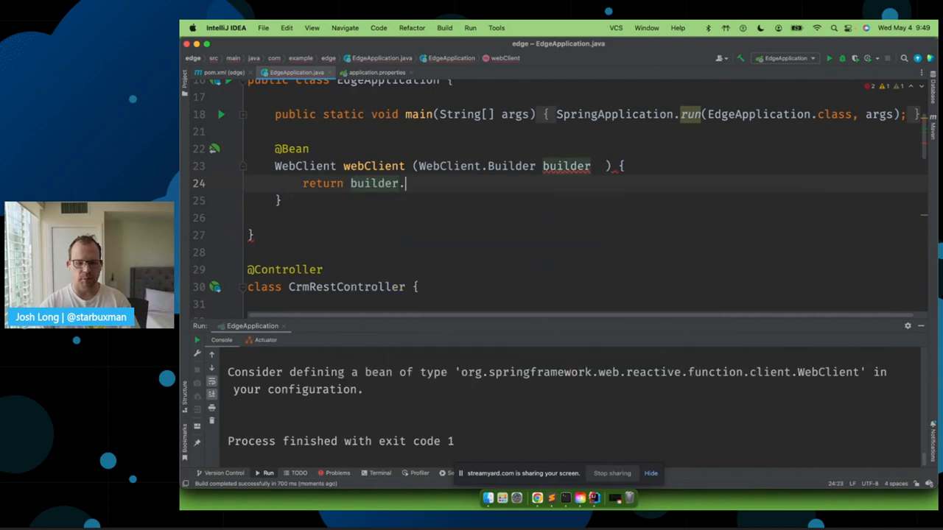
{"action": "type", "text": "build();"}
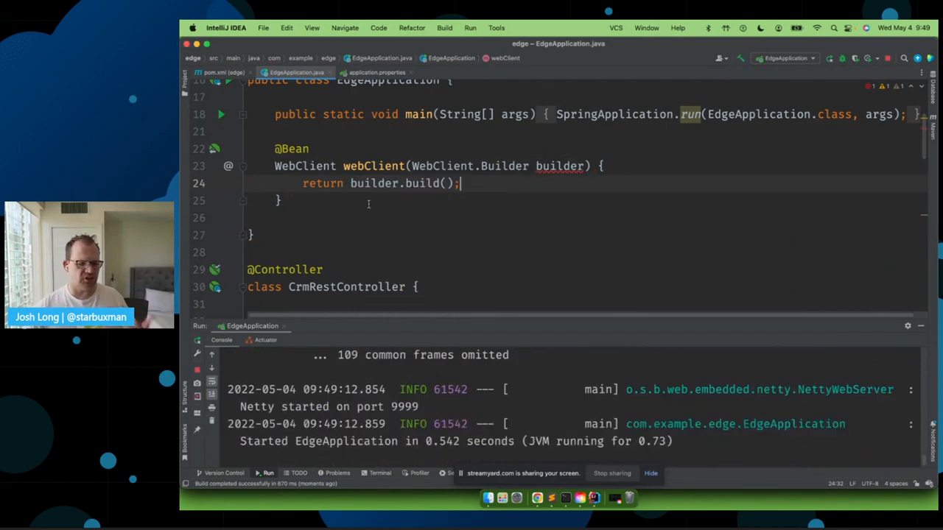
{"action": "key", "text": "cmd+tab"}
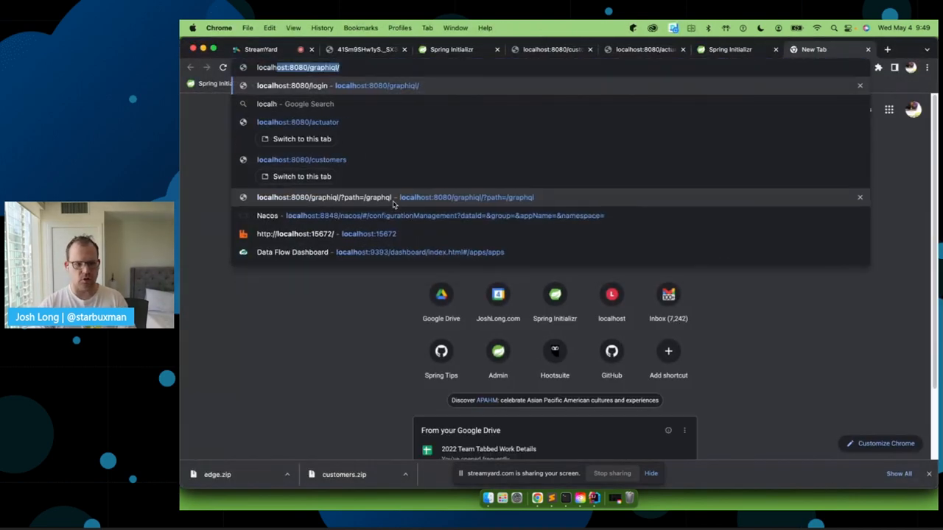
Step: Request localhost:9999/customers from the edge app in Chrome
{"action": "type", "text": "localhost:9999/"}
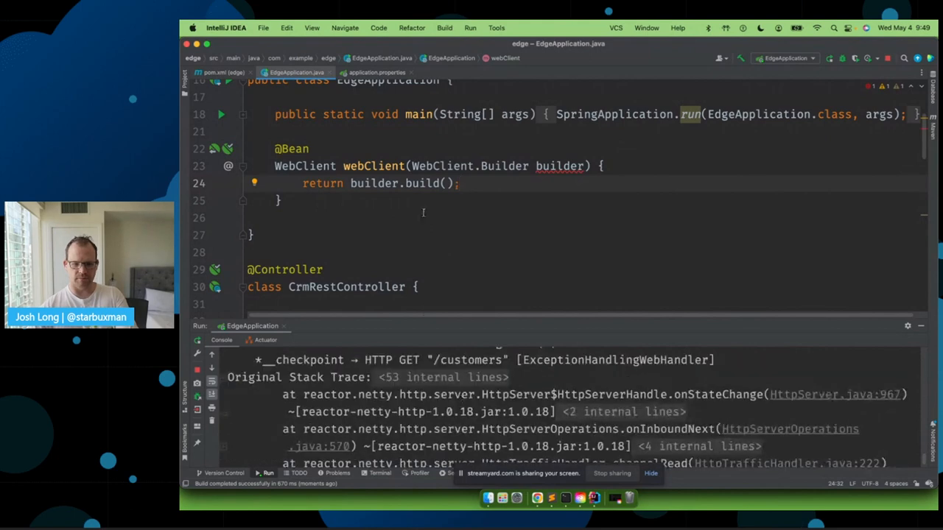
Step: Review CrmClient's localhost:8080/customers call and the CustomersApplication customers service
{"action": "scroll", "scroll_direction": "down", "scroll_amount": 3}
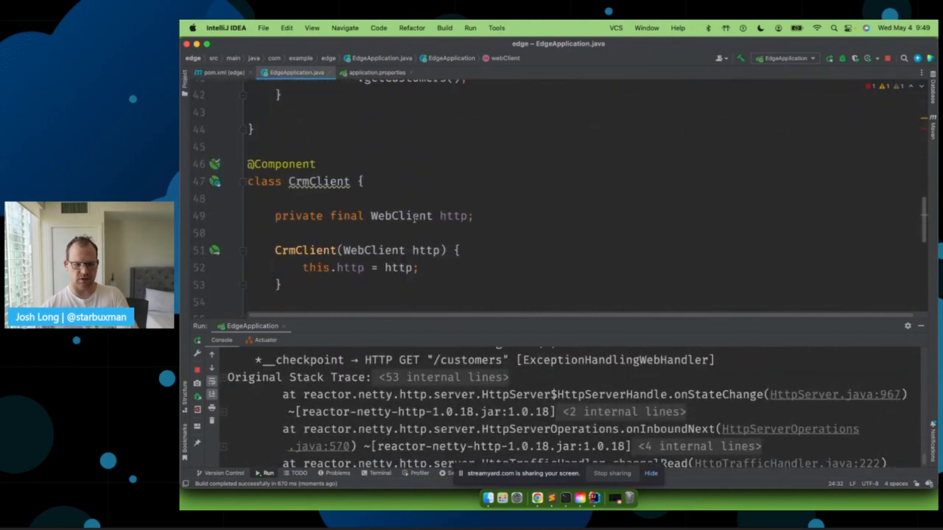
{"action": "scroll", "scroll_direction": "down", "scroll_amount": 3}
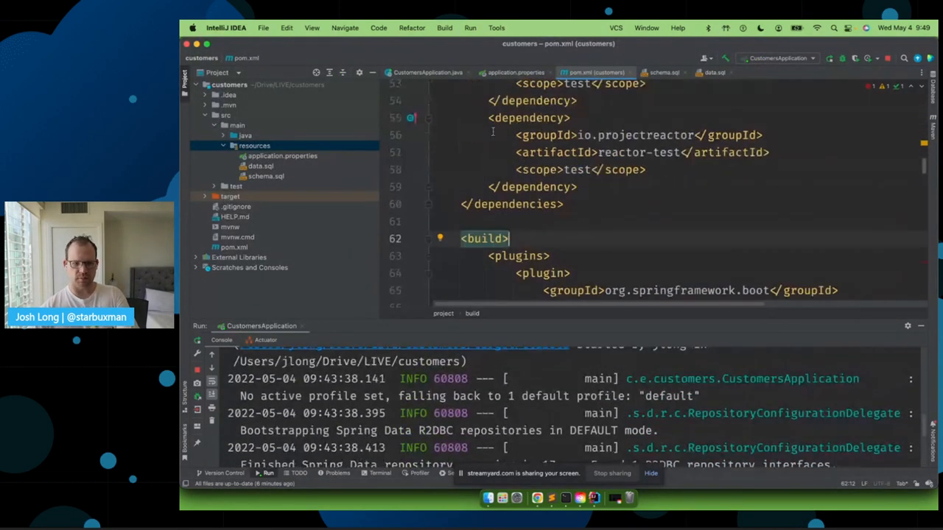
{"action": "left_click", "coordinate": [428, 72]}
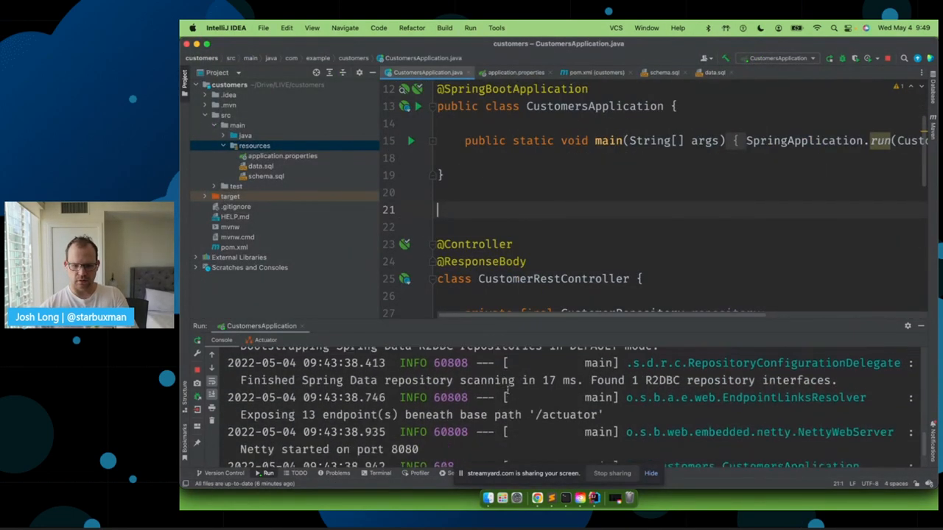
{"action": "scroll", "scroll_direction": "down", "scroll_amount": 3}
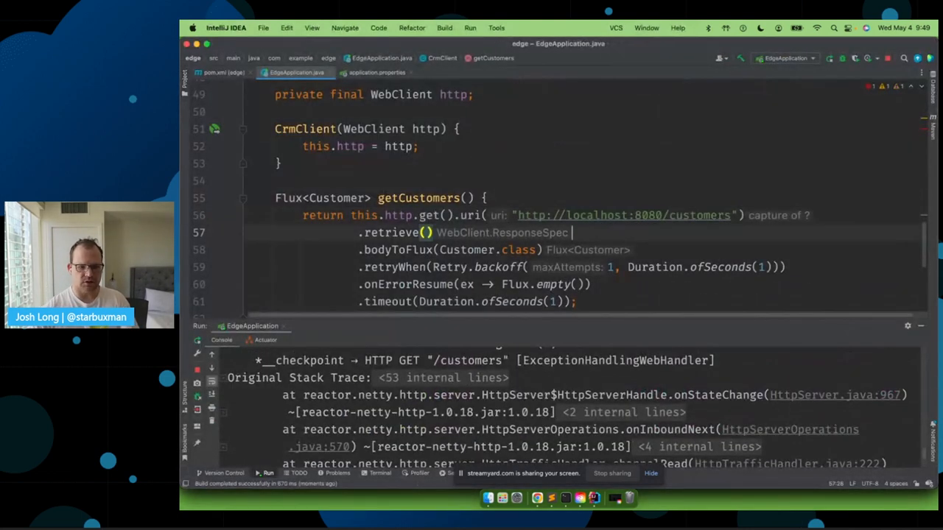
{"action": "double_click", "coordinate": [624, 215]}
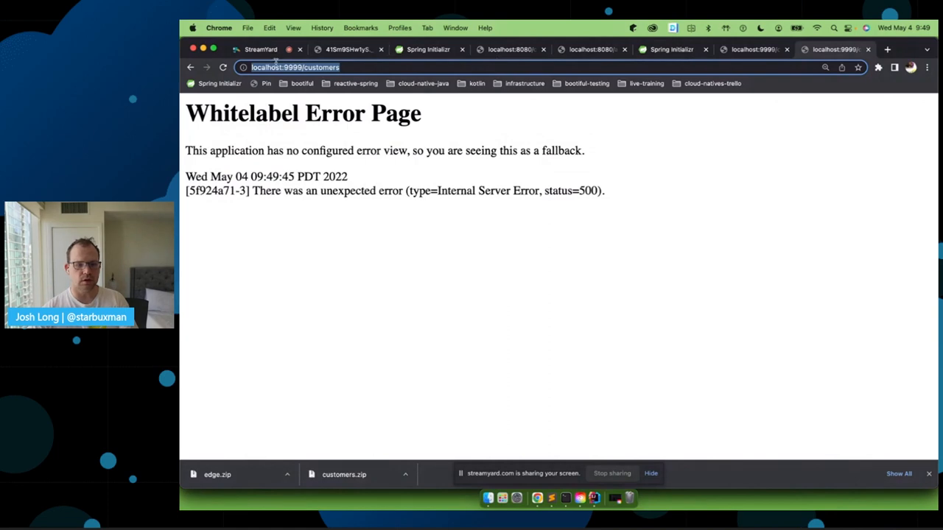
Step: Visit the customers service at localhost:8080/customers in Chrome
{"action": "type", "text": "localhost:8080/customers"}
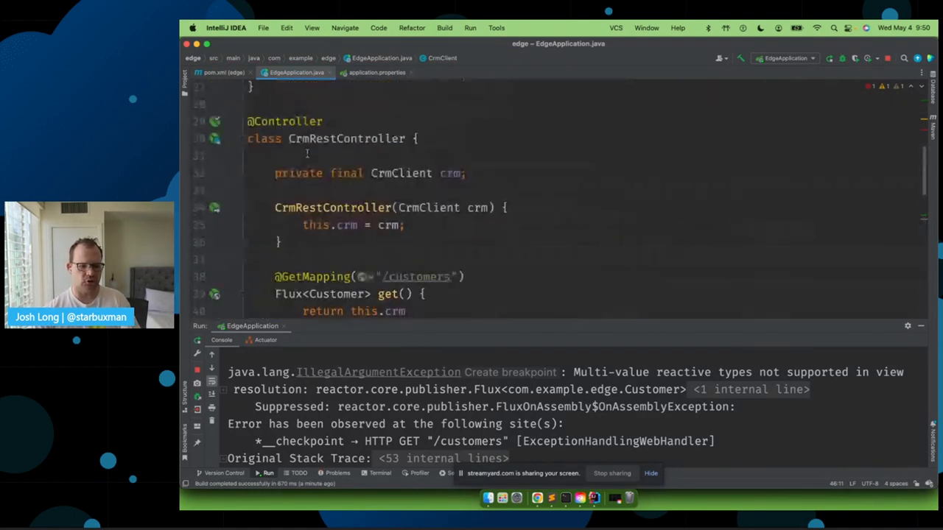
{"action": "type", "text": "@ResponseBody"}
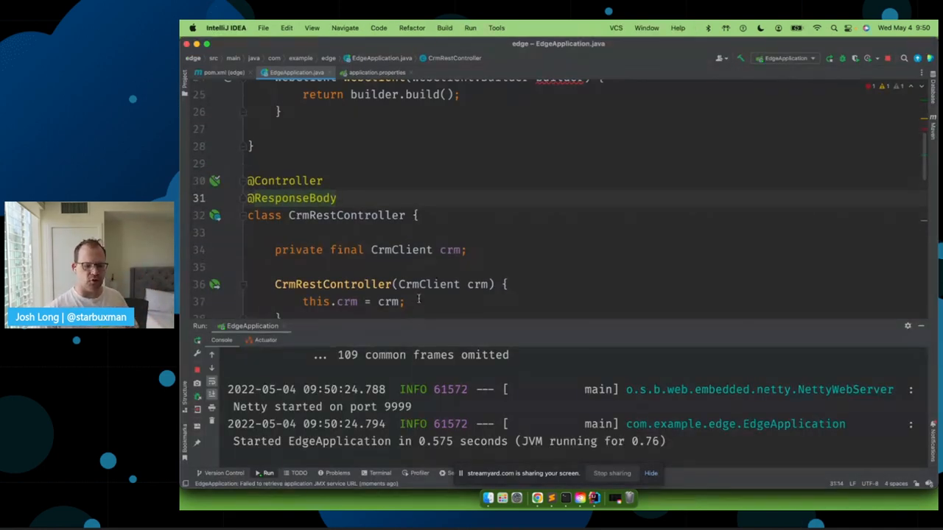
{"action": "scroll", "scroll_direction": "down", "scroll_amount": 3}
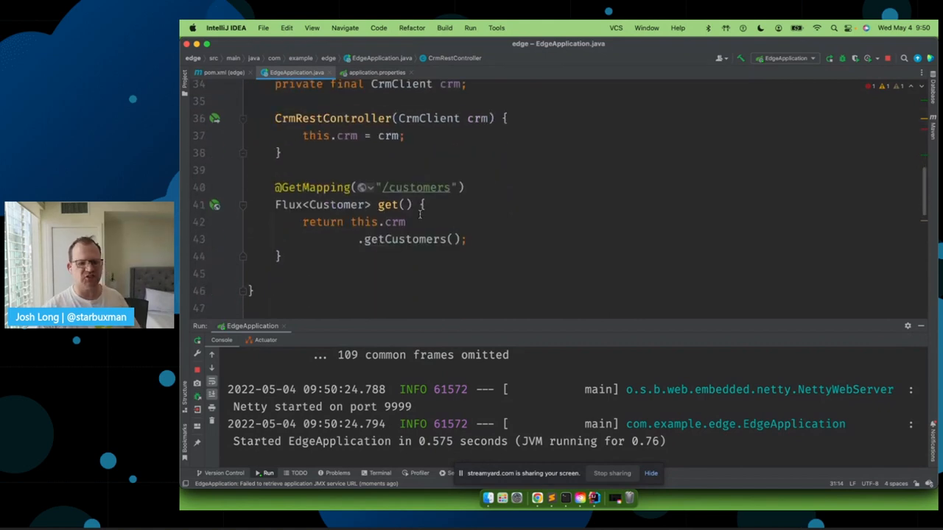
{"action": "mouse_move", "coordinate": [660, 317]}
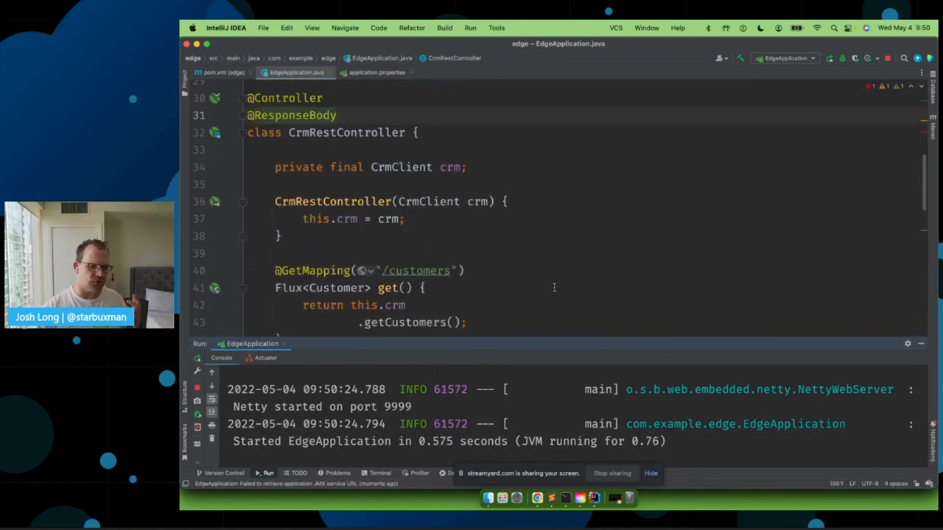
{"action": "mouse_move", "coordinate": [587, 298]}
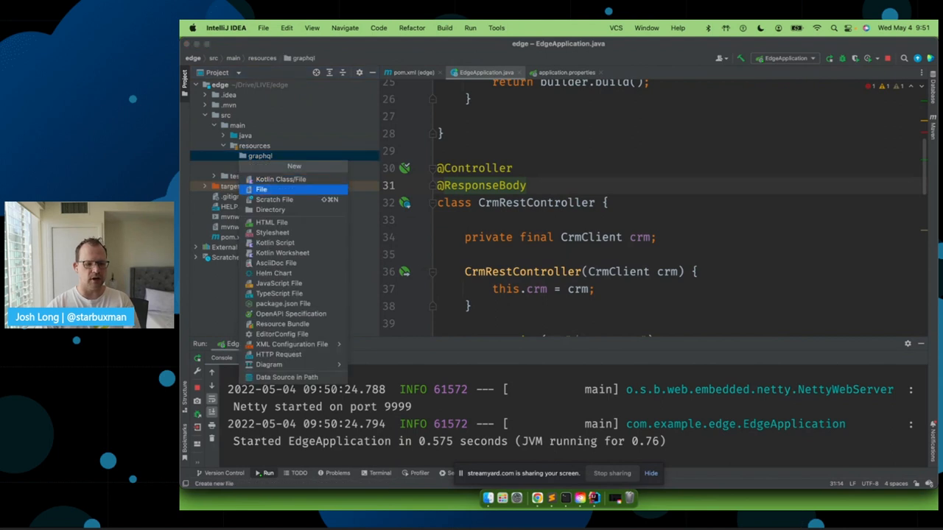
Step: Create crm.graphqls with a Query type exposing customers: [Customer]
{"action": "left_click", "coordinate": [262, 189]}
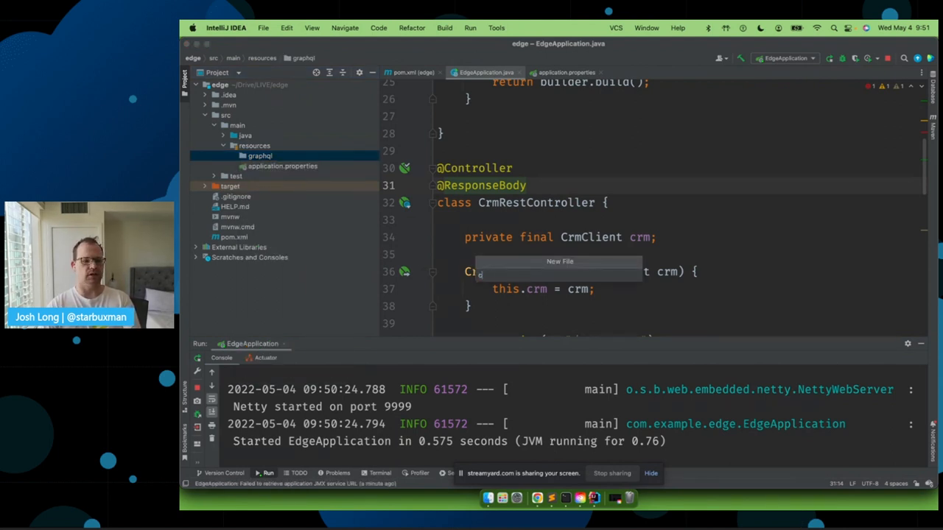
{"action": "type", "text": "crm.graphql"}
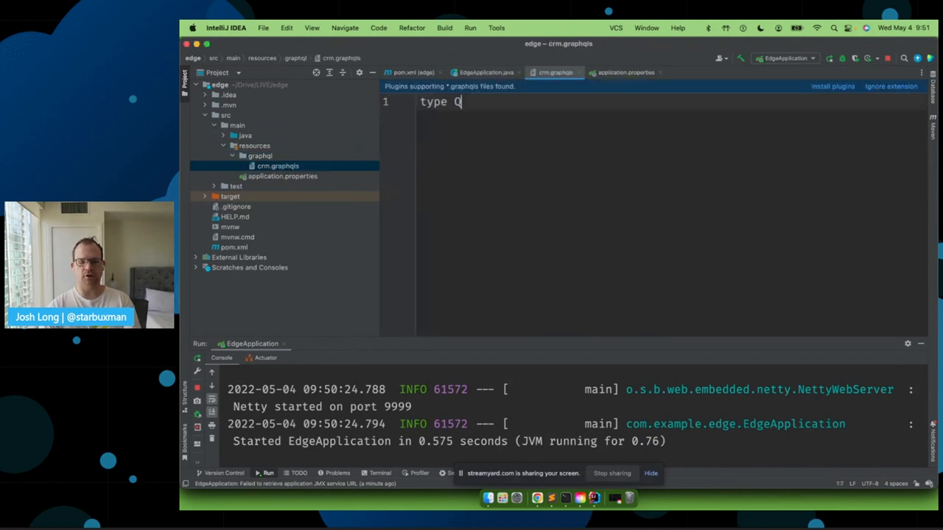
{"action": "type", "text": "uery {"}
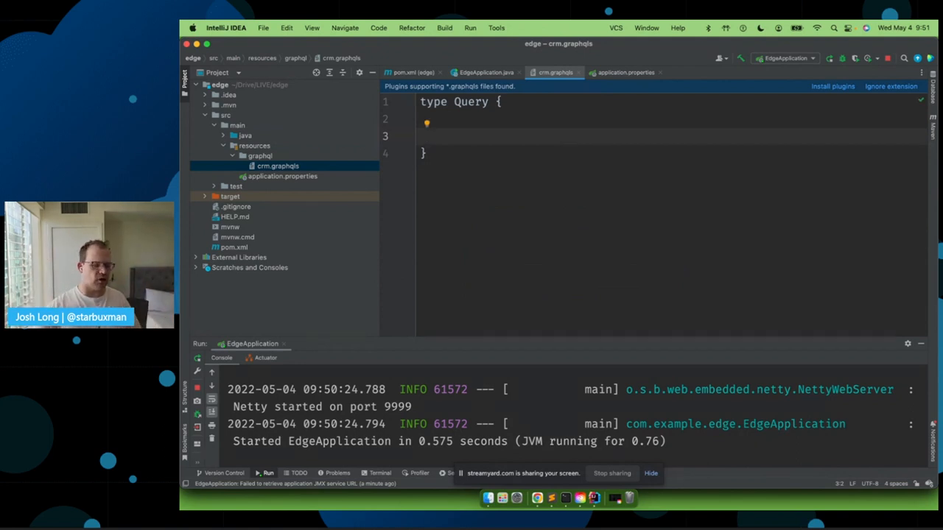
{"action": "type", "text": "customers: [Customer"}
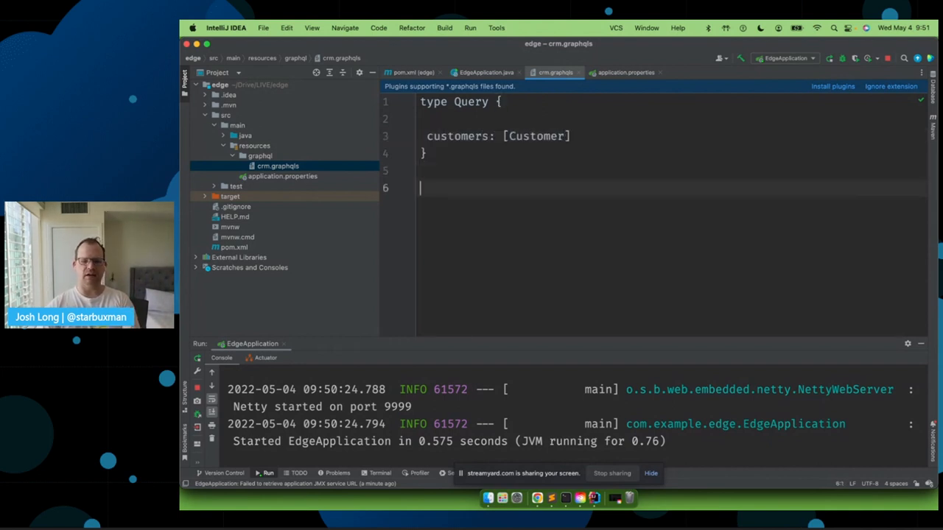
Step: Define the Customer type with id: ID and name: String fields
{"action": "type", "text": "type Customer {"}
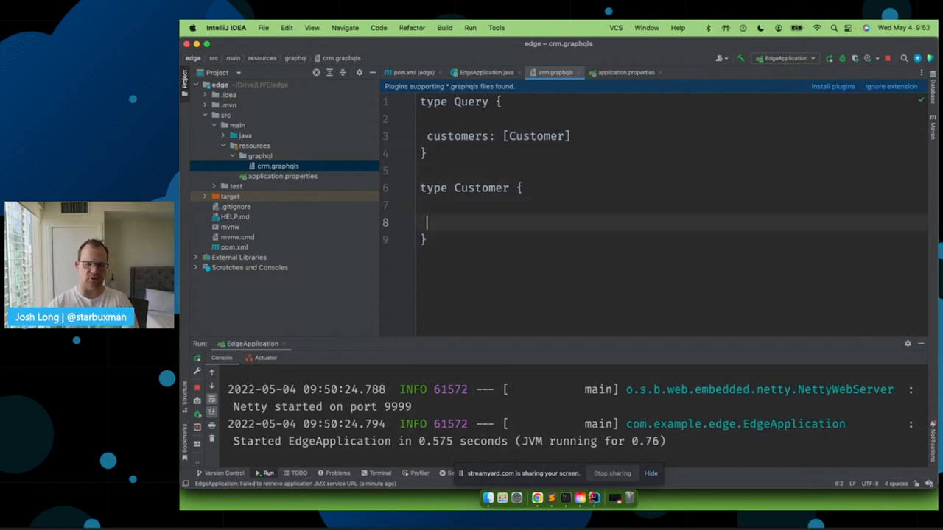
{"action": "type", "text": "typ"}
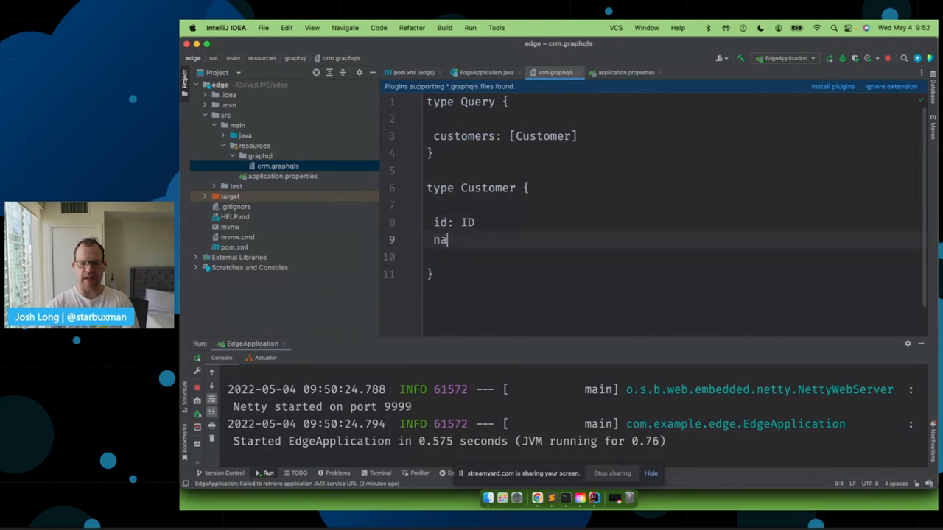
{"action": "type", "text": "me : String"}
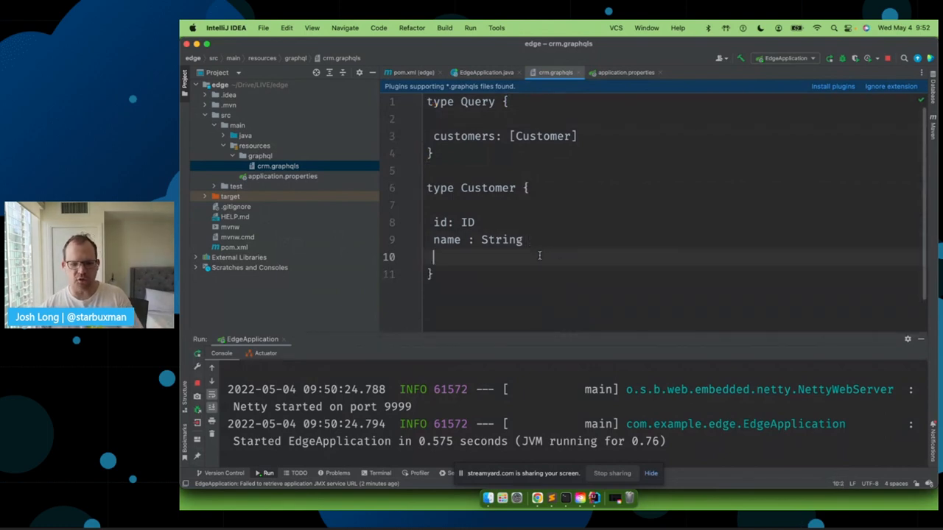
{"action": "left_click", "coordinate": [485, 73]}
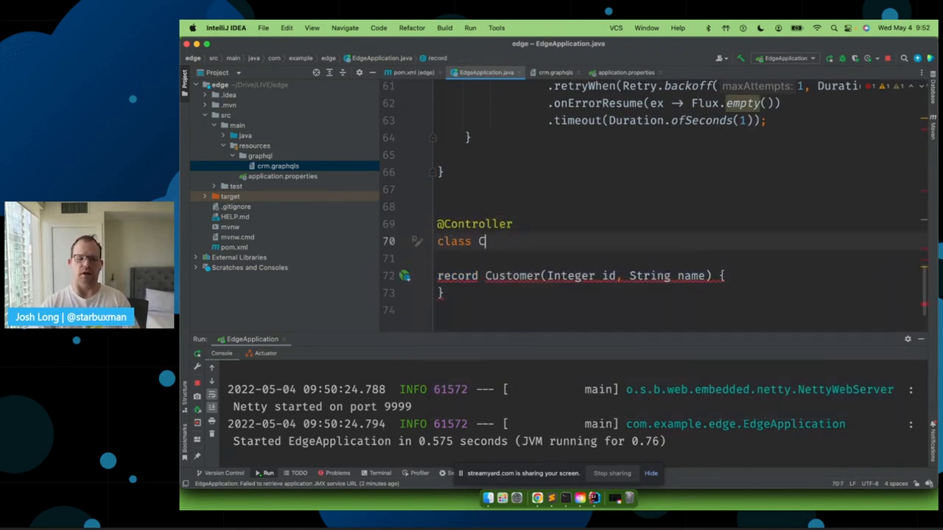
{"action": "type", "text": "CrmGraphqlController {"}
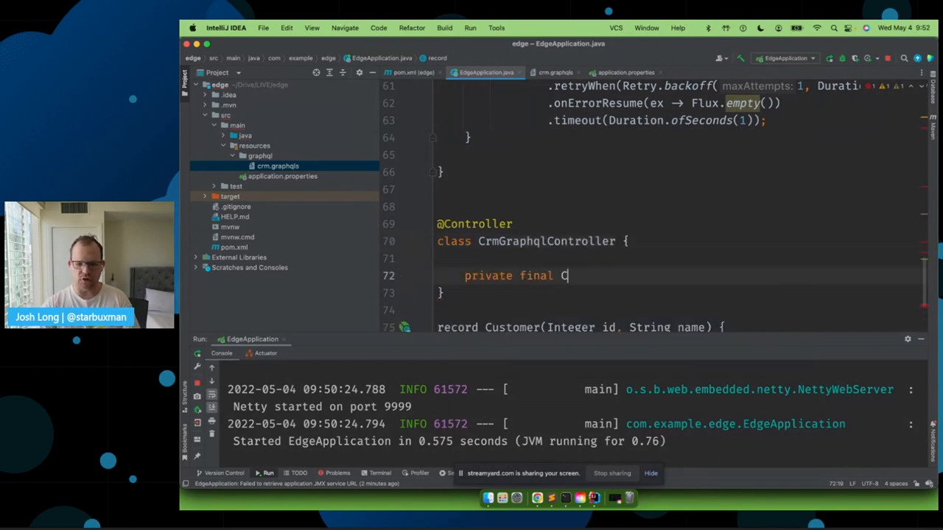
{"action": "type", "text": "rmClient crm;"}
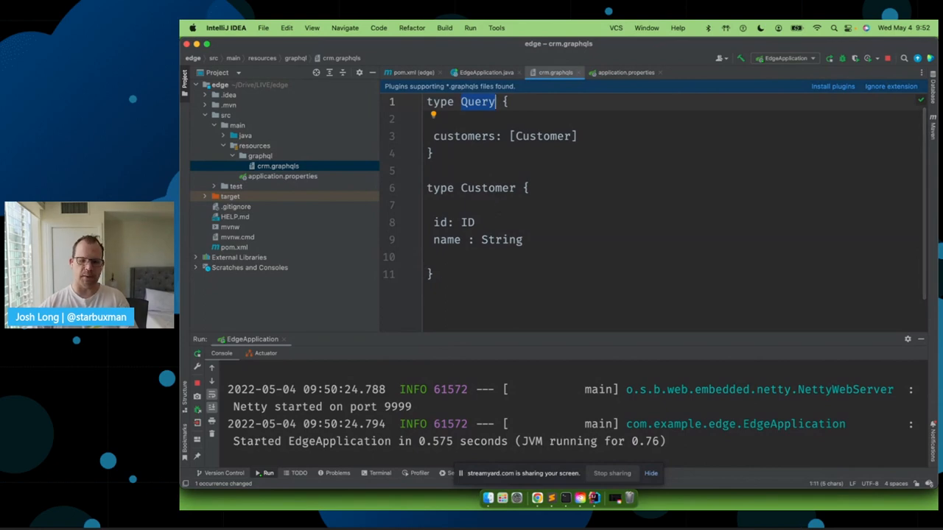
{"action": "left_click", "coordinate": [485, 73]}
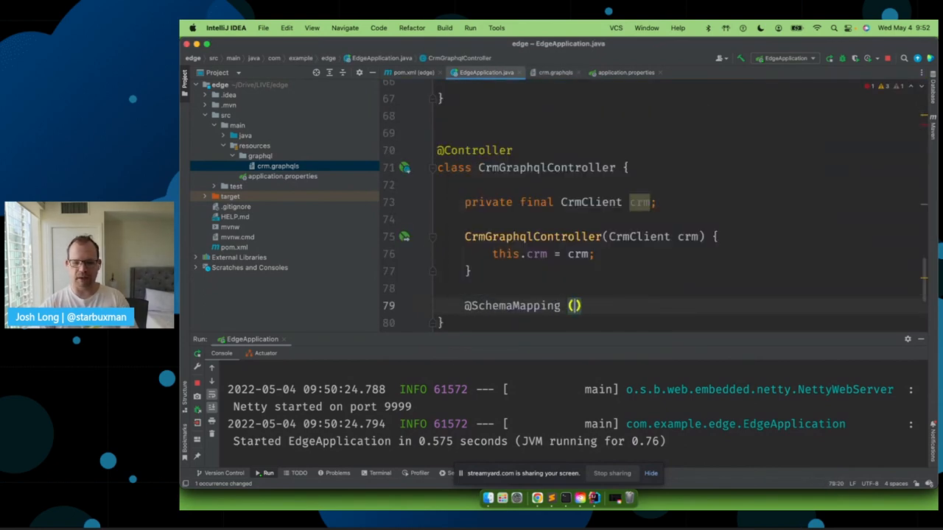
{"action": "type", "text": "typeName = \""}
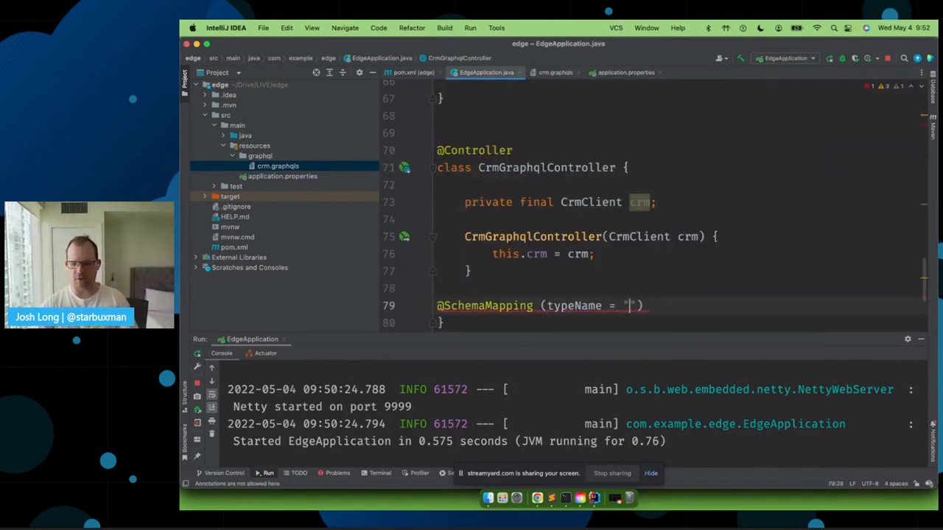
{"action": "type", "text": "Query\" ,field = \""}
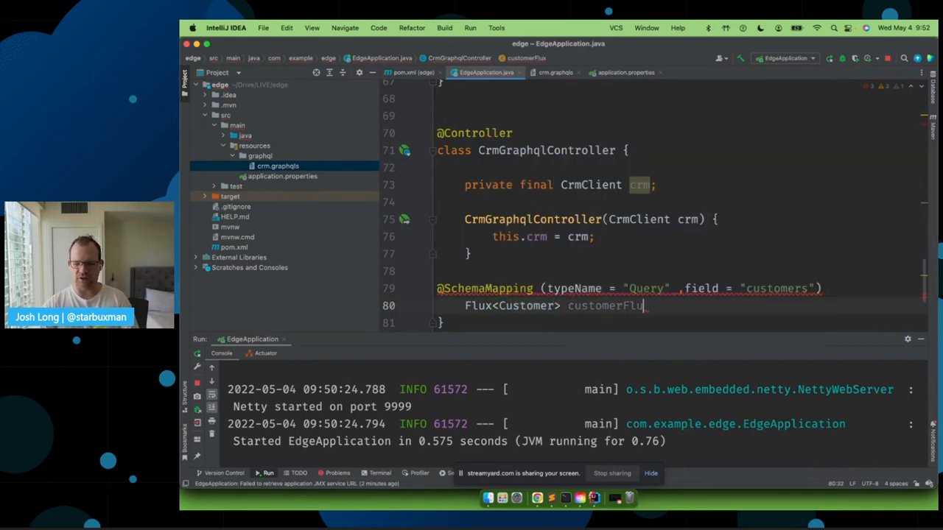
{"action": "type", "text": "customers ()"}
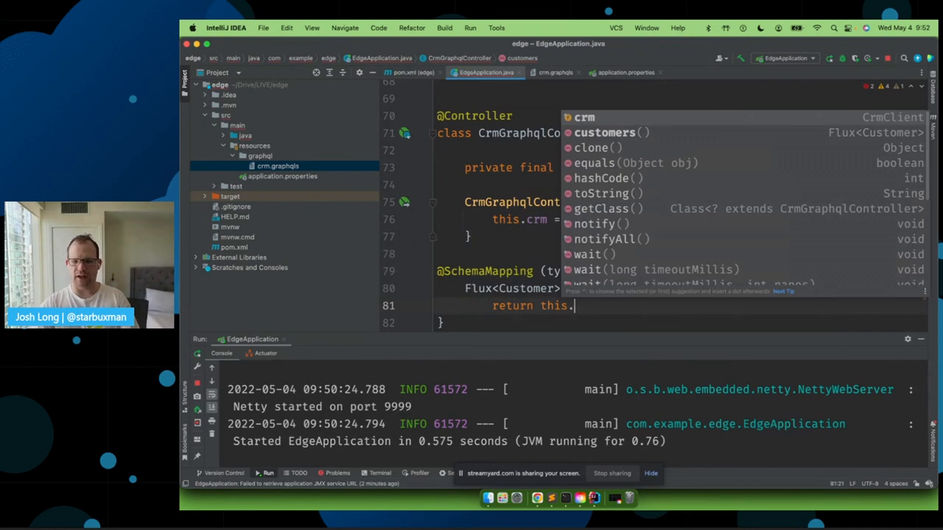
{"action": "type", "text": "crm.getCustomers();"}
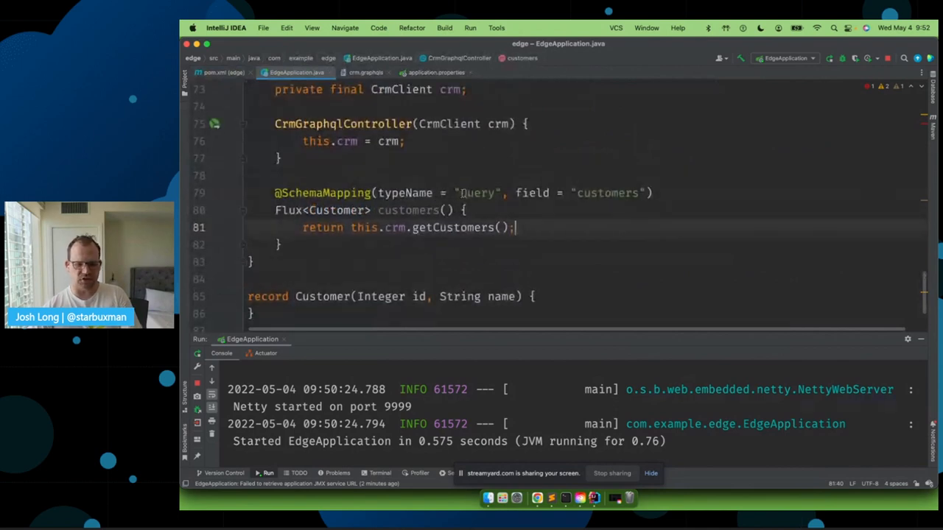
{"action": "double_click", "coordinate": [476, 193]}
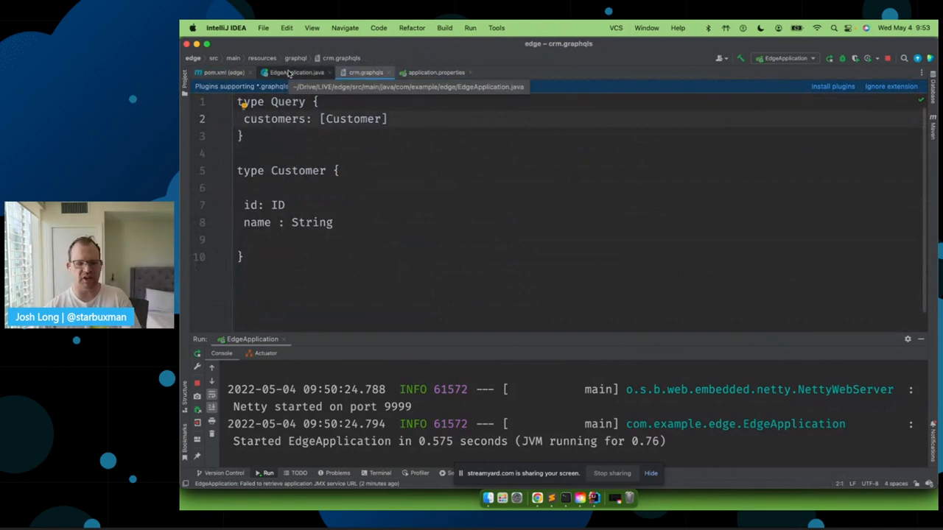
{"action": "left_click", "coordinate": [295, 73]}
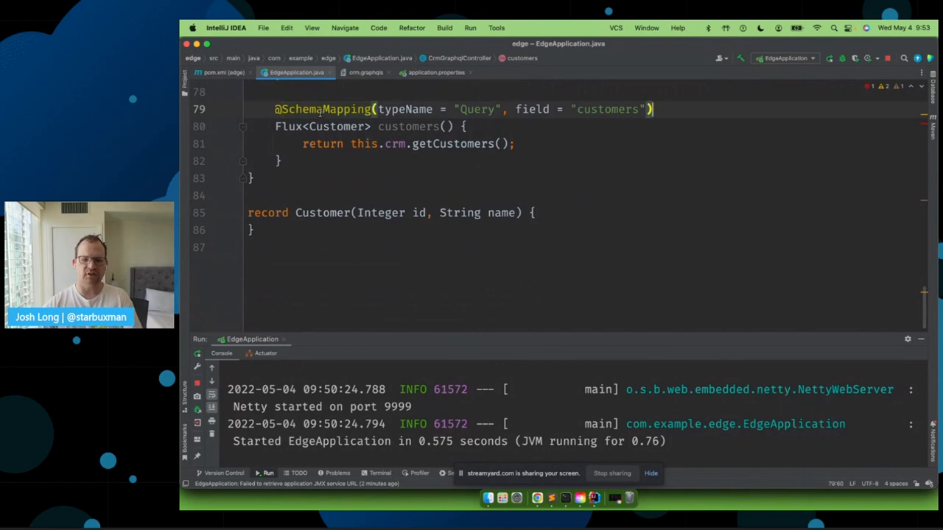
{"action": "type", "text": "@QueryMapping"}
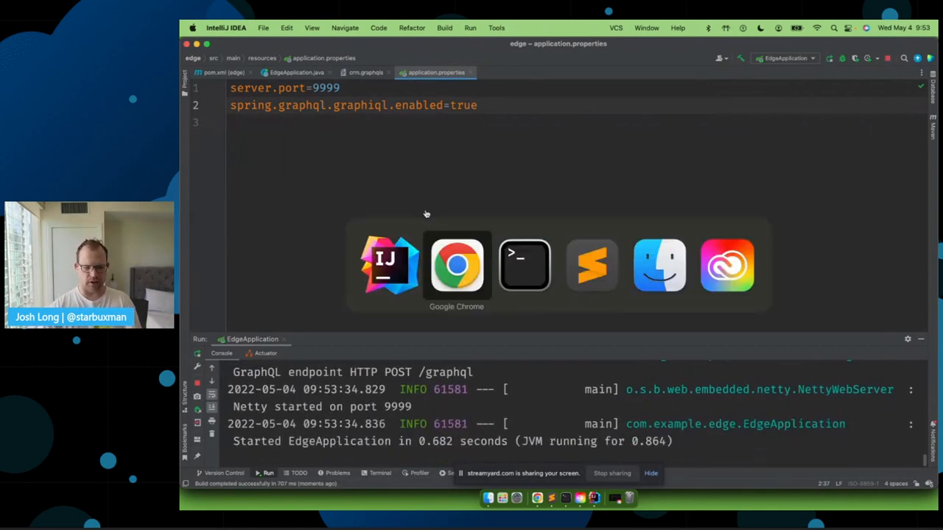
Step: Switch to Google Chrome while the GraphiQL-enabled edge app keeps running
{"action": "left_click", "coordinate": [456, 265]}
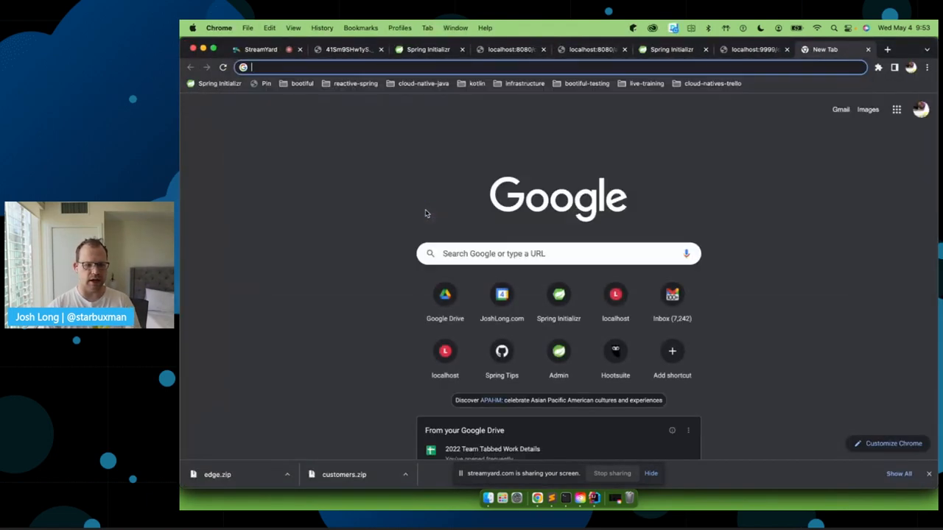
Step: Enter localhost:9999/customers, then toggle the capsule field in the SpaceX launchesPast query
{"action": "type", "text": "localhost:9999/customers"}
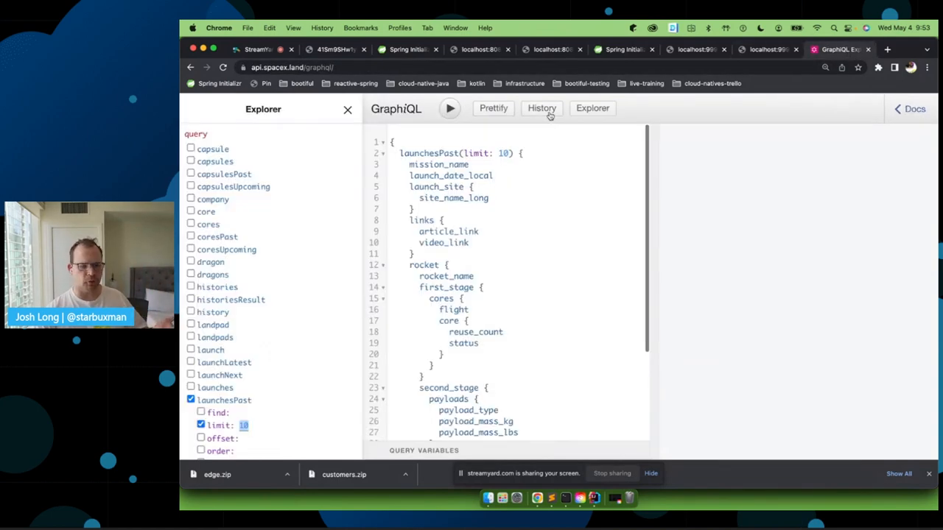
{"action": "left_click", "coordinate": [190, 148]}
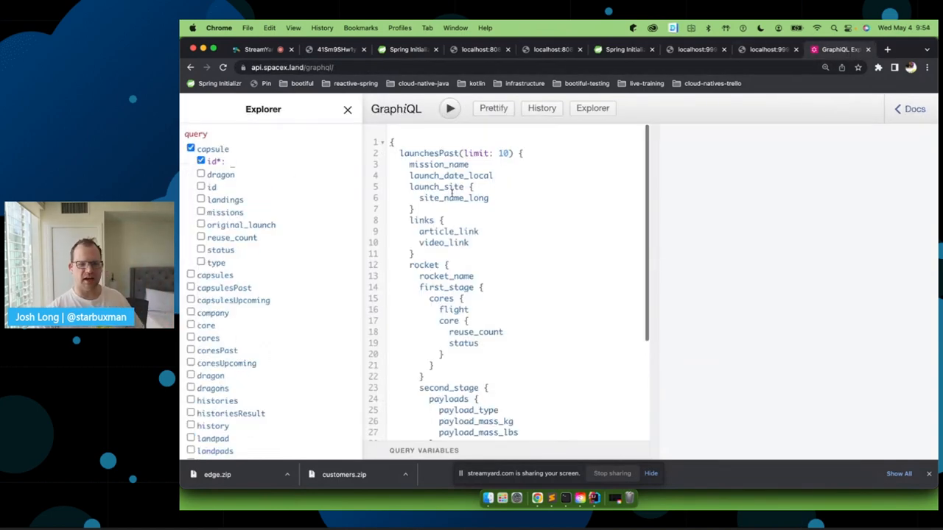
{"action": "left_click", "coordinate": [449, 108]}
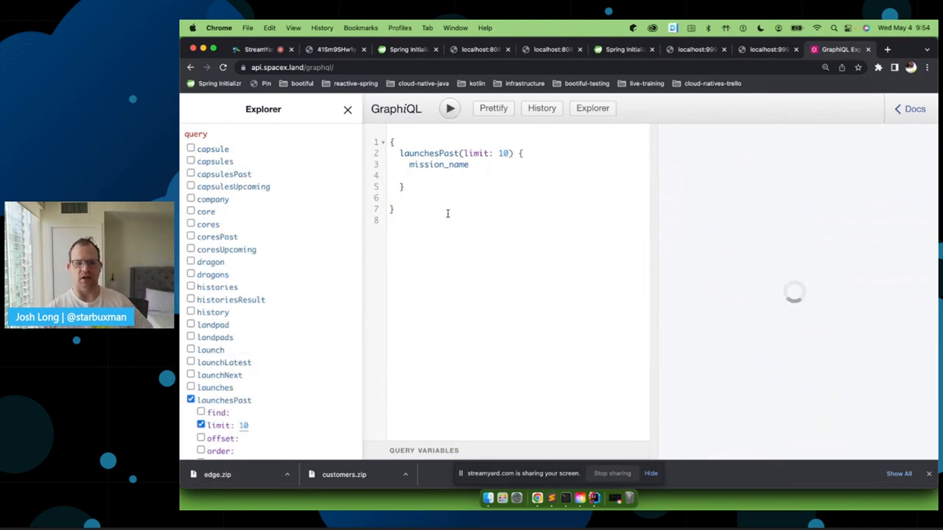
{"action": "left_click", "coordinate": [449, 108]}
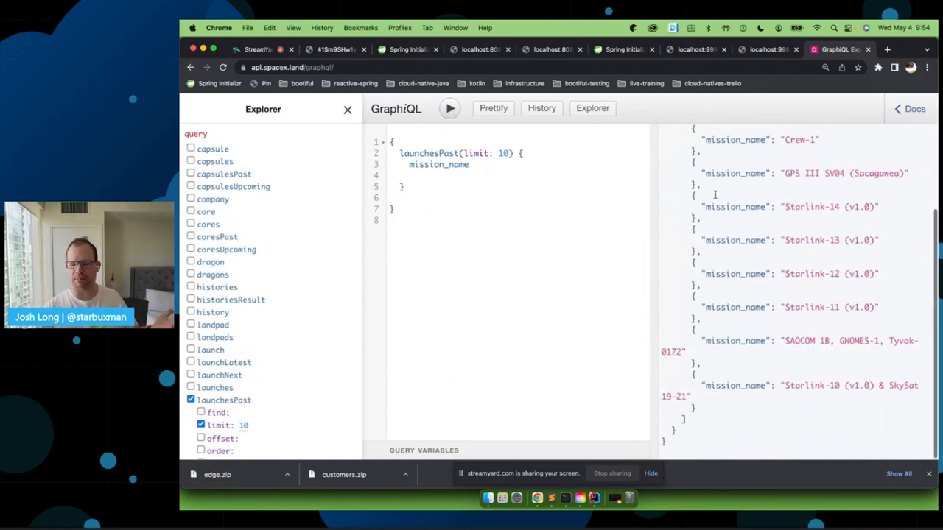
{"action": "left_click", "coordinate": [450, 108]}
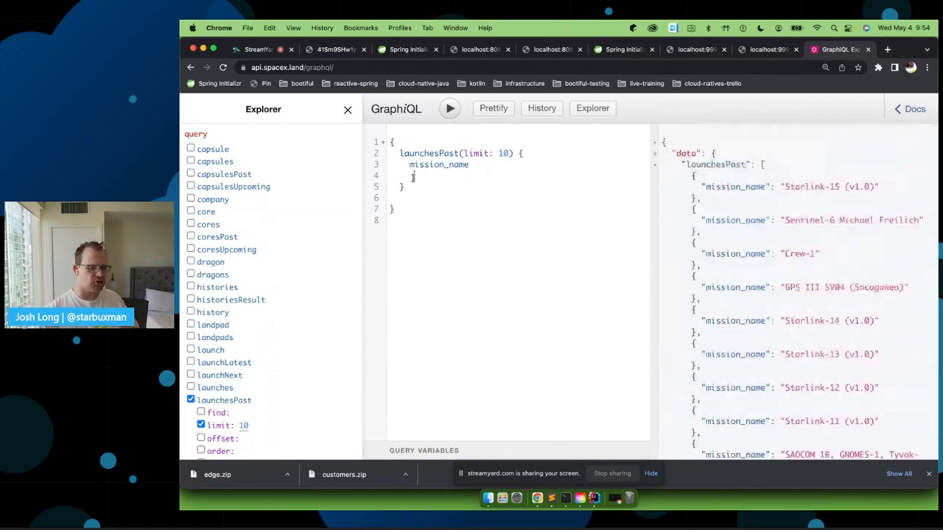
Step: Add core with asds_attempts to the SpaceX query, then move to local GraphiQL
{"action": "left_click", "coordinate": [190, 212]}
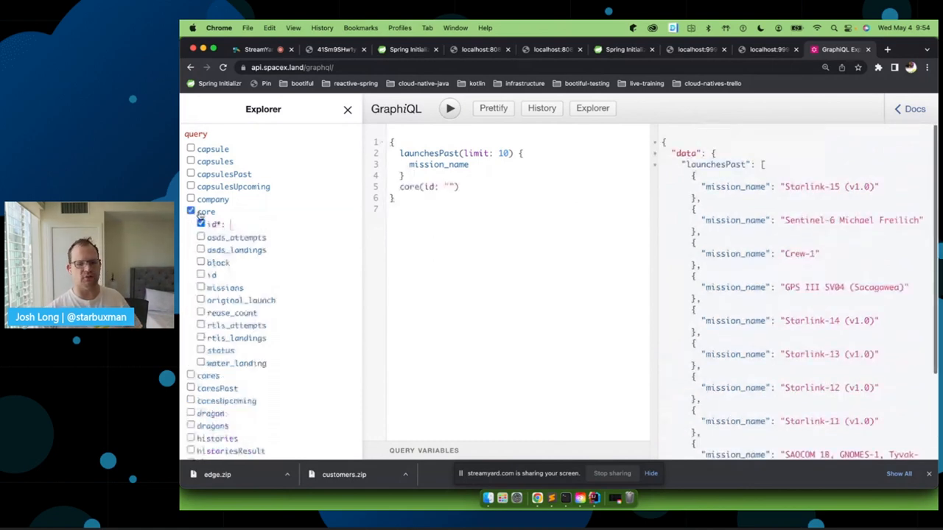
{"action": "left_click", "coordinate": [201, 237]}
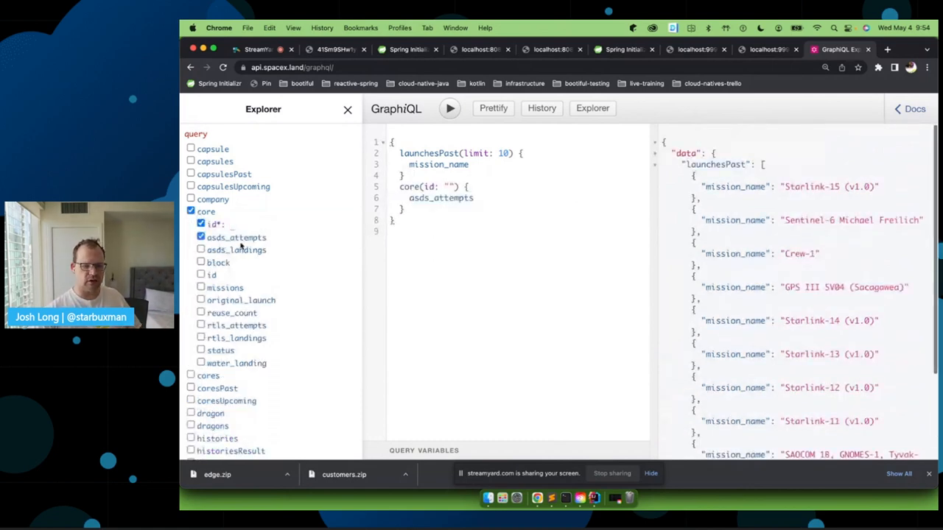
{"action": "left_click", "coordinate": [200, 250]}
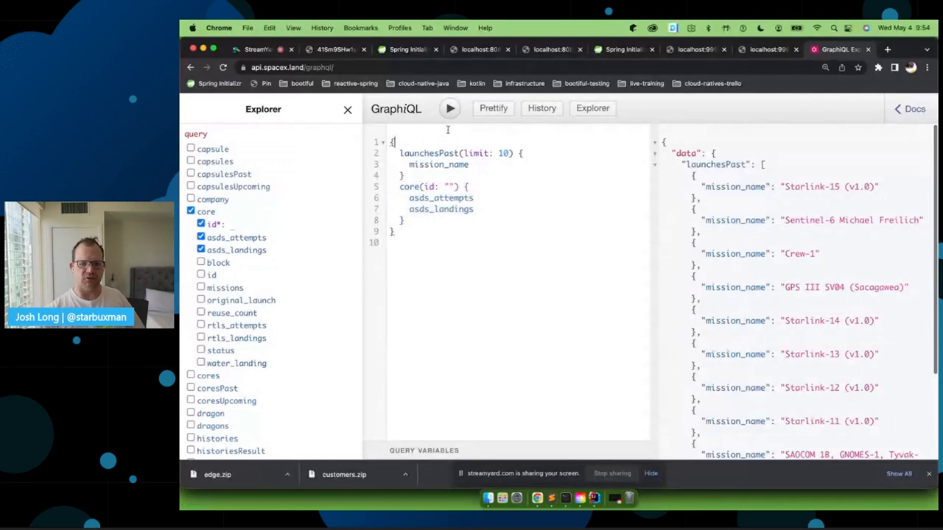
{"action": "left_click", "coordinate": [766, 49]}
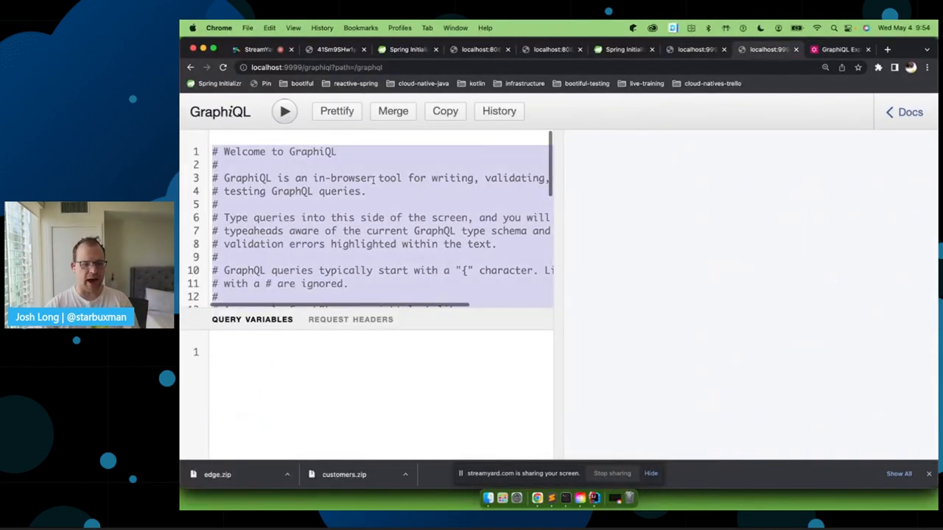
Step: Type the query { customers { id name } } in GraphiQL and run it
{"action": "type", "text": "qi"}
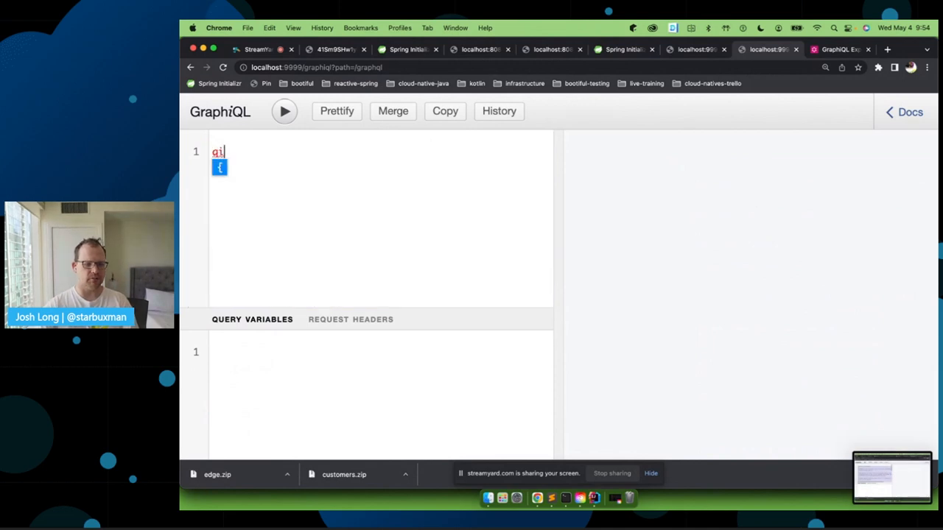
{"action": "type", "text": "uery {}"}
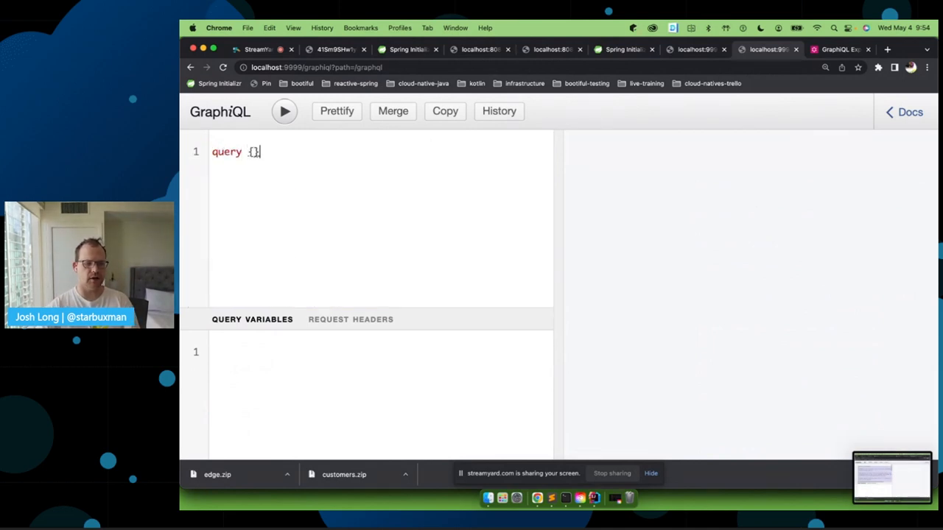
{"action": "type", "text": "customers {"}
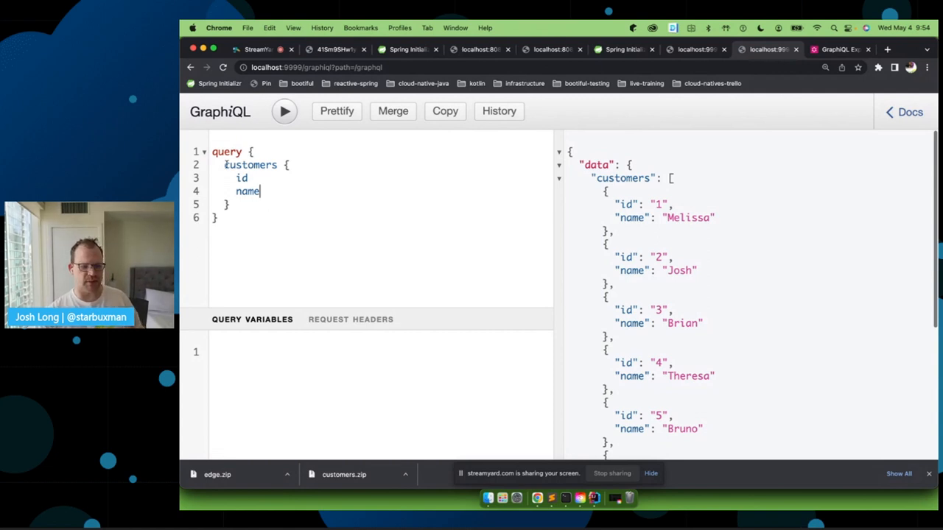
{"action": "double_click", "coordinate": [248, 192]}
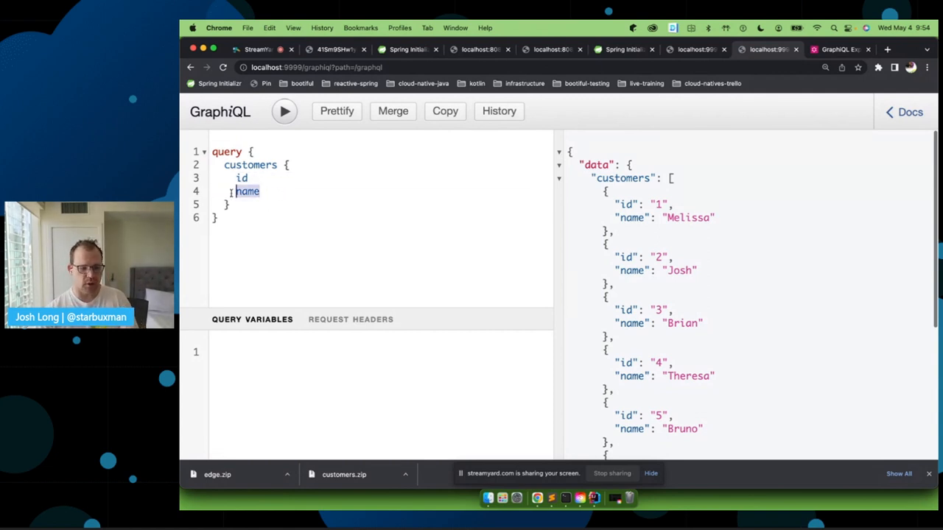
{"action": "key", "text": "Backspace"}
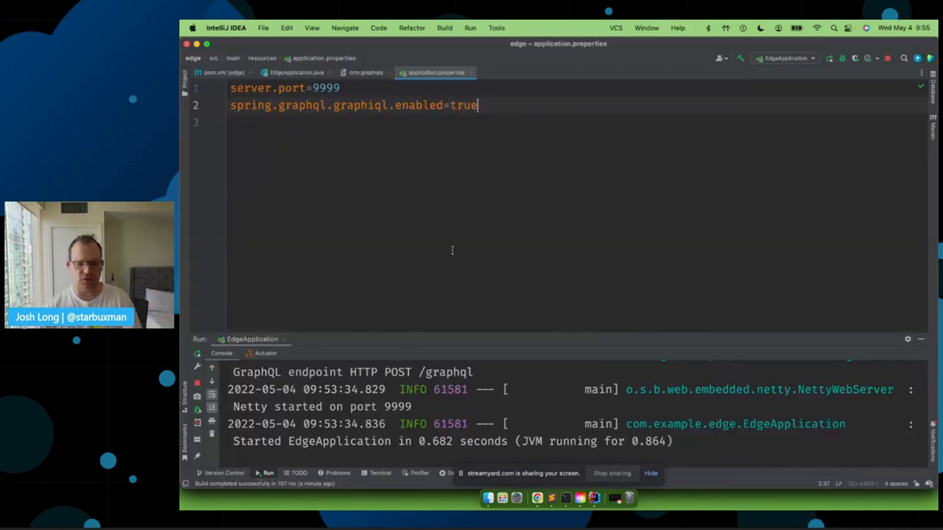
Step: In crm.graphqls, add a 'type: Profile' field to Customer and a Profile type with id: ID
{"action": "left_click", "coordinate": [296, 72]}
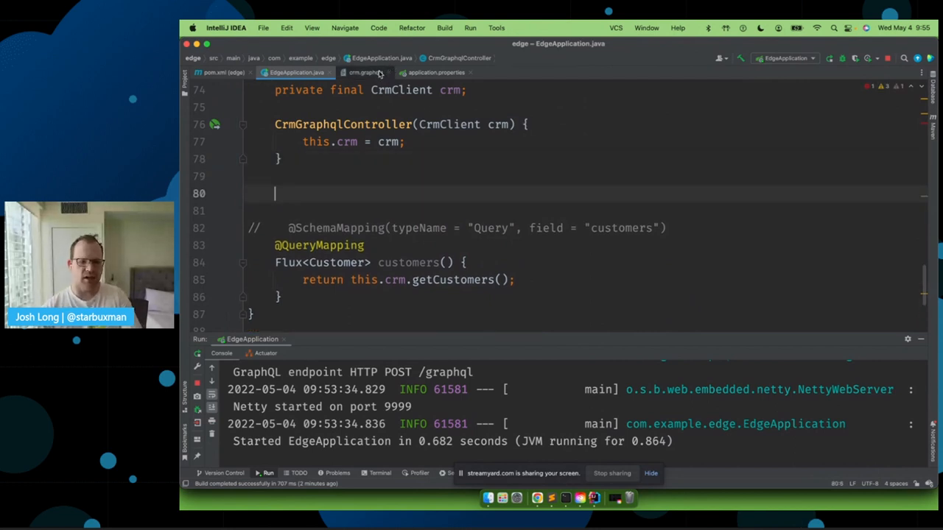
{"action": "left_click", "coordinate": [366, 72]}
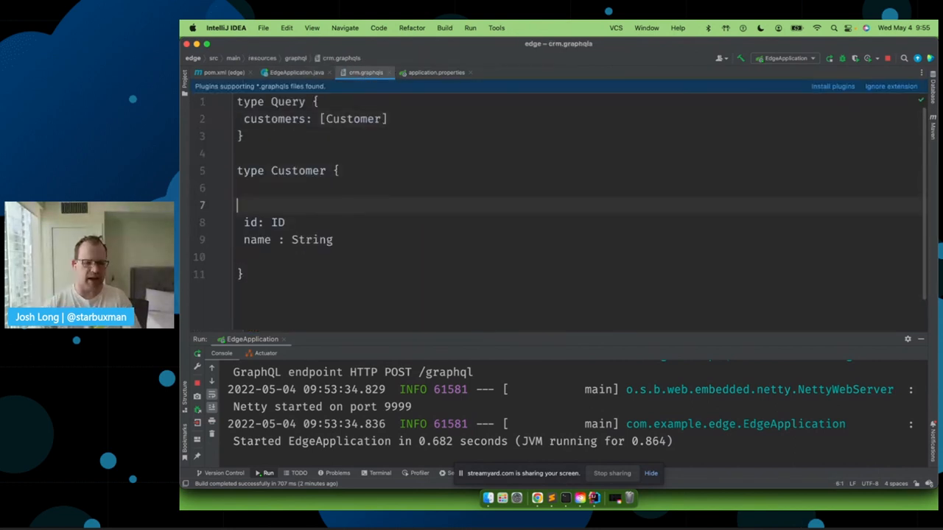
{"action": "type", "text": "type: Prof"}
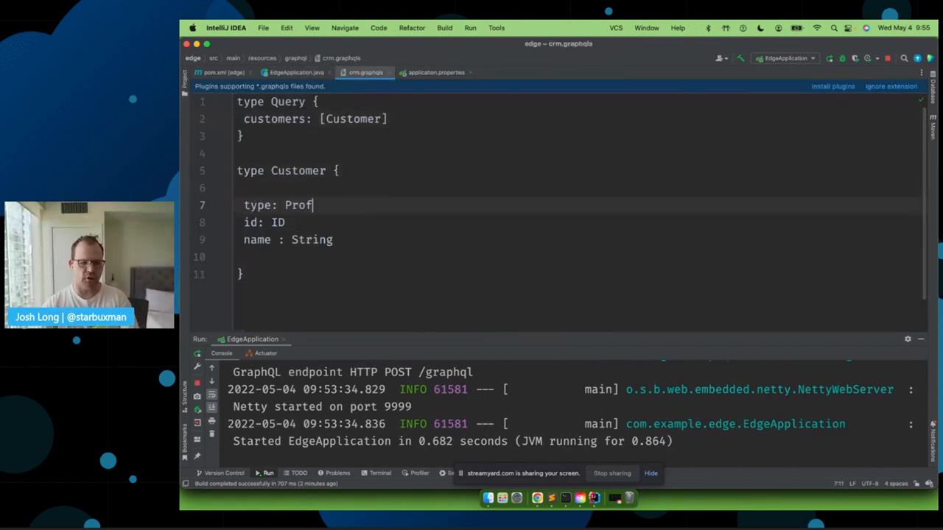
{"action": "type", "text": "ile"}
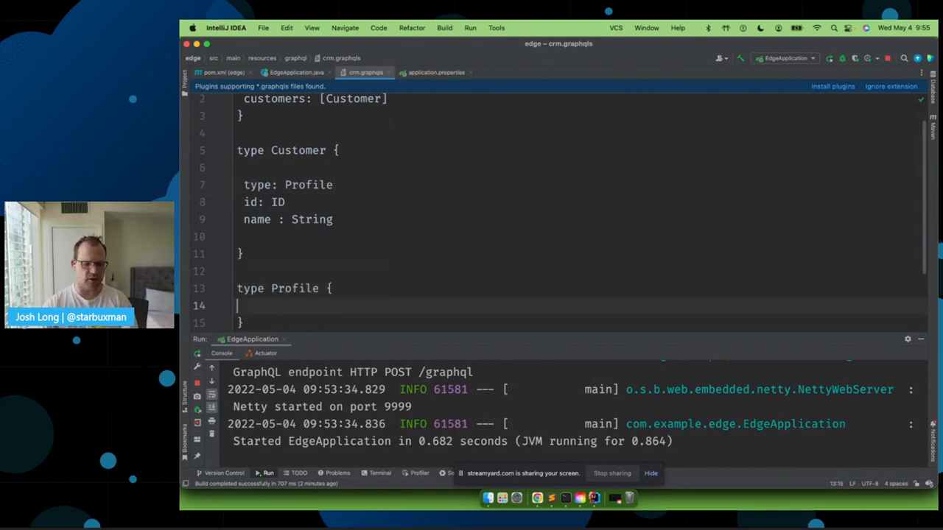
{"action": "type", "text": "id:ID"}
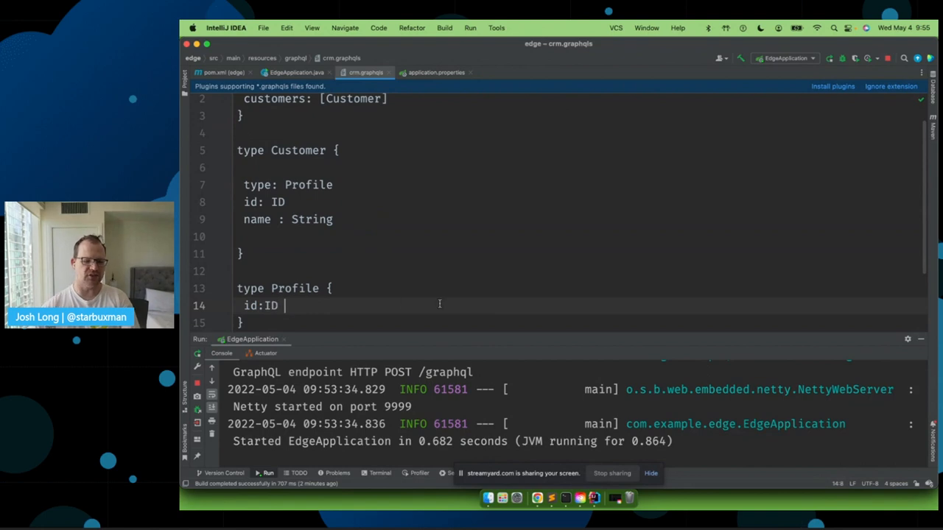
{"action": "left_click", "coordinate": [296, 72]}
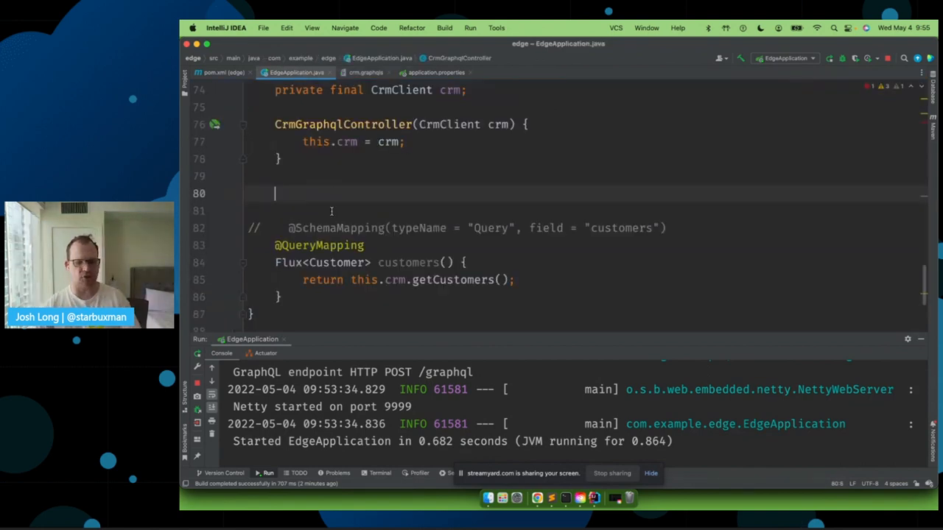
{"action": "type", "text": "@Sch"}
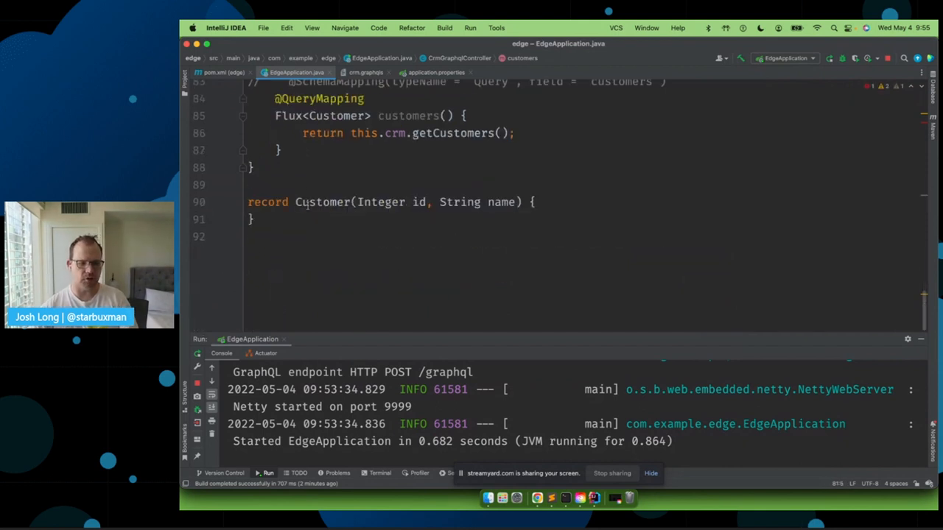
{"action": "type", "text": "record Profile ("}
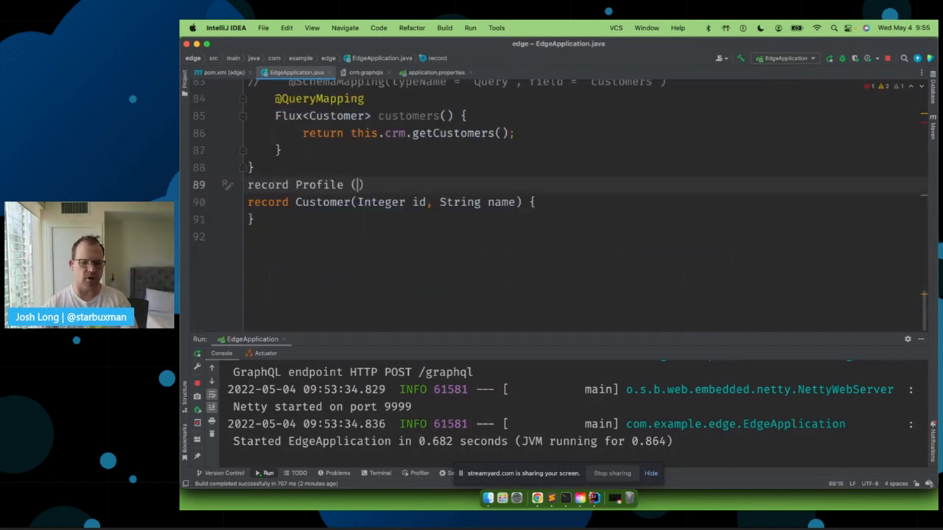
{"action": "type", "text": "Integer id"}
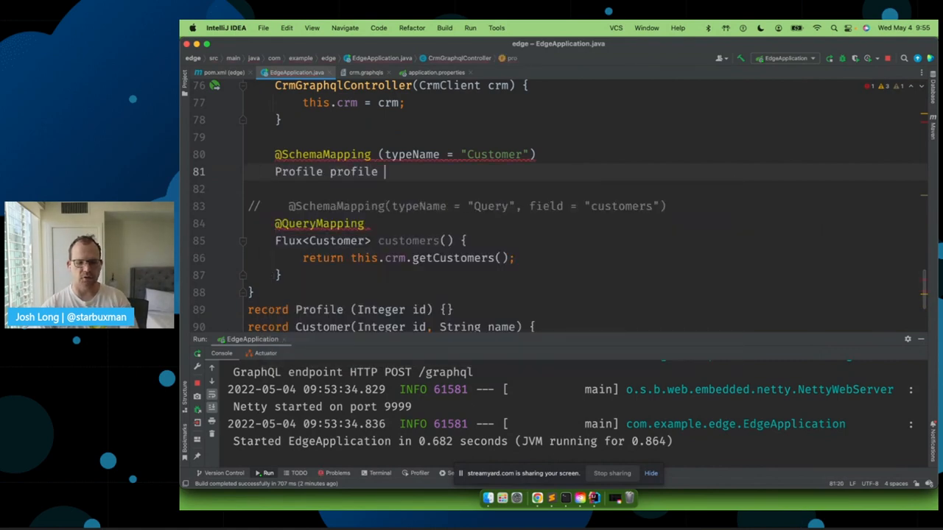
{"action": "type", "text": "(Customer)"}
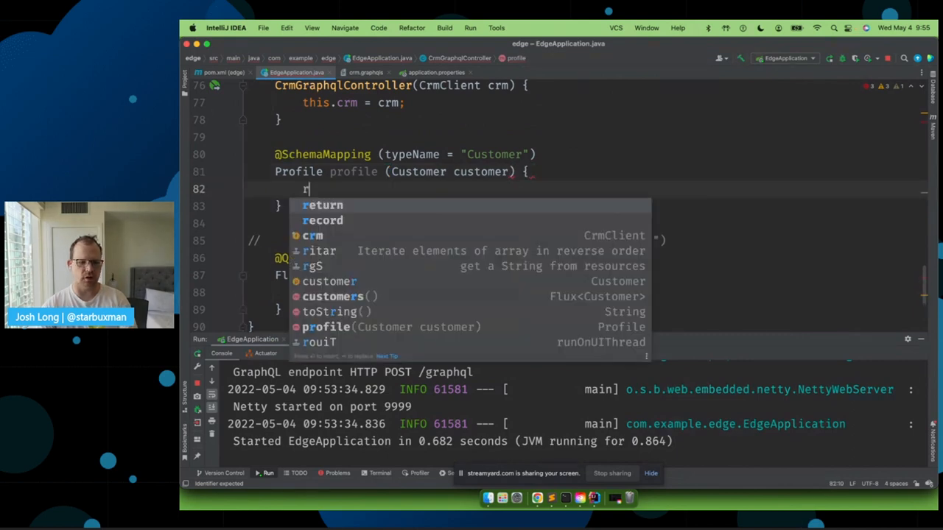
{"action": "type", "text": "eturn new Profile(customer.id());"}
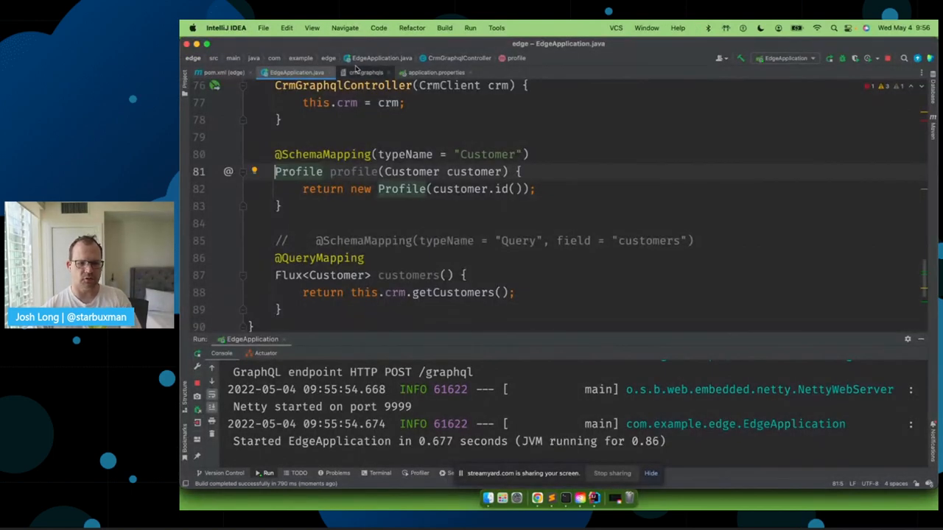
{"action": "left_click", "coordinate": [365, 72]}
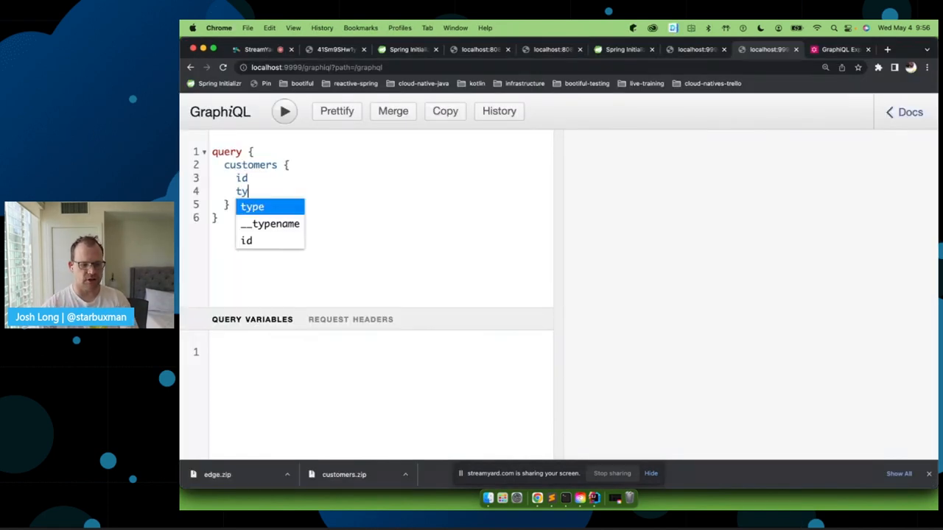
Step: Autocomplete the GraphiQL query field name as type
{"action": "left_click", "coordinate": [284, 112]}
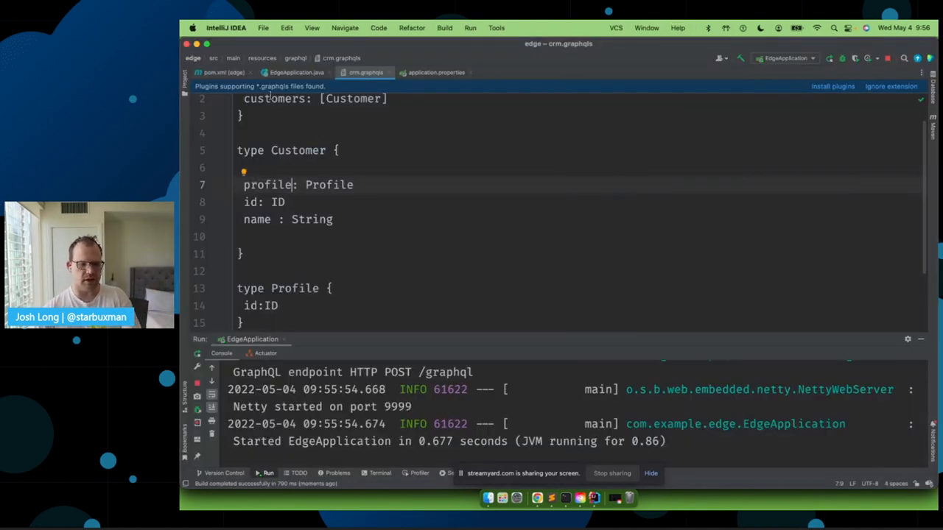
{"action": "mouse_move", "coordinate": [376, 163]}
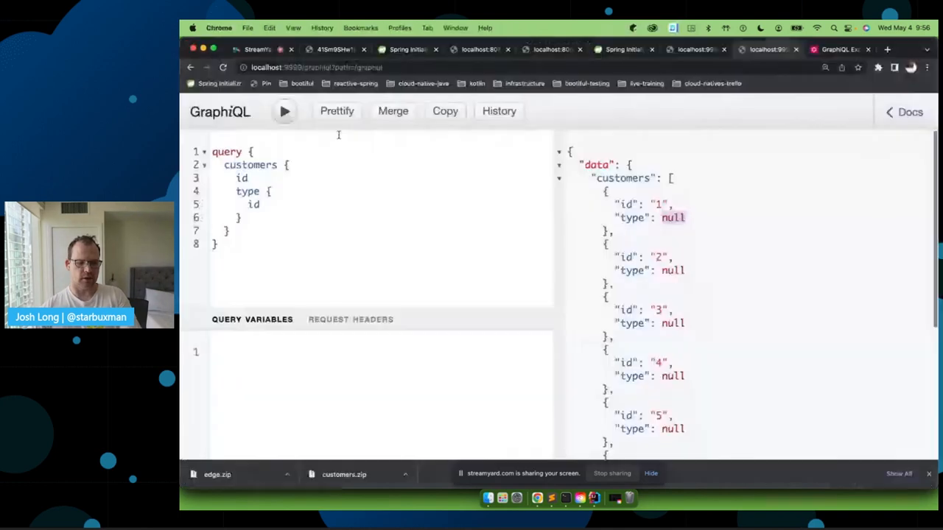
Step: Rerun the query, rename the type field to profile, and show the StreamYard page
{"action": "left_click", "coordinate": [285, 111]}
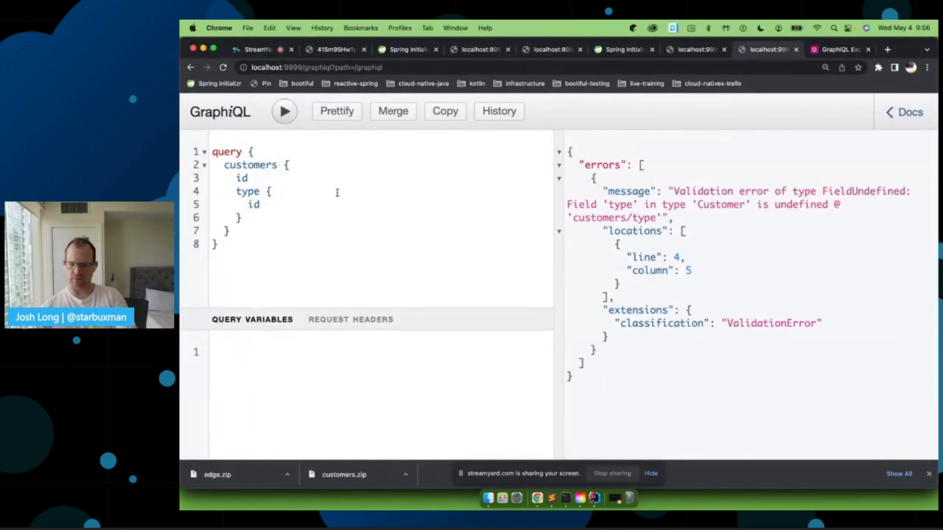
{"action": "double_click", "coordinate": [248, 192]}
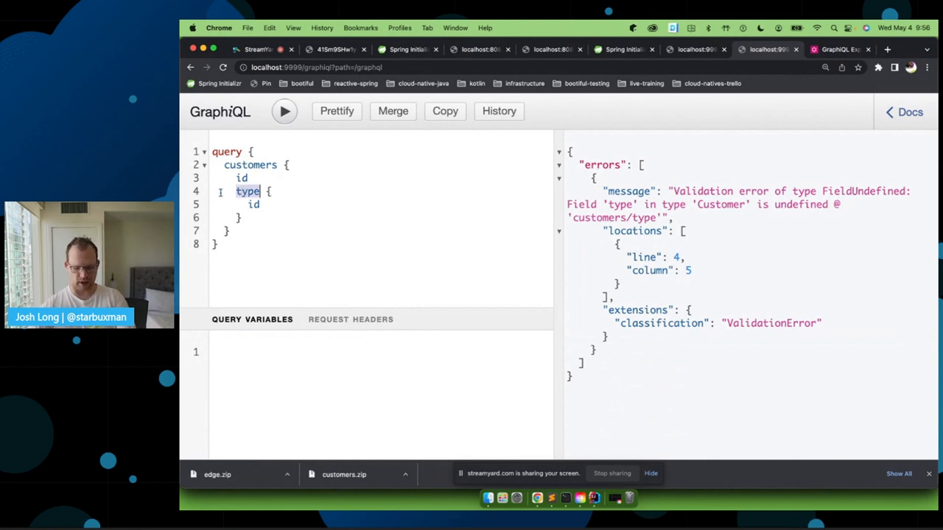
{"action": "type", "text": "profile"}
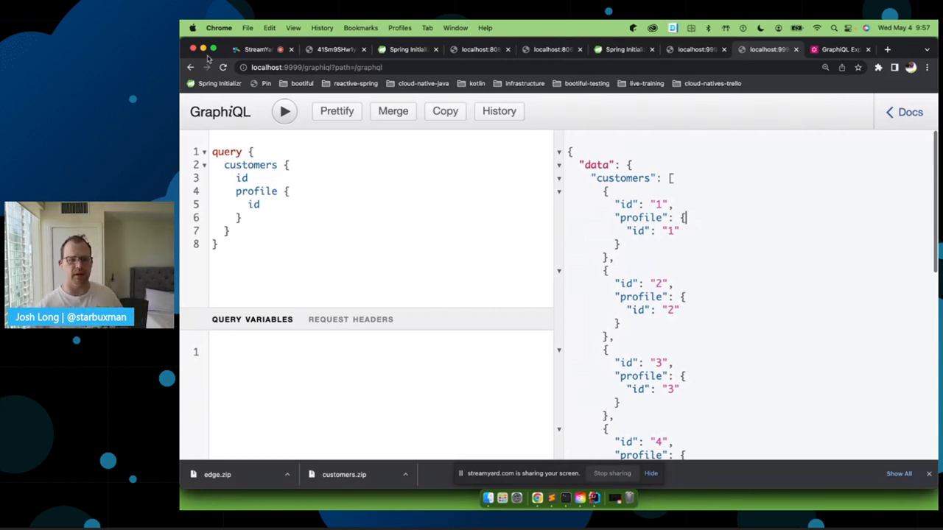
{"action": "left_click", "coordinate": [258, 49]}
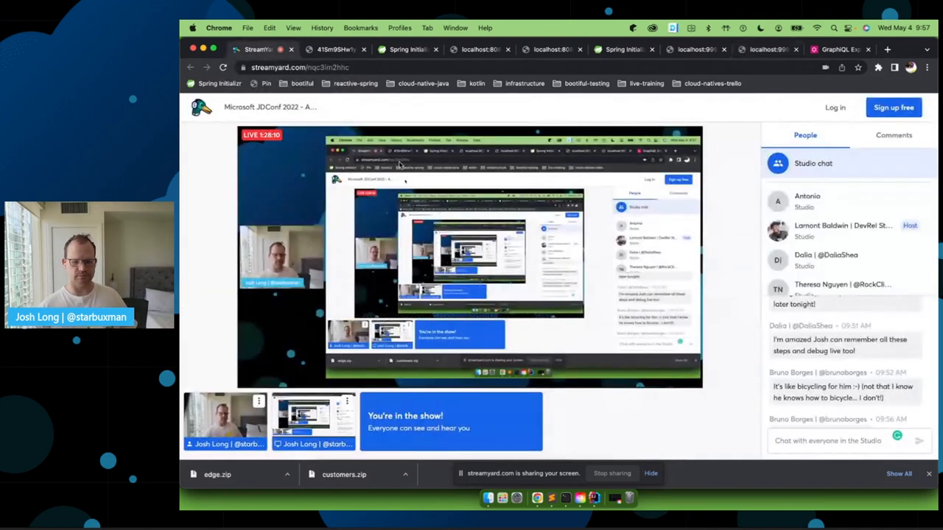